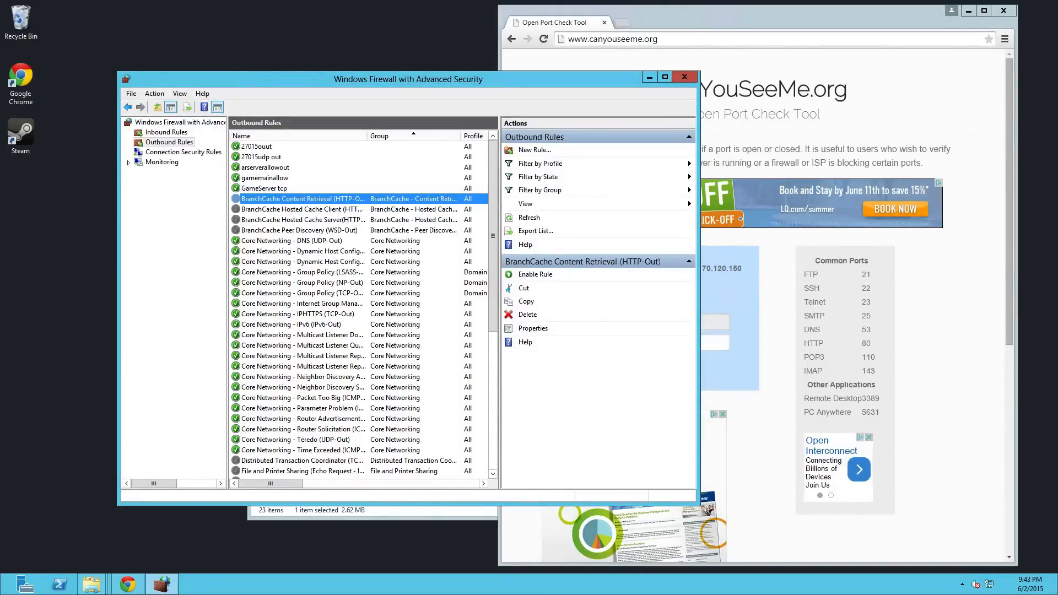
mouse_move(713, 119)
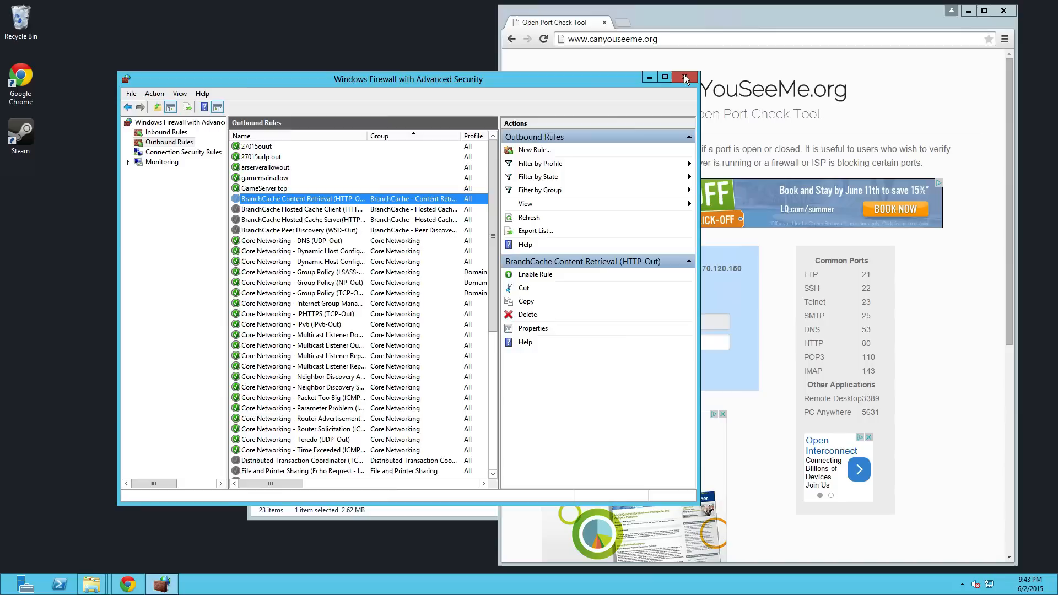
Step: Close the firewall rules window, then the Win64 and Firewall log folder windows
left_click(683, 76)
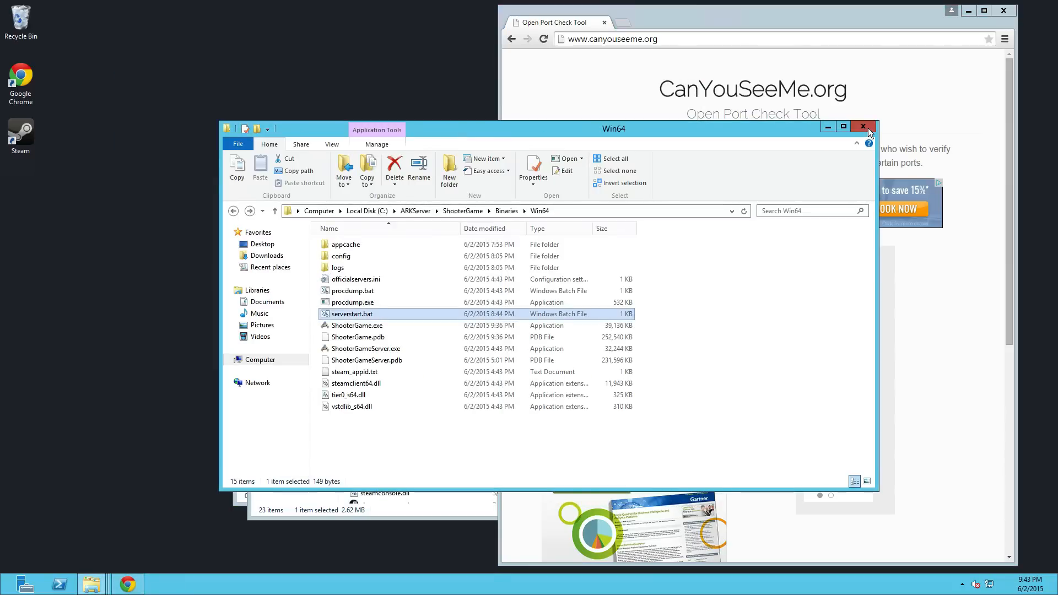
left_click(863, 126)
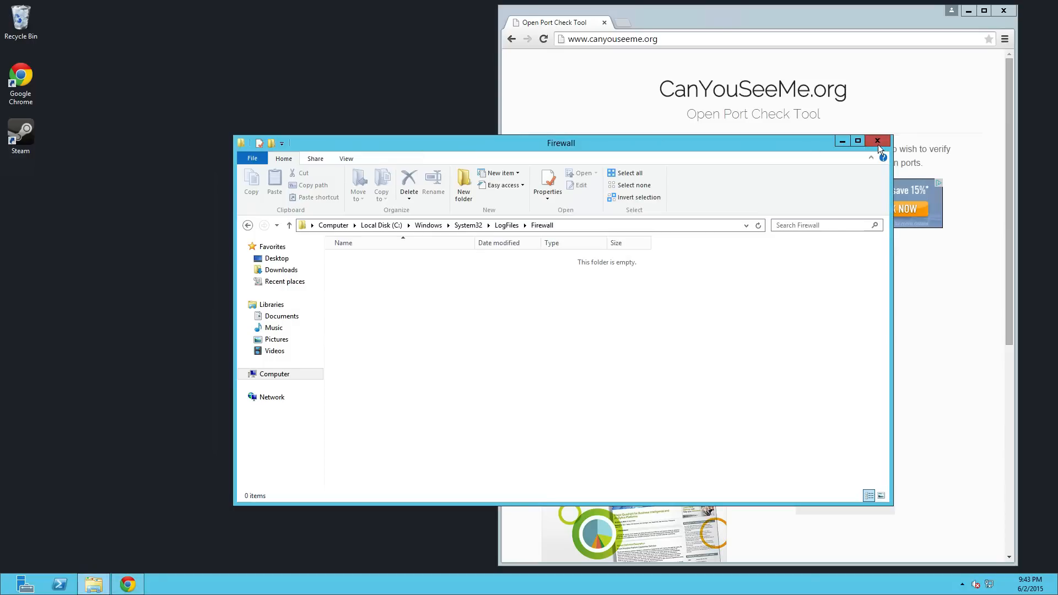
left_click(877, 141)
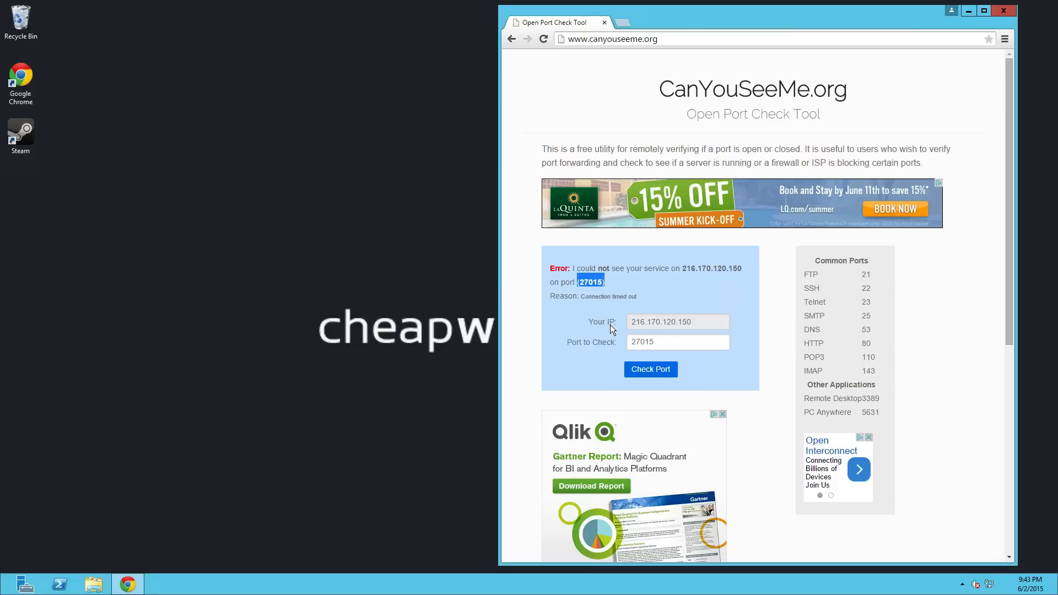
mouse_move(939, 49)
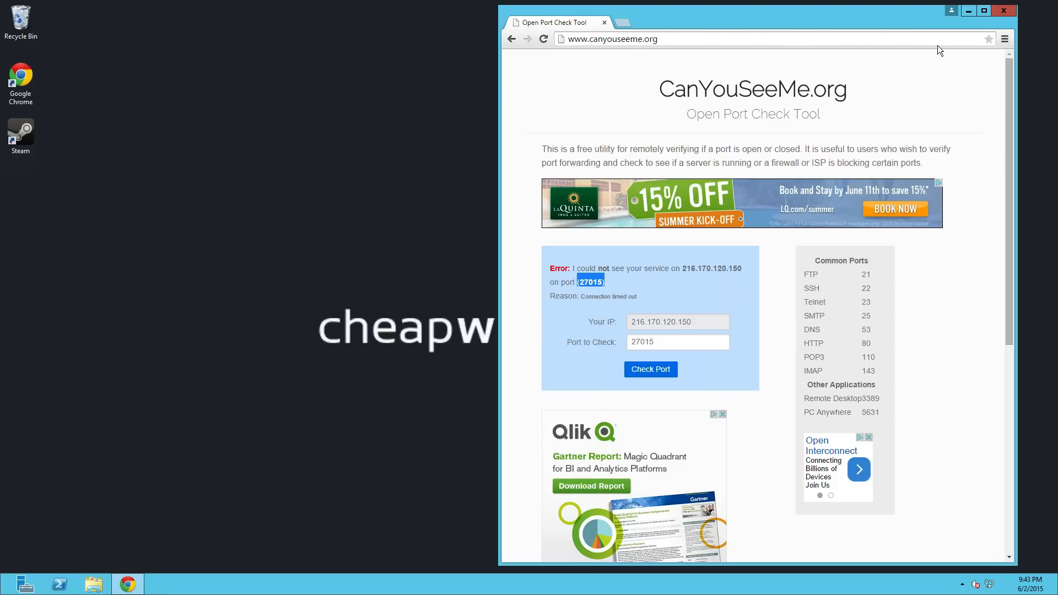
Step: Scroll the ARK guide past ports 27015 and 7777, highlighting 27015, to Windows setup
left_click(1003, 11)
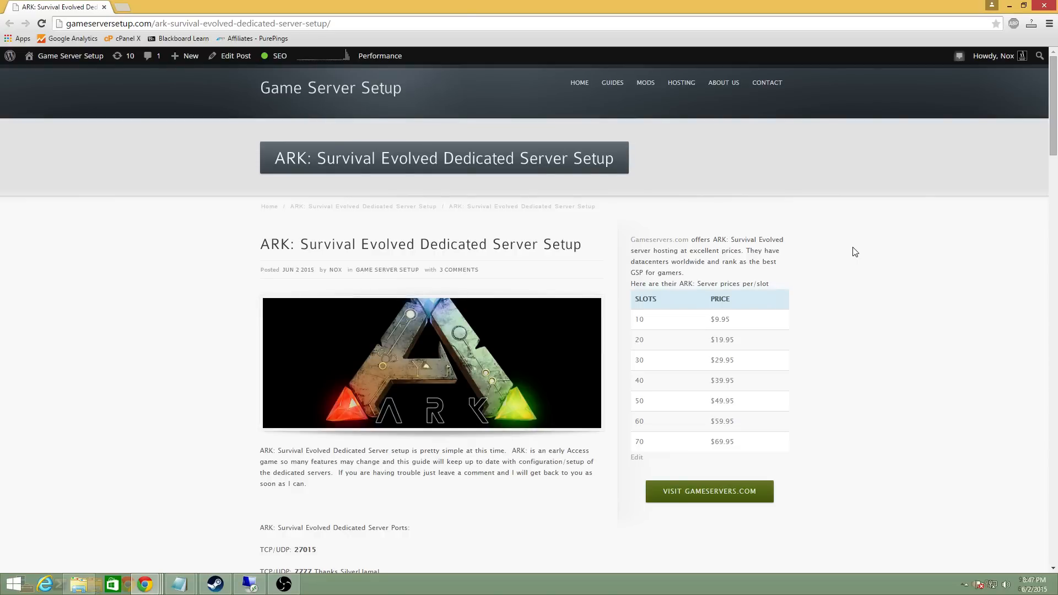
scroll("down", 3)
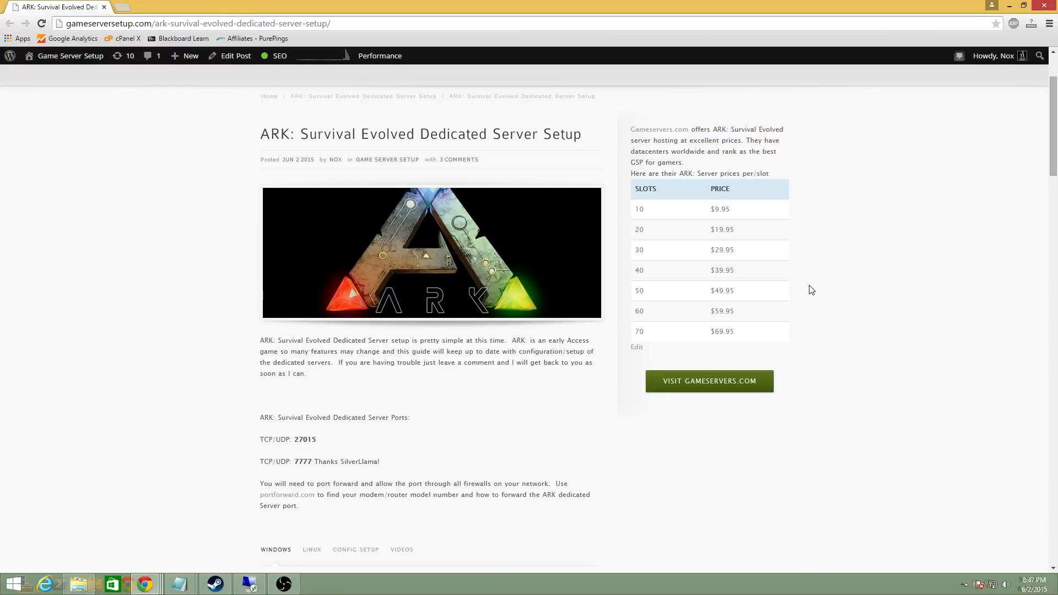
mouse_move(356, 446)
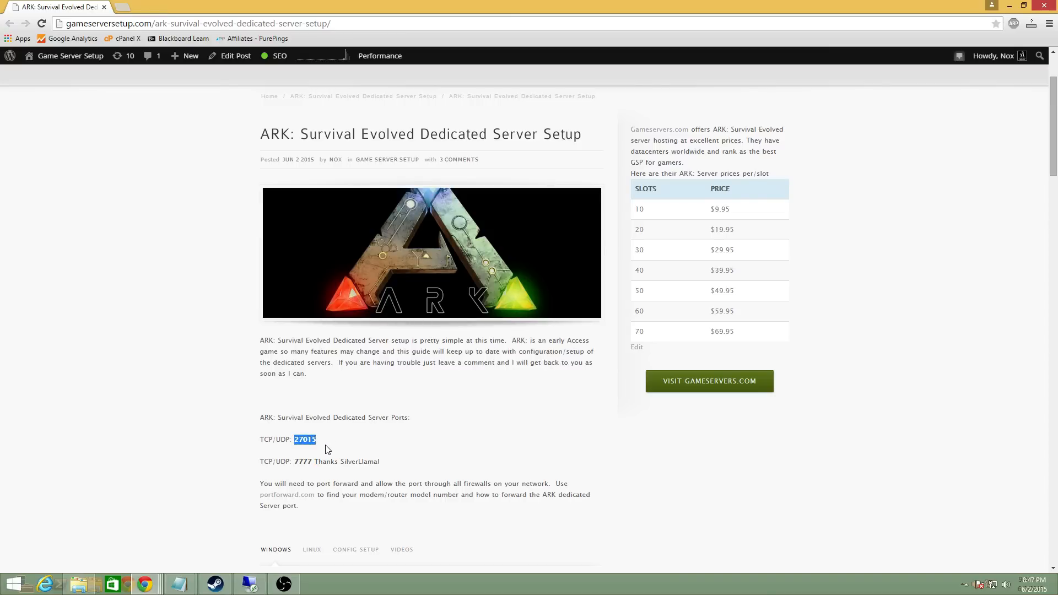
double_click(302, 461)
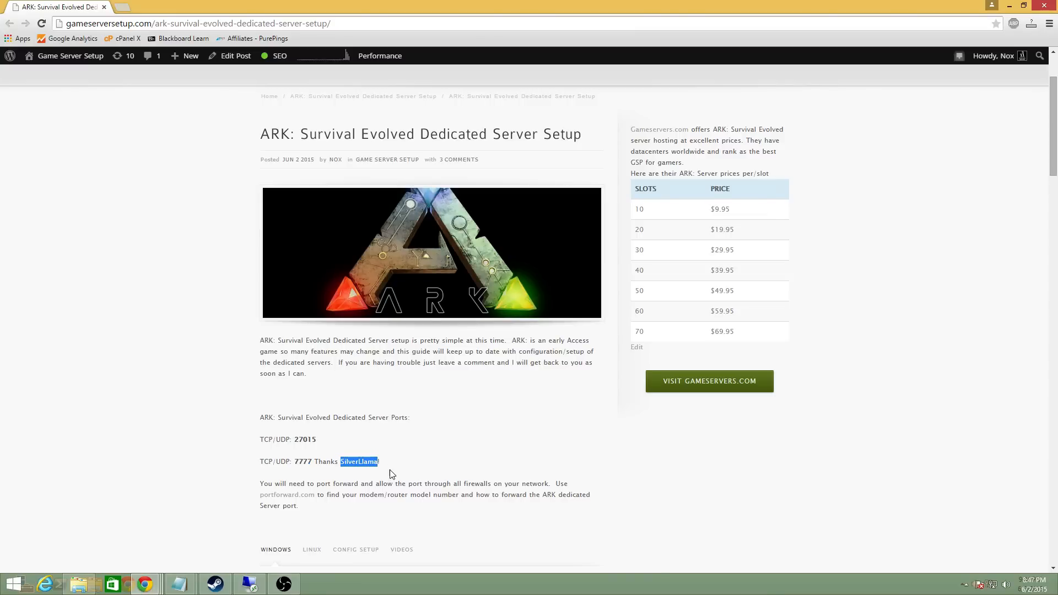
scroll("down", 3)
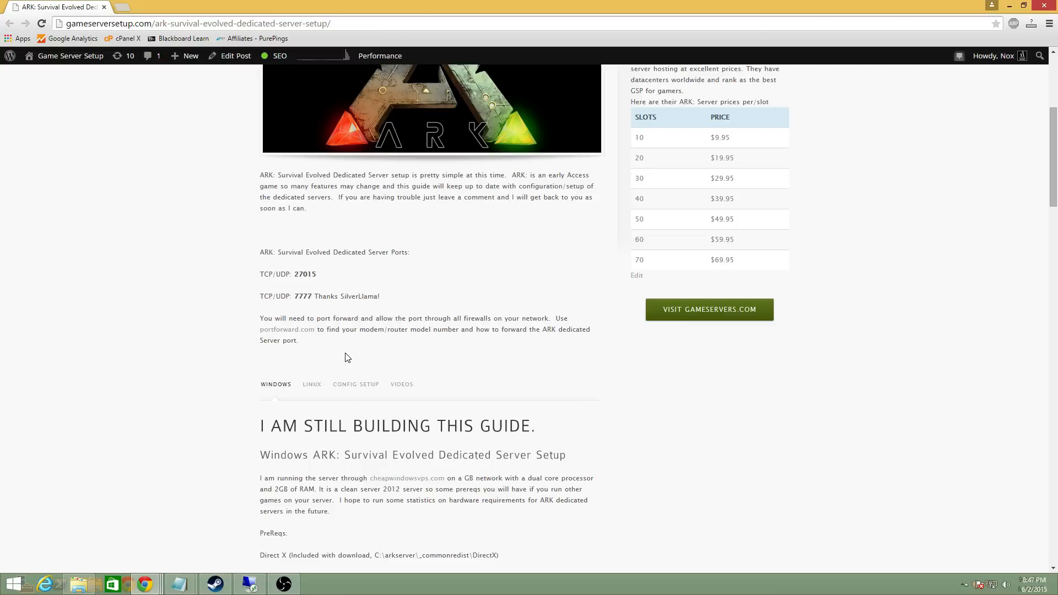
mouse_move(341, 359)
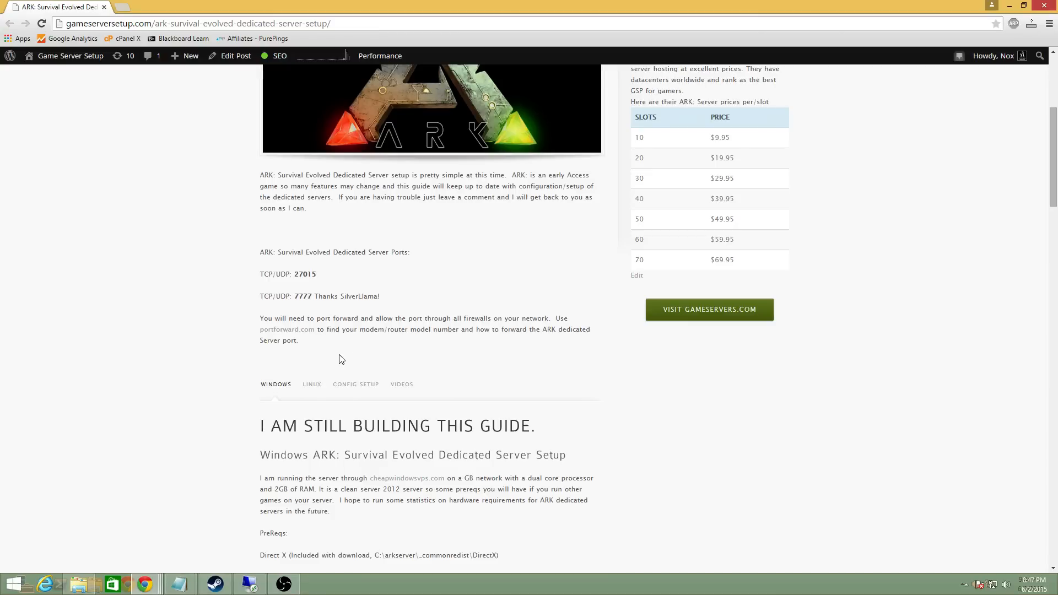
mouse_move(344, 354)
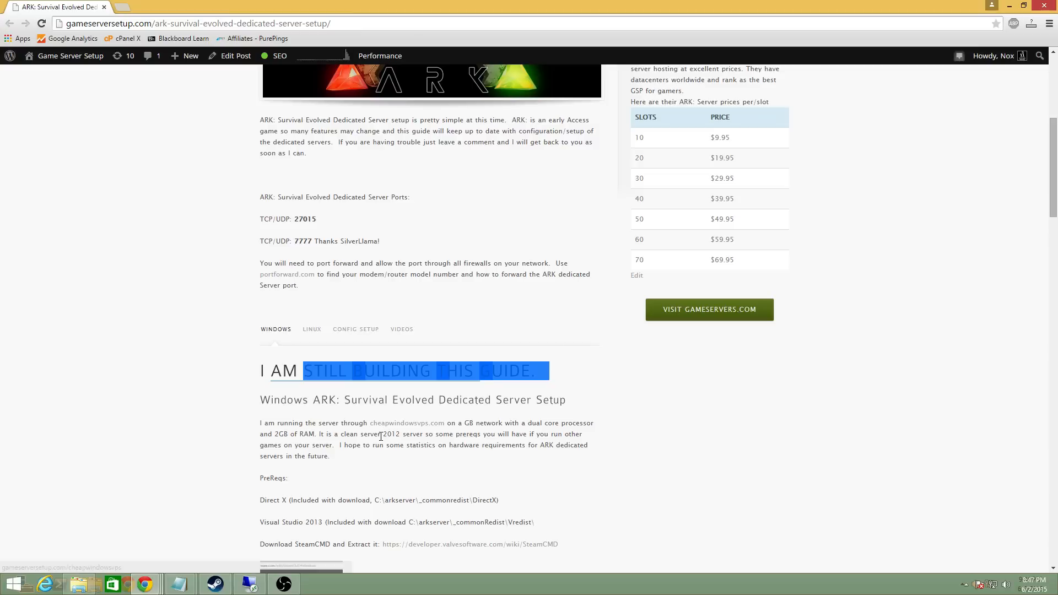
Step: Scroll through the PreReqs list: DirectX, Visual Studio 2013 redist and SteamCMD
scroll("down", 3)
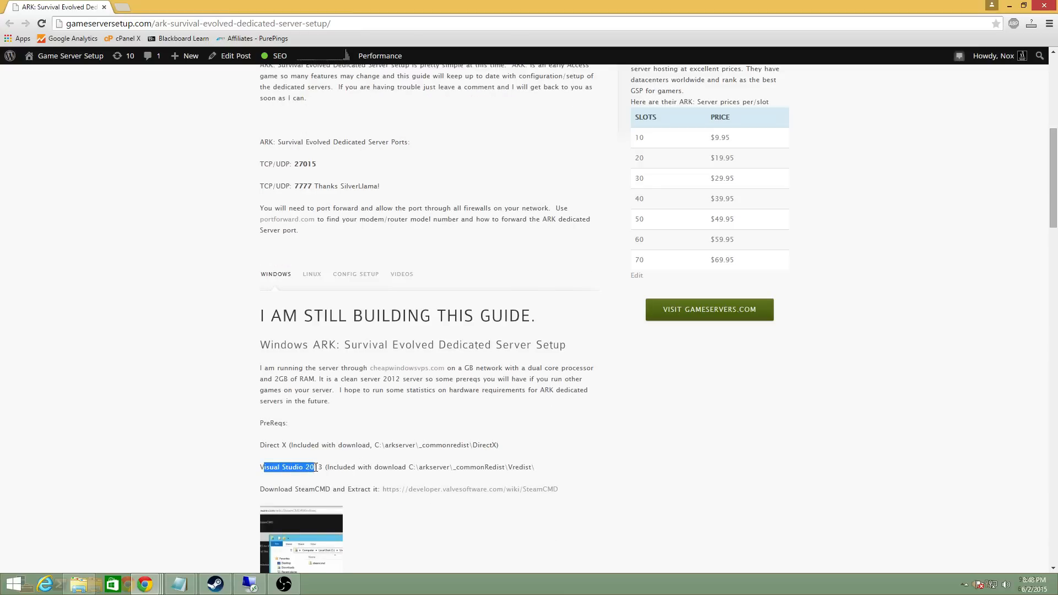
mouse_move(341, 467)
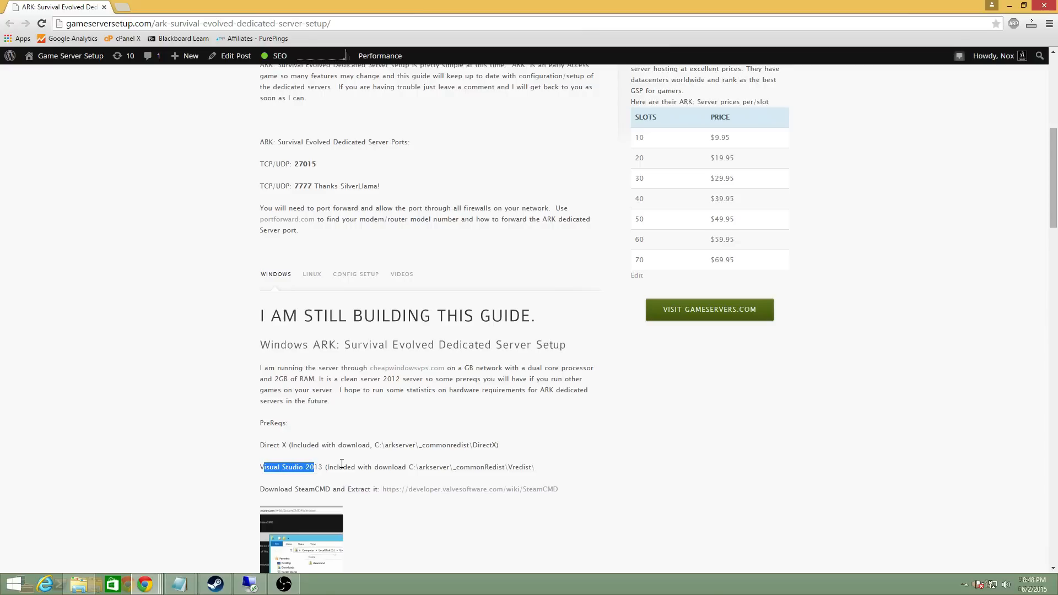
mouse_move(412, 466)
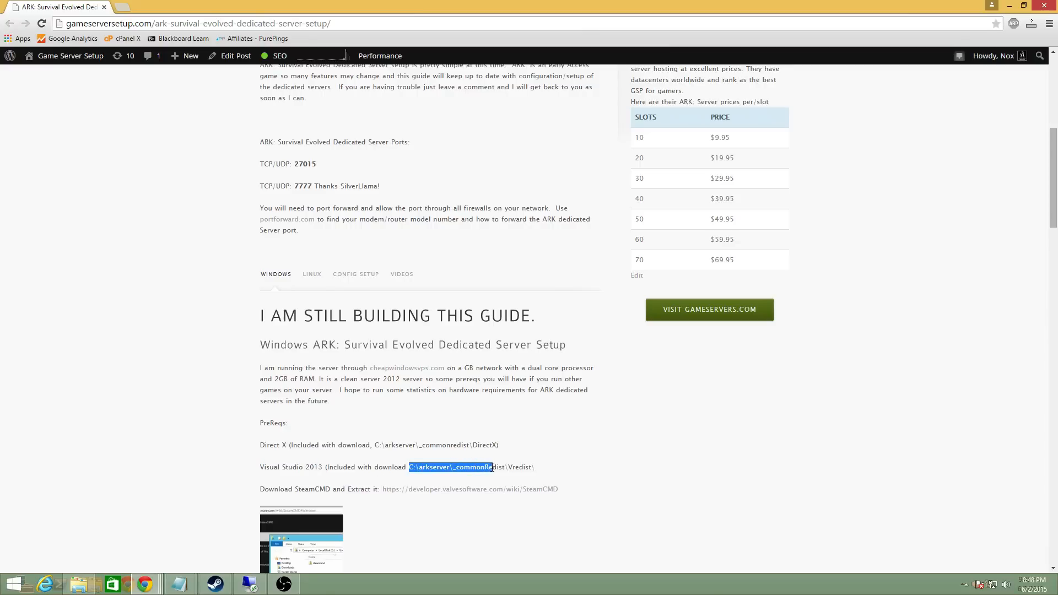
left_click(525, 462)
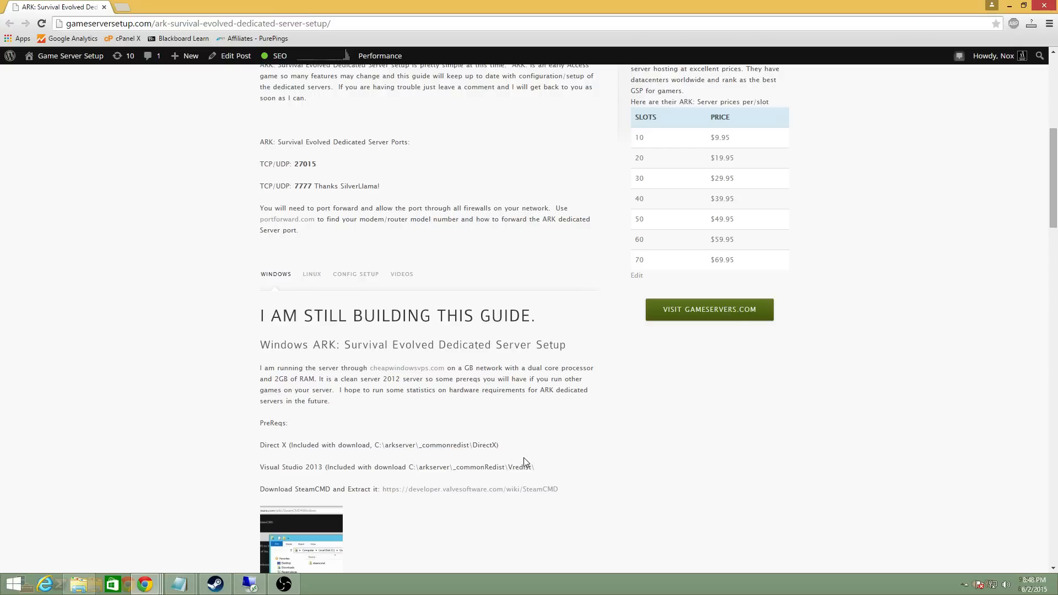
mouse_move(521, 461)
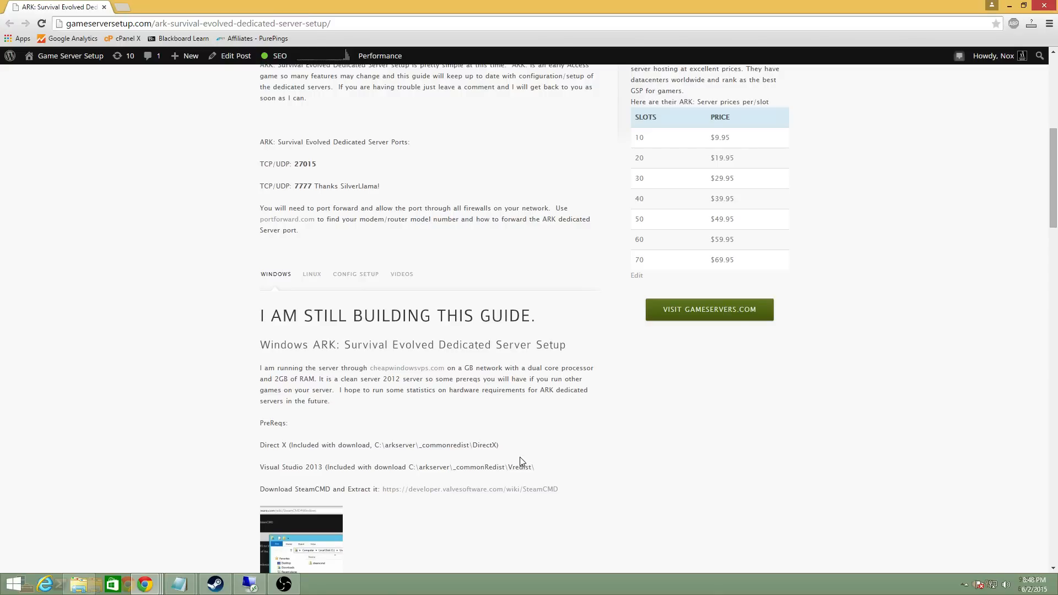
scroll("down", 3)
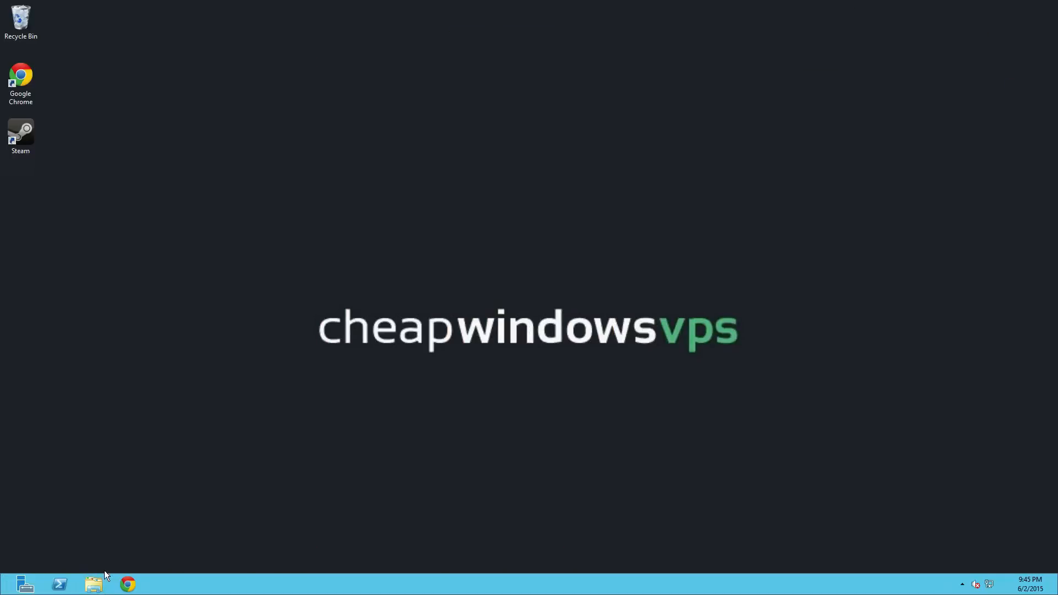
Step: Go into the extracted steamcmd folder in Downloads and launch steamcmd.exe
left_click(93, 583)
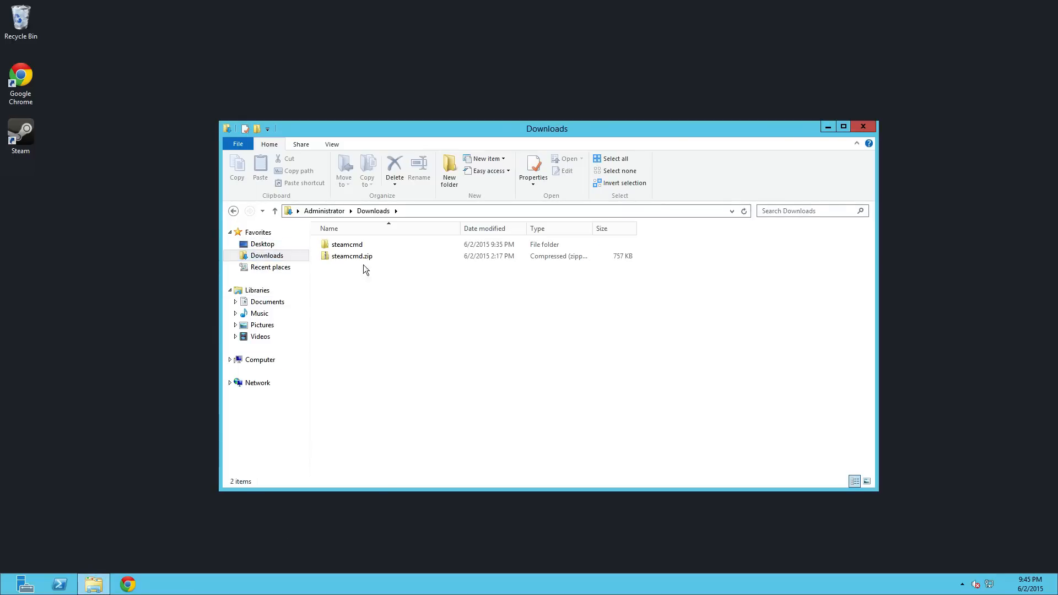
left_click(351, 256)
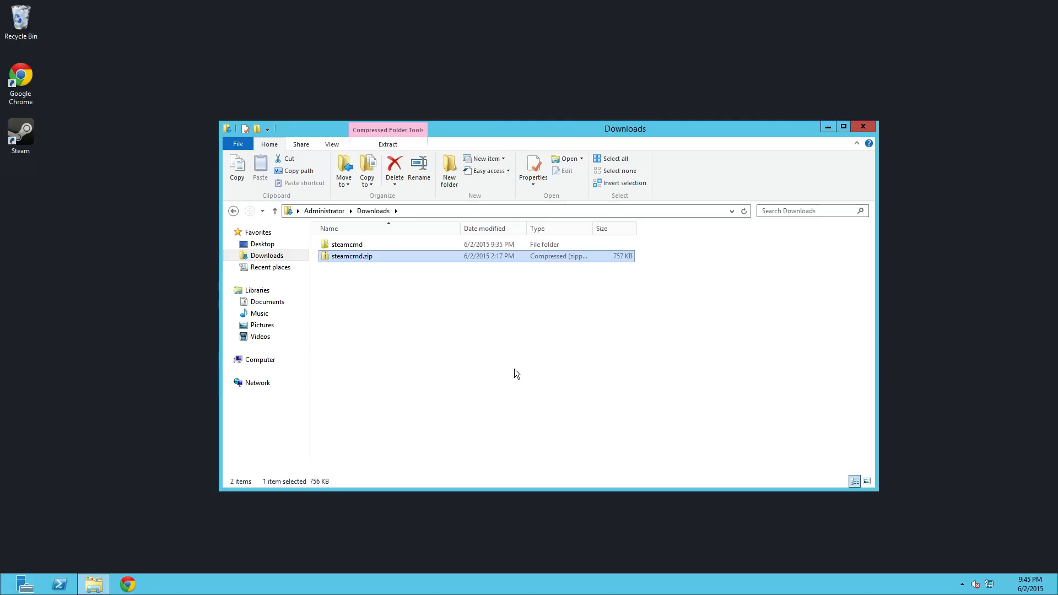
left_click(346, 244)
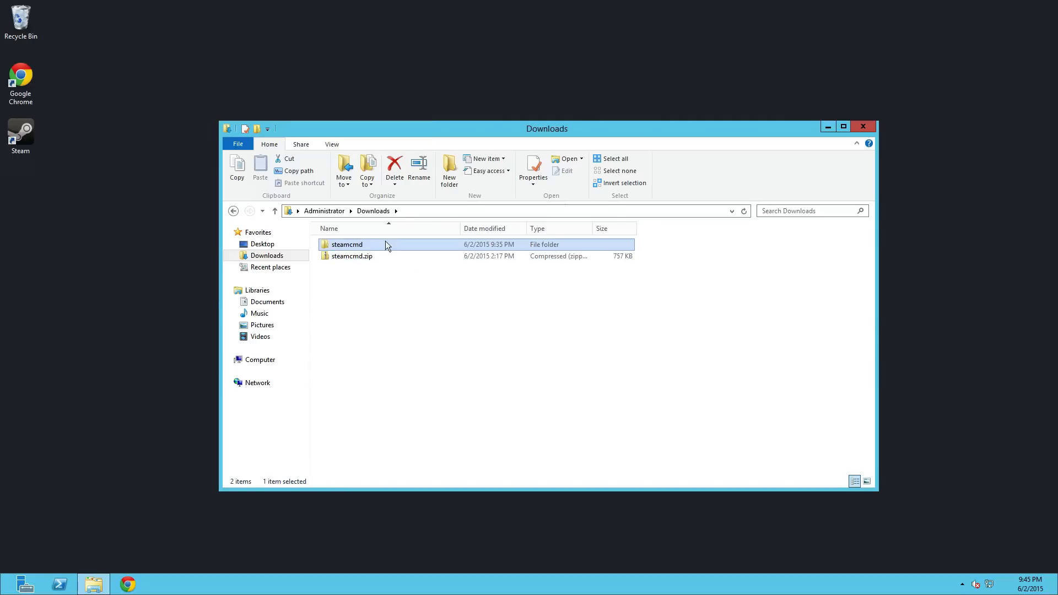
double_click(346, 244)
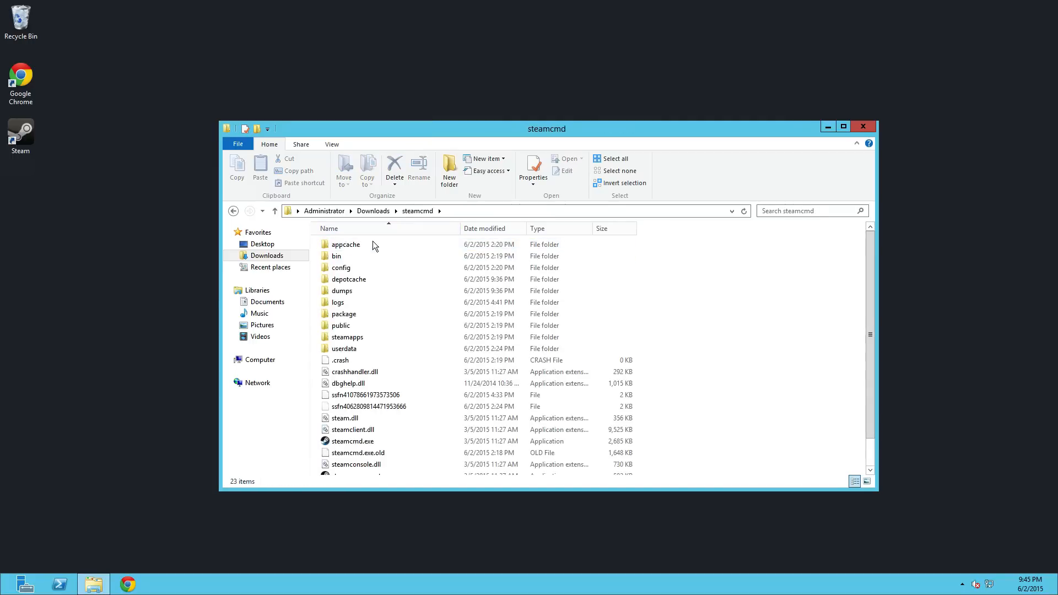
left_click(353, 410)
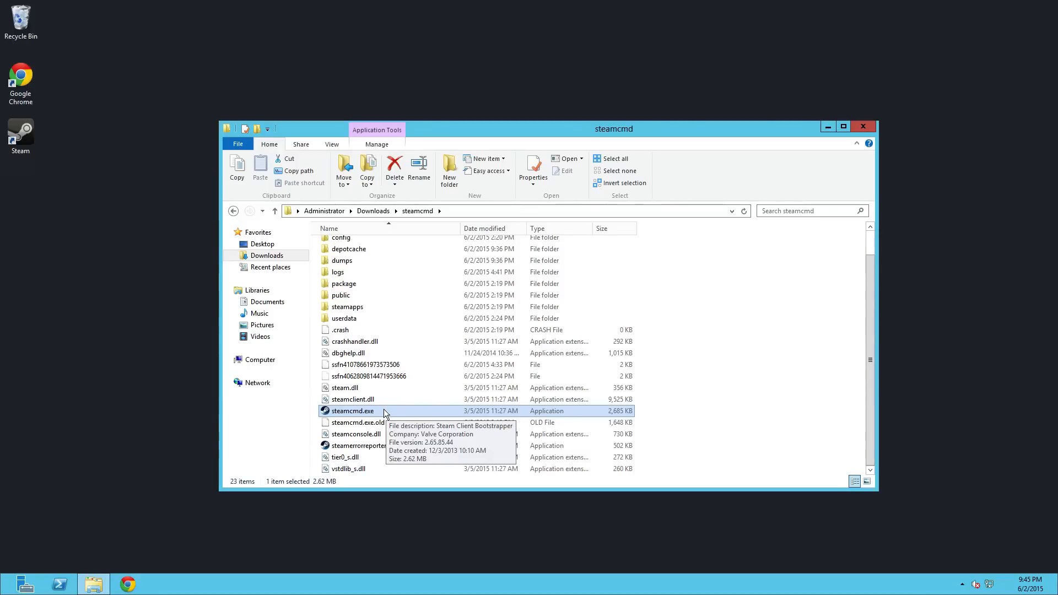
double_click(352, 410)
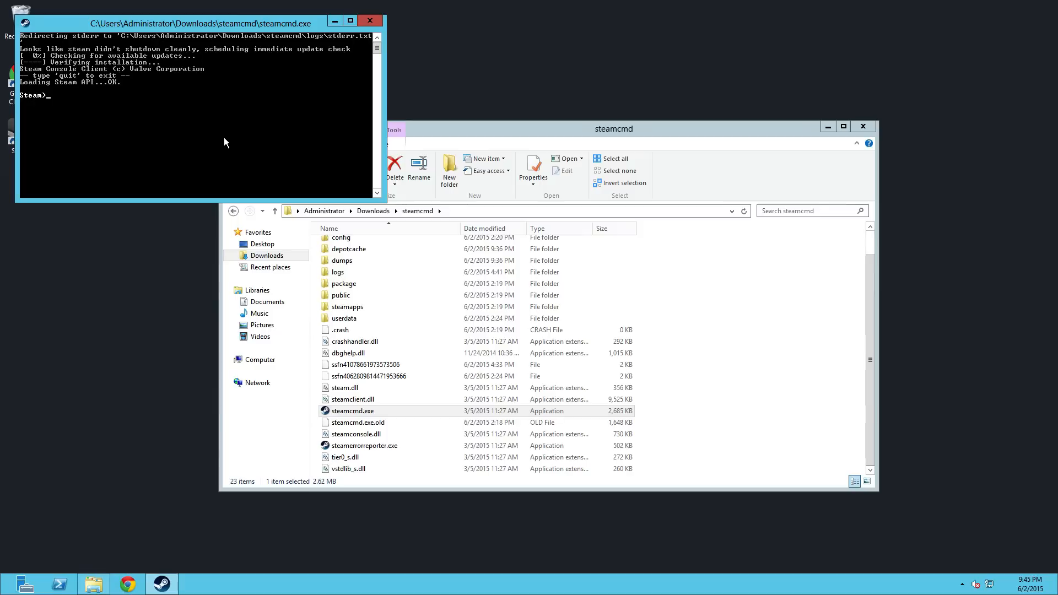
Step: Run login with the nox888streak Steam account
type("login")
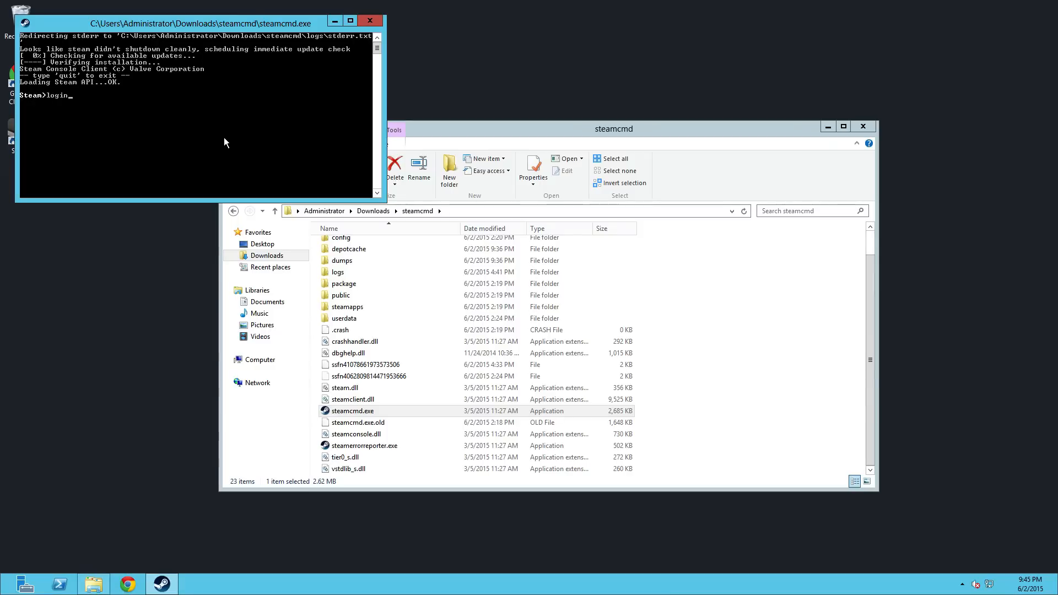
type("nox888")
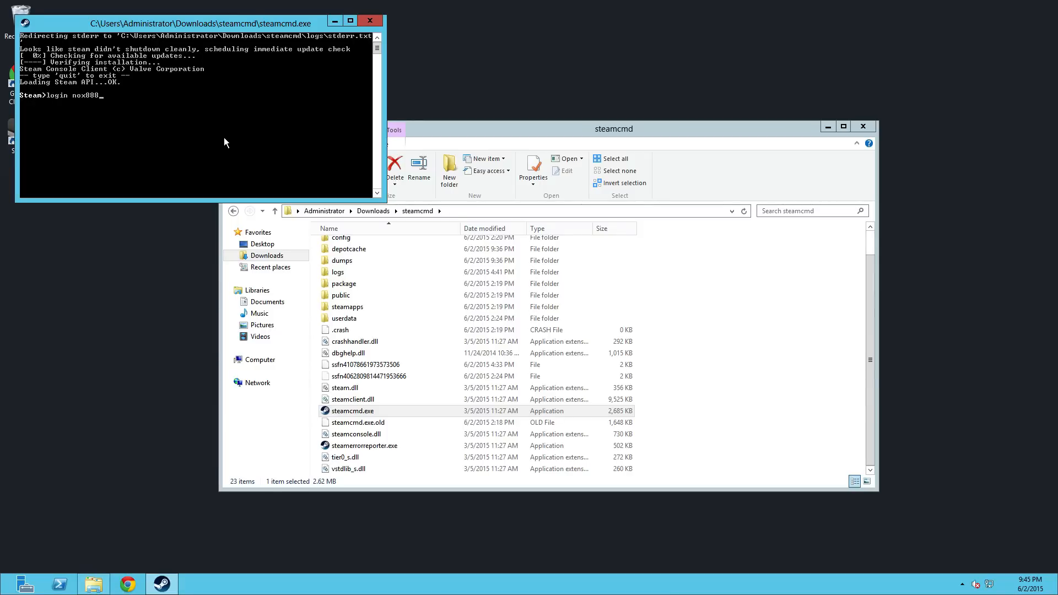
type("streak")
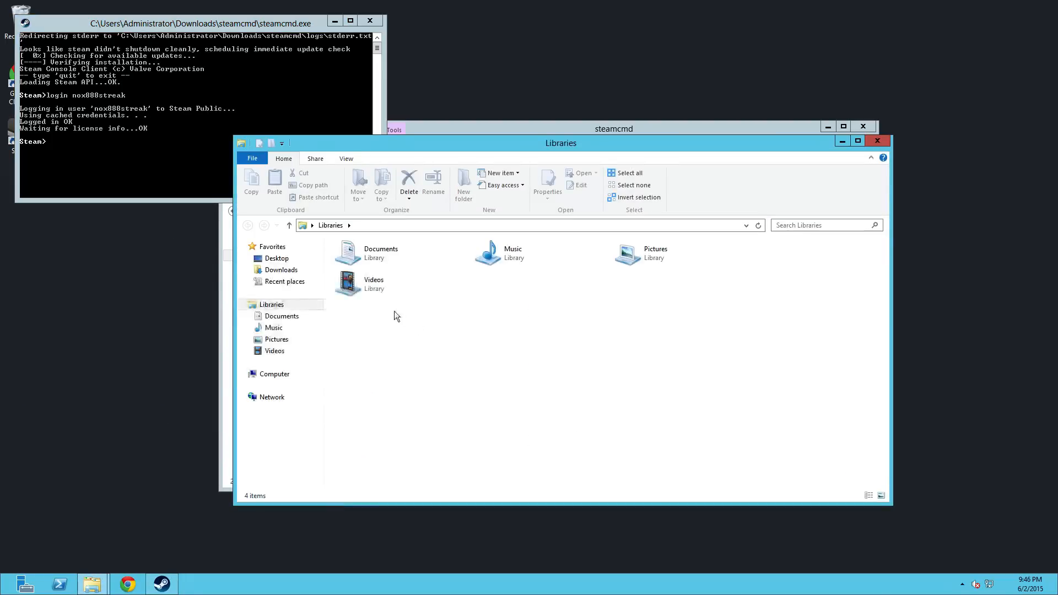
Step: Open Local Disk (C:) in Explorer to confirm the ARKServer folder exists
left_click(273, 374)
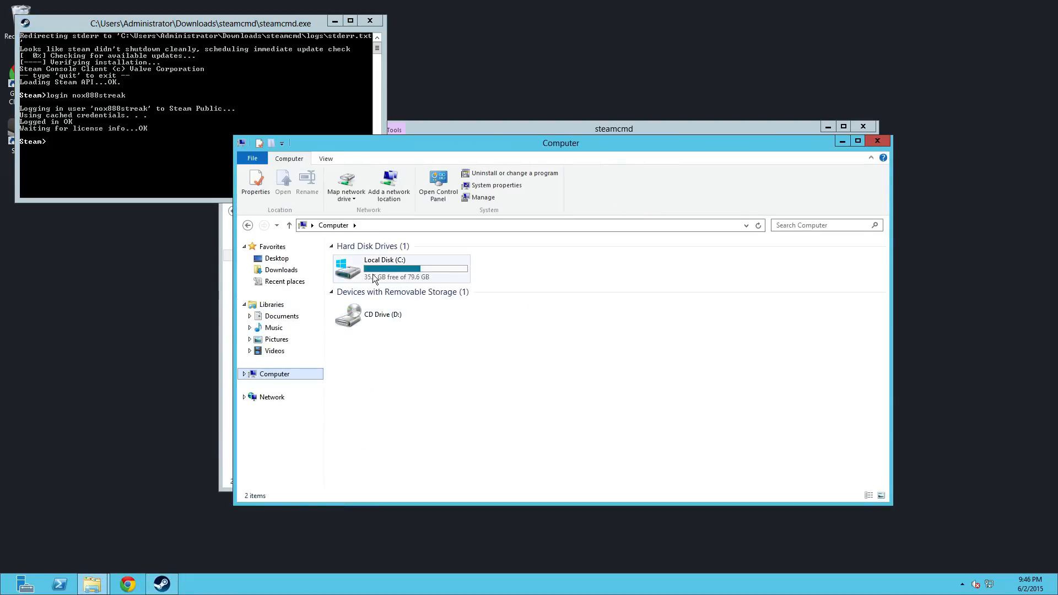
double_click(384, 267)
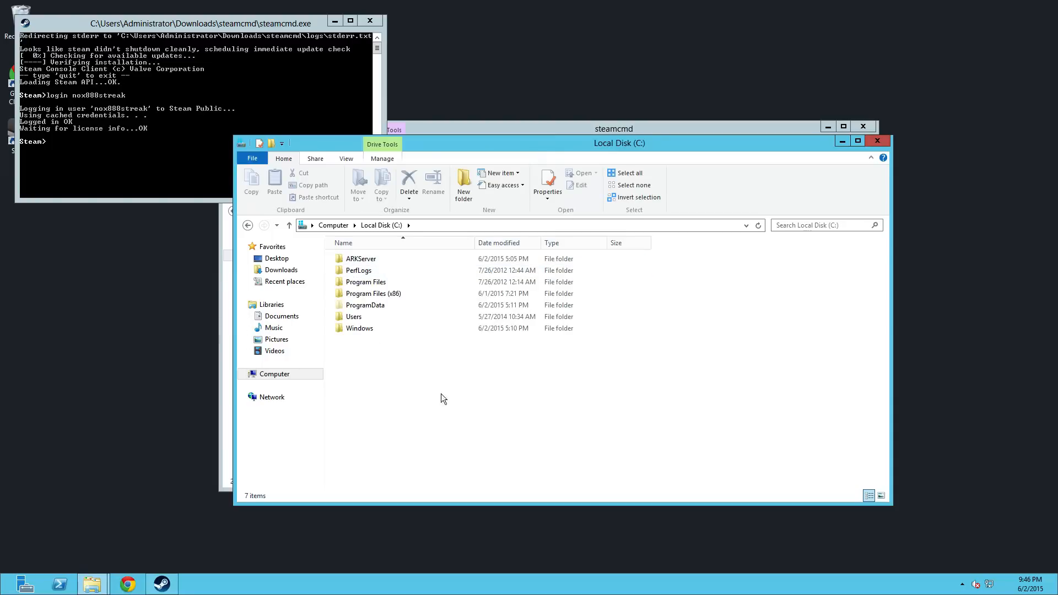
right_click(443, 398)
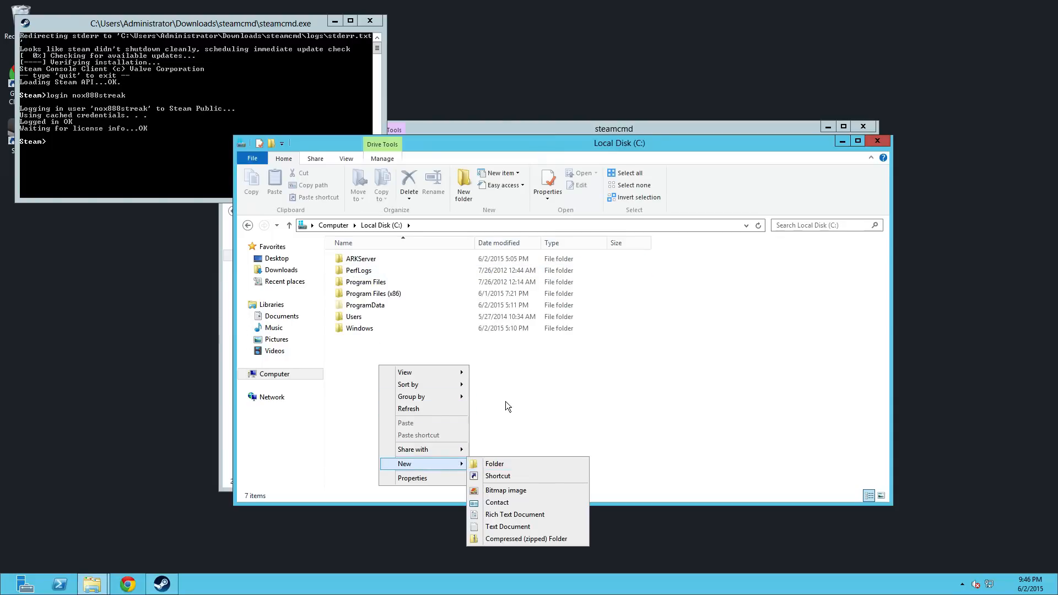
left_click(343, 259)
type("force")
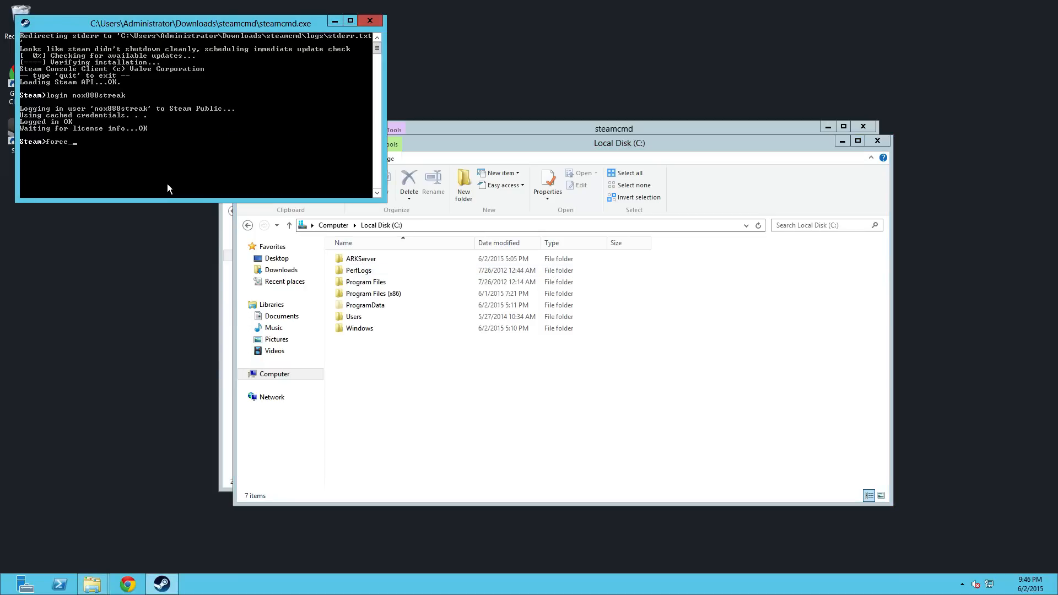
Step: Enter force_install_dir c:\arkserver in SteamCMD
type("_instal;")
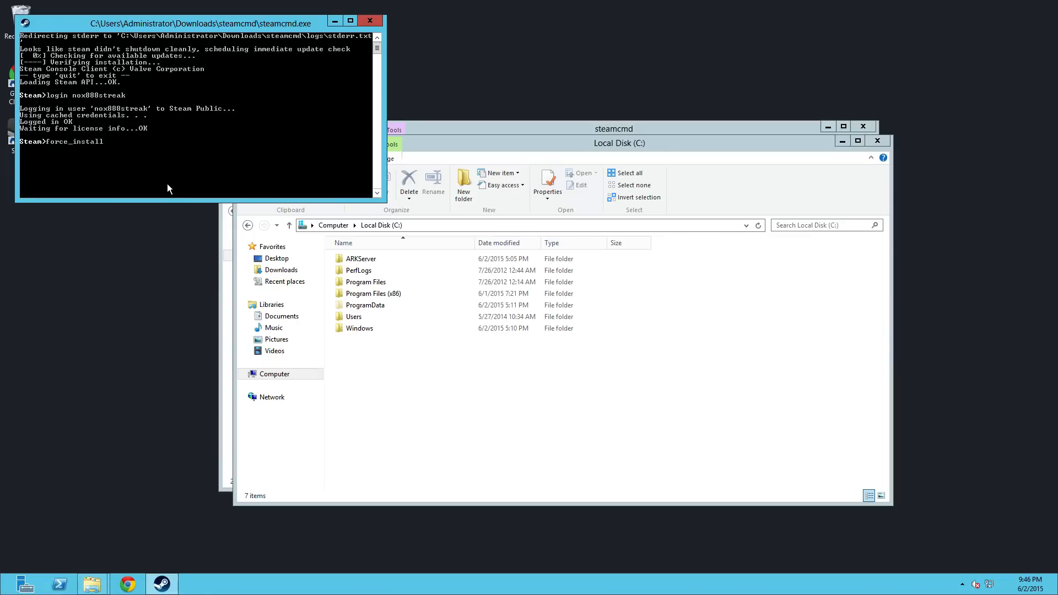
type("_dir")
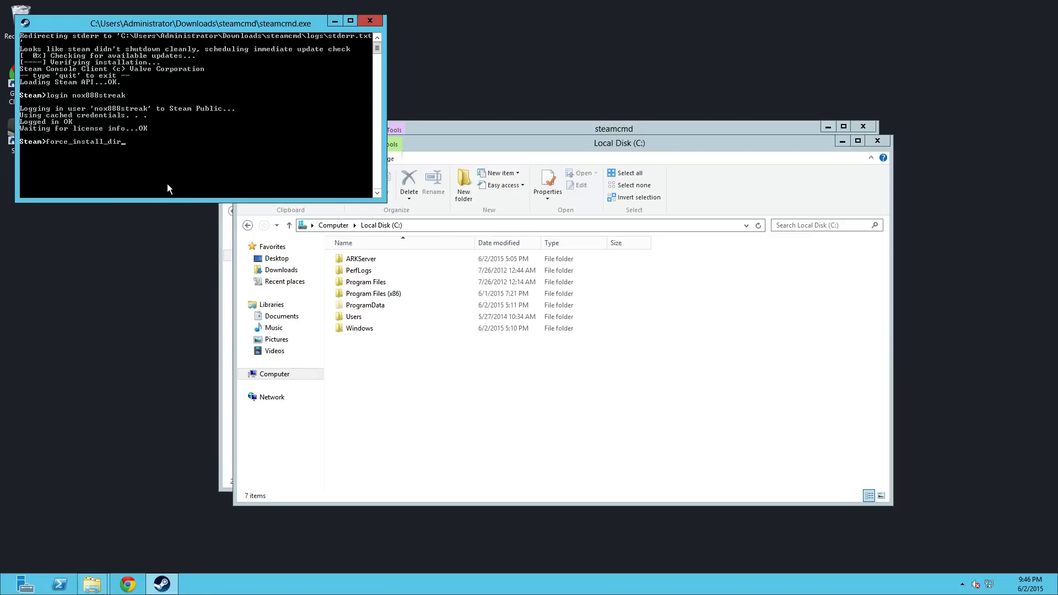
type("c")
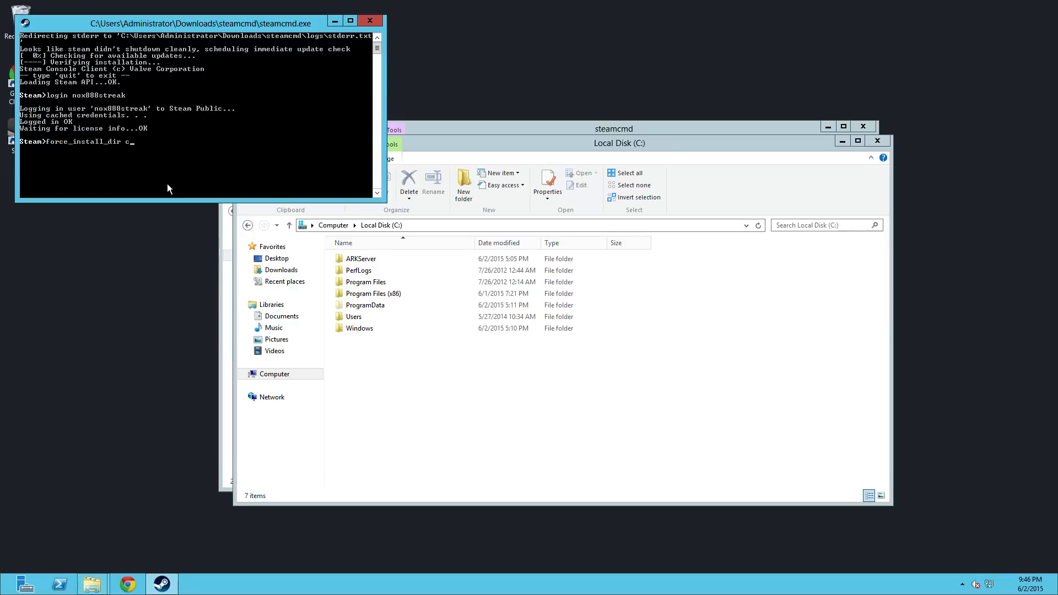
type(":\\ar")
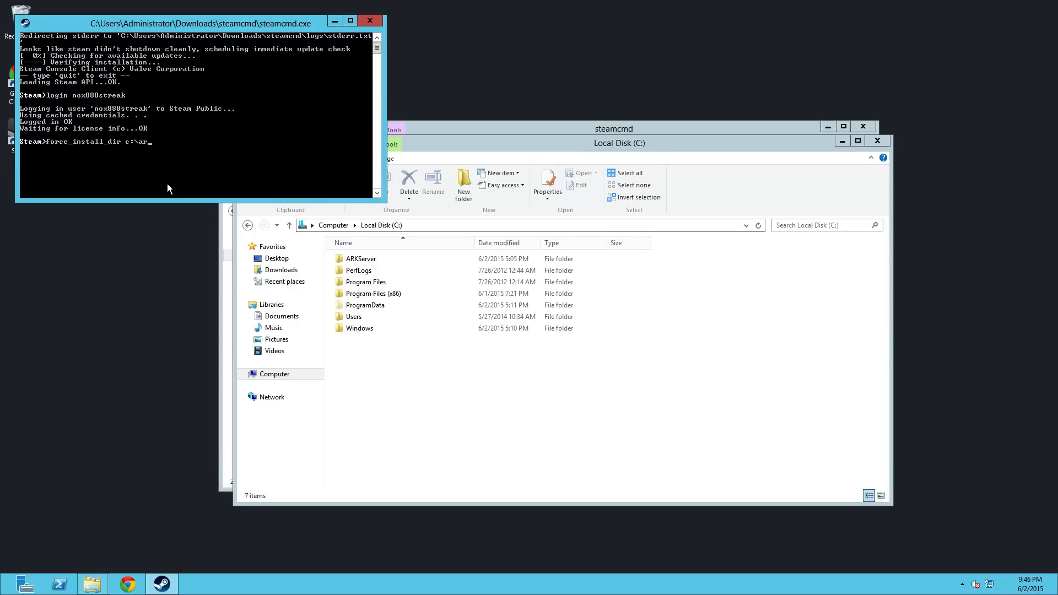
type("kserver")
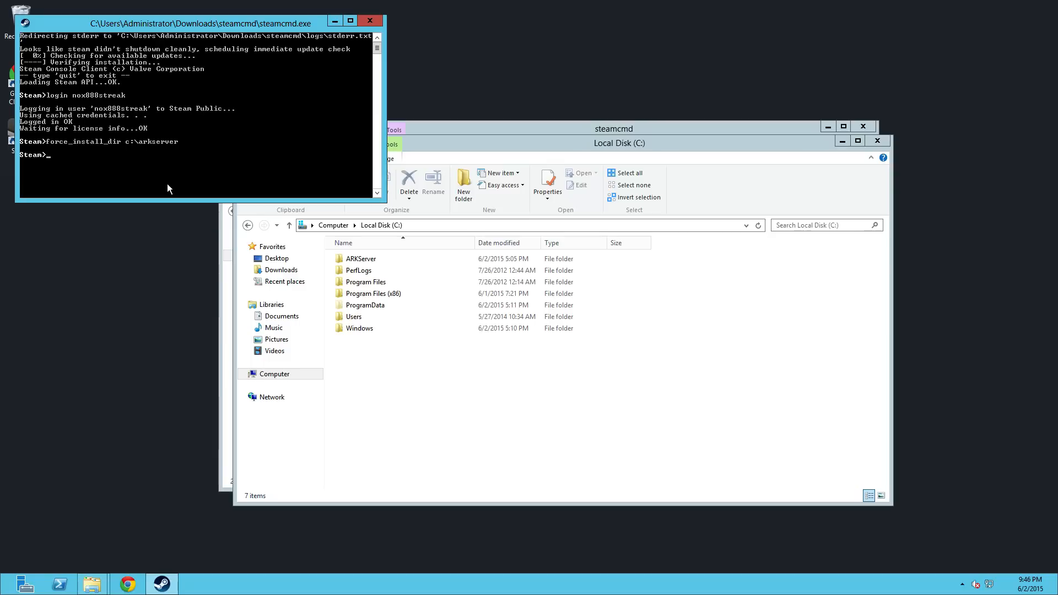
Step: Run app_update 346110 and wait for the ARK server files to install
type("app_update")
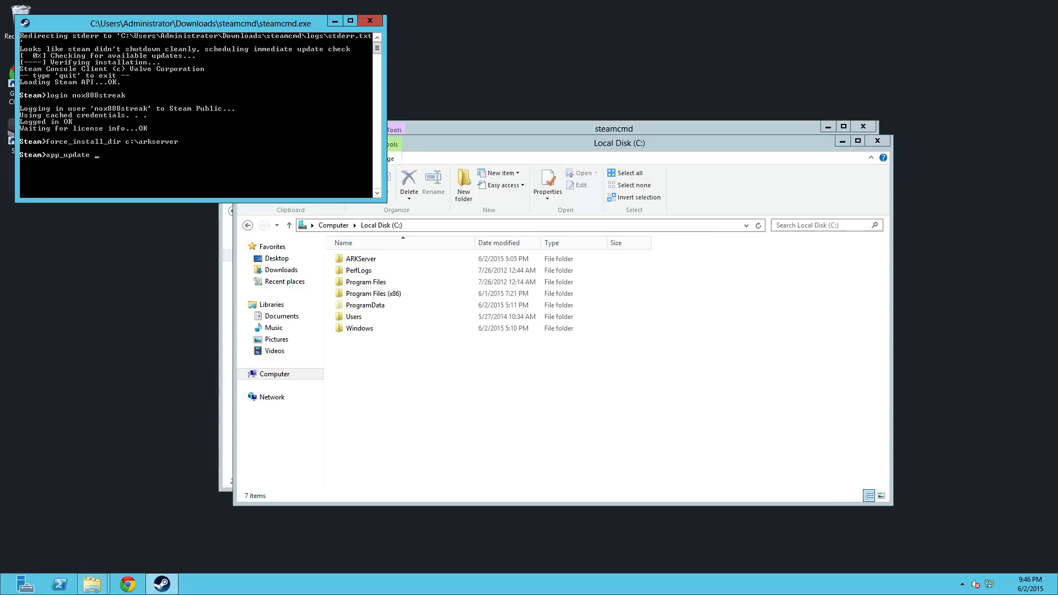
mouse_move(223, 183)
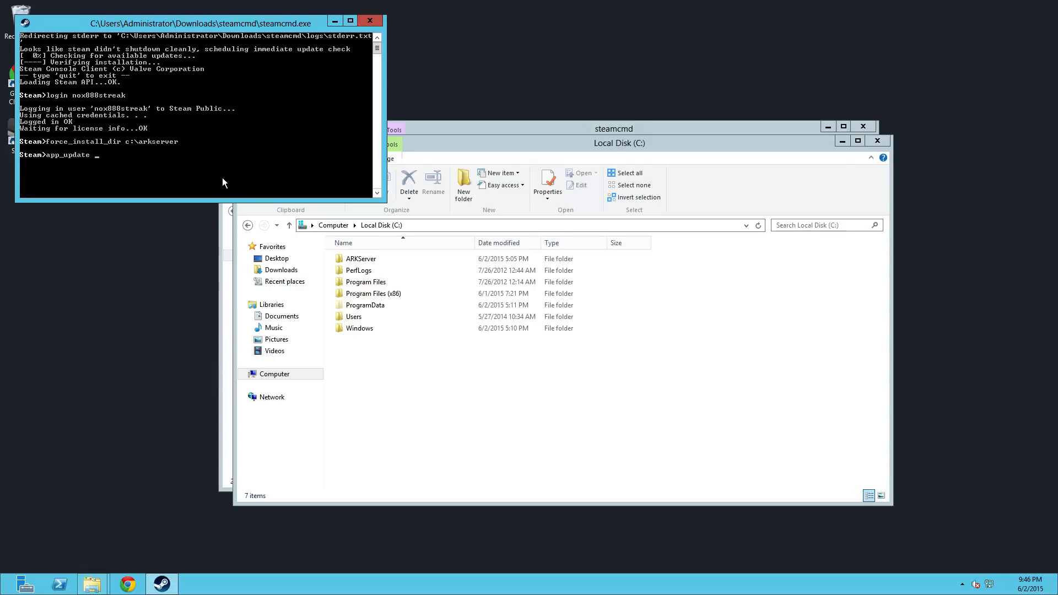
type("346")
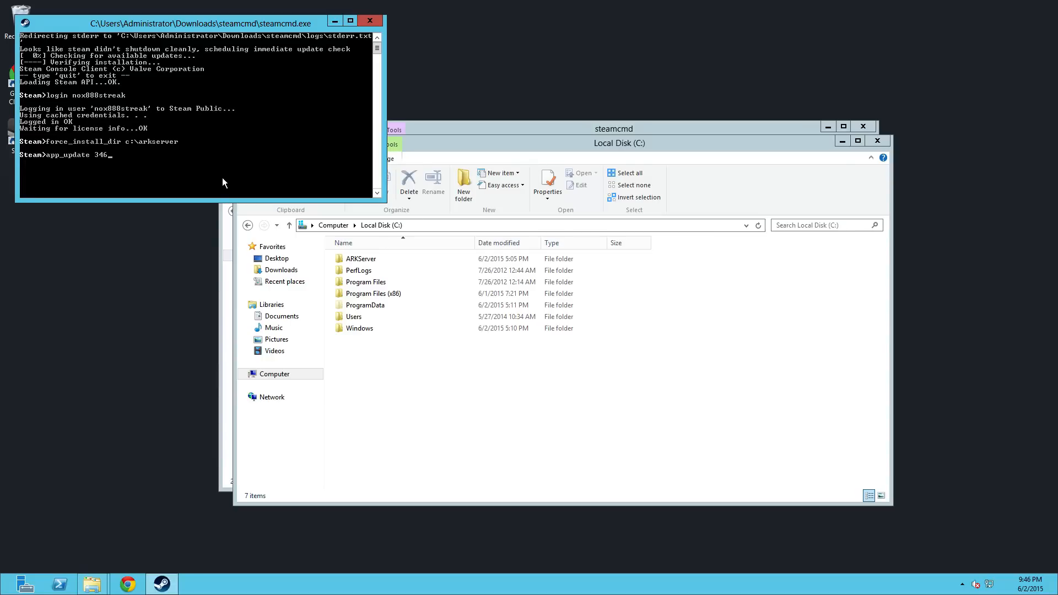
type("110")
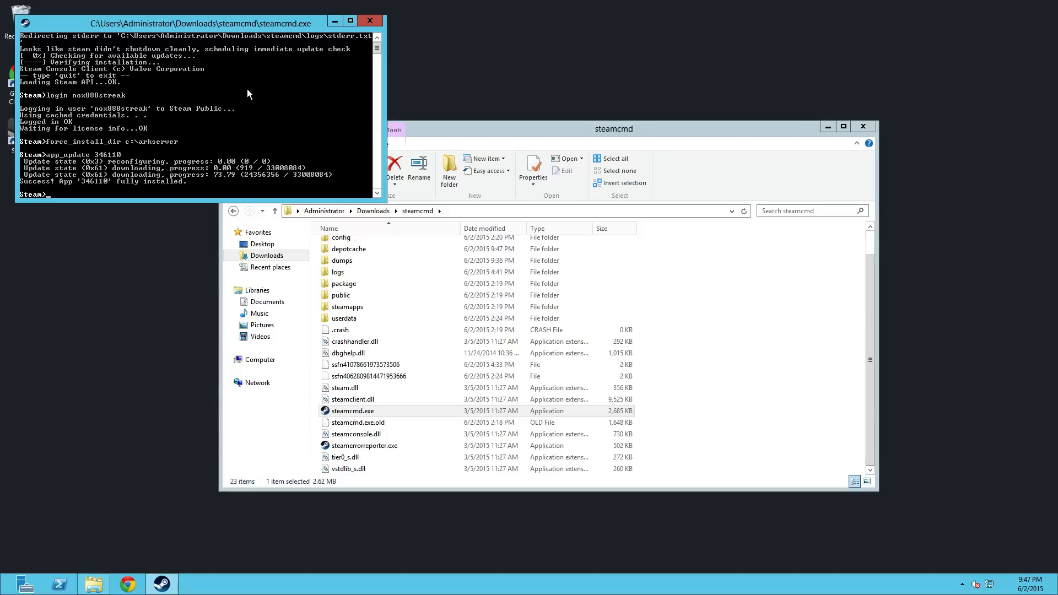
mouse_move(483, 136)
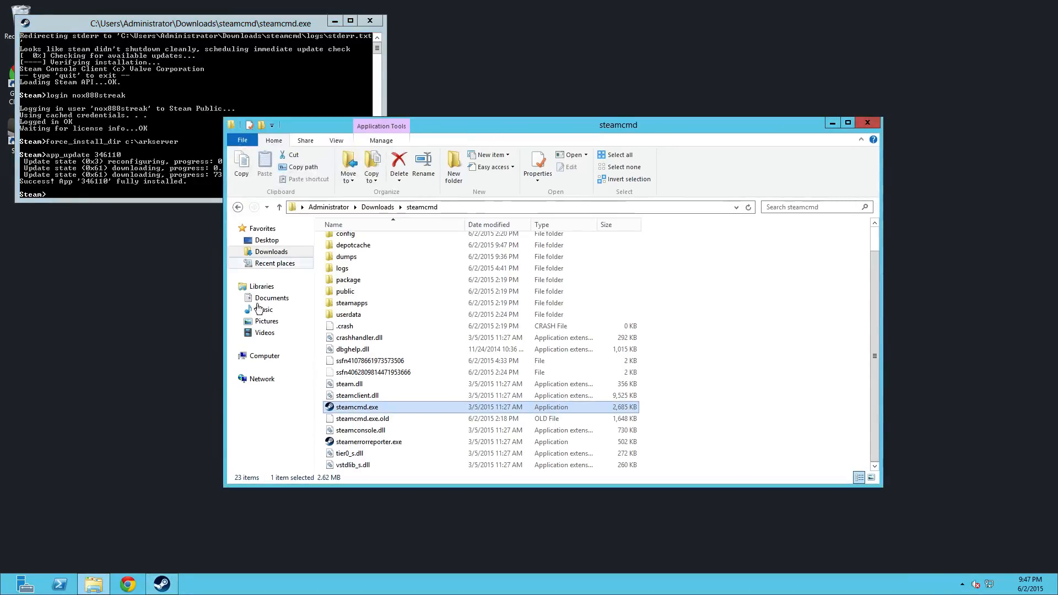
Step: Browse to C:\ARKServer\ShooterGame\Binaries\Win64 and select ShooterGameServer.exe
right_click(92, 583)
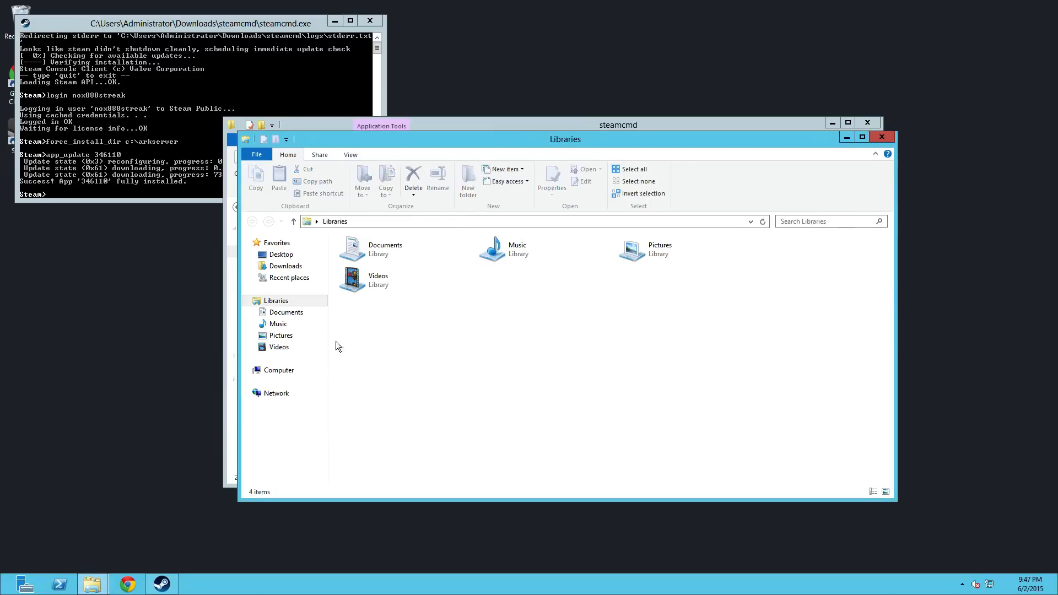
left_click(278, 369)
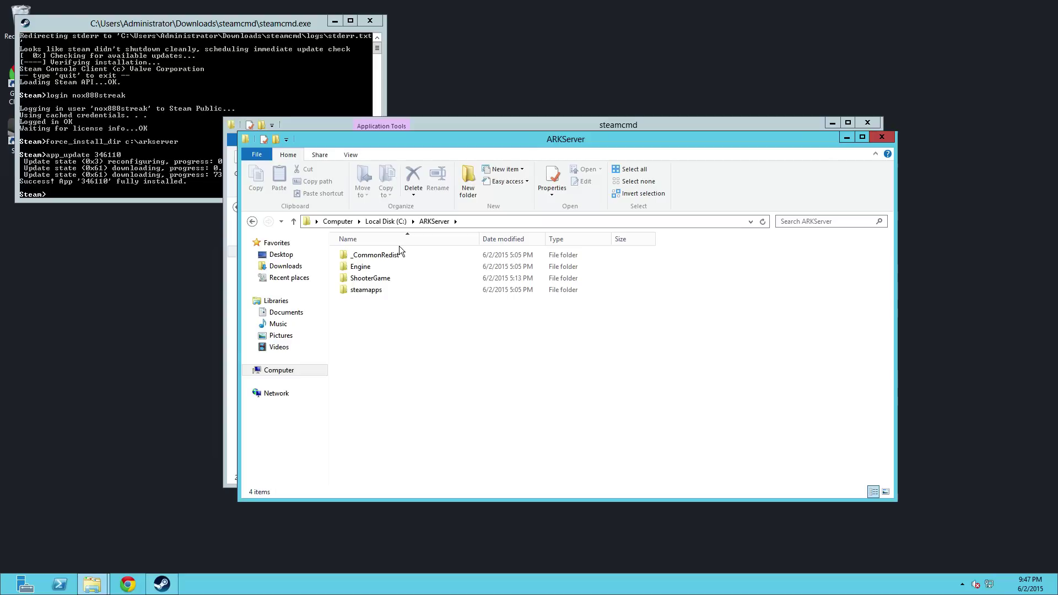
left_click(370, 277)
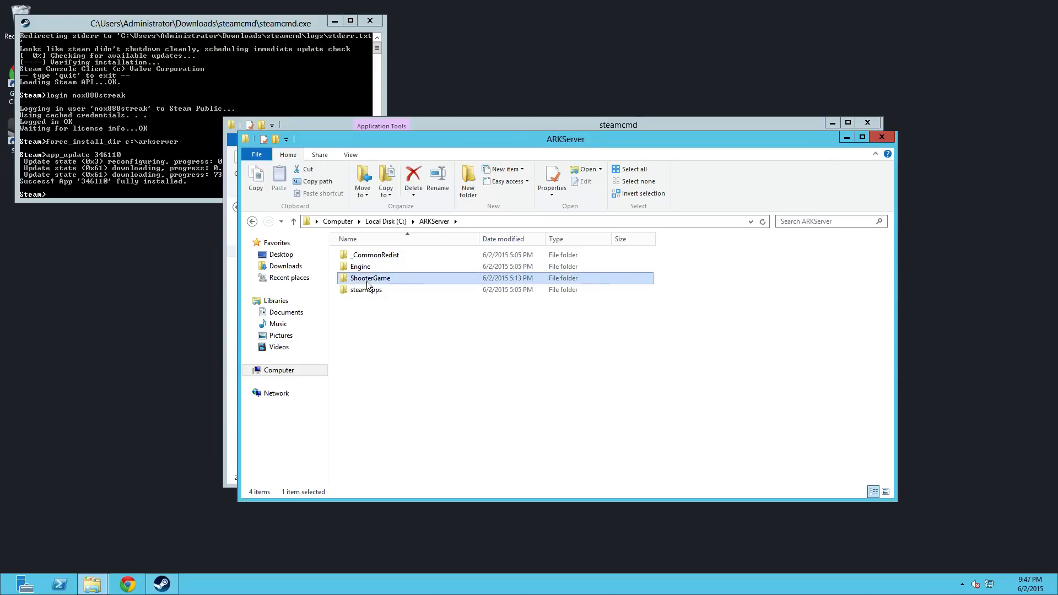
mouse_move(370, 278)
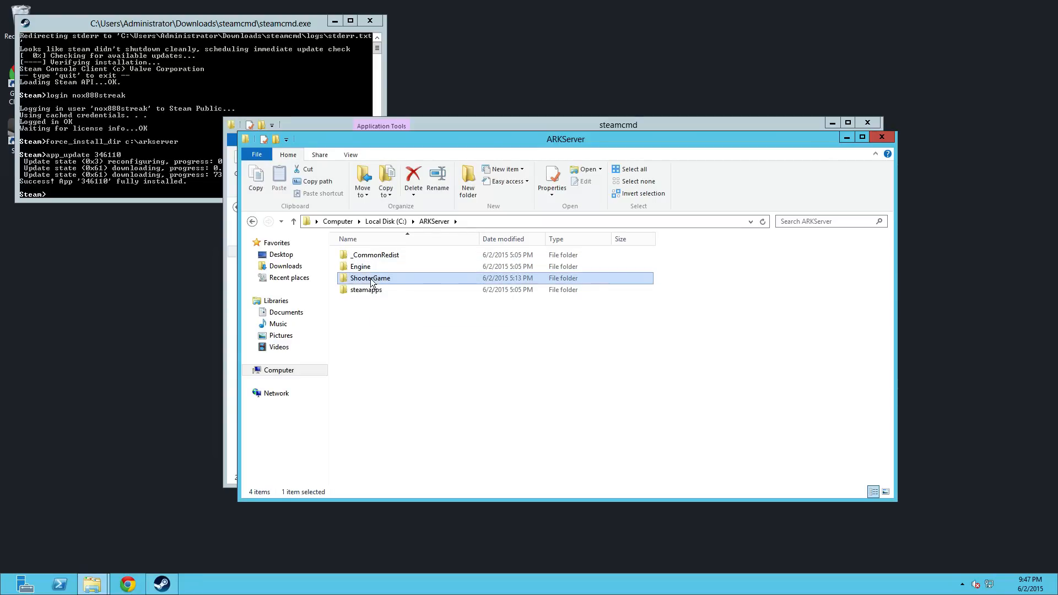
mouse_move(365, 289)
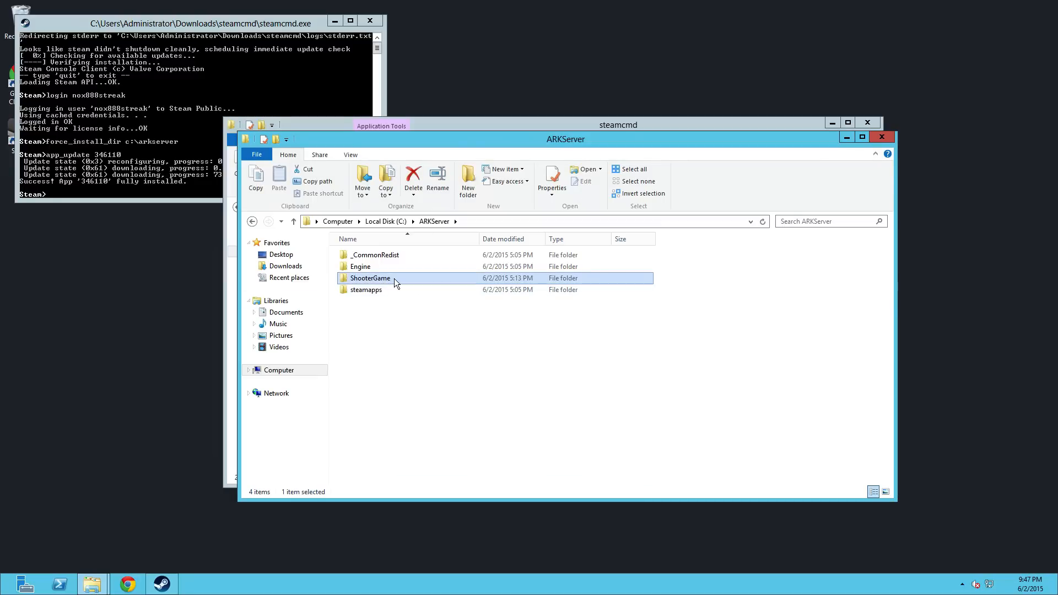
double_click(369, 278)
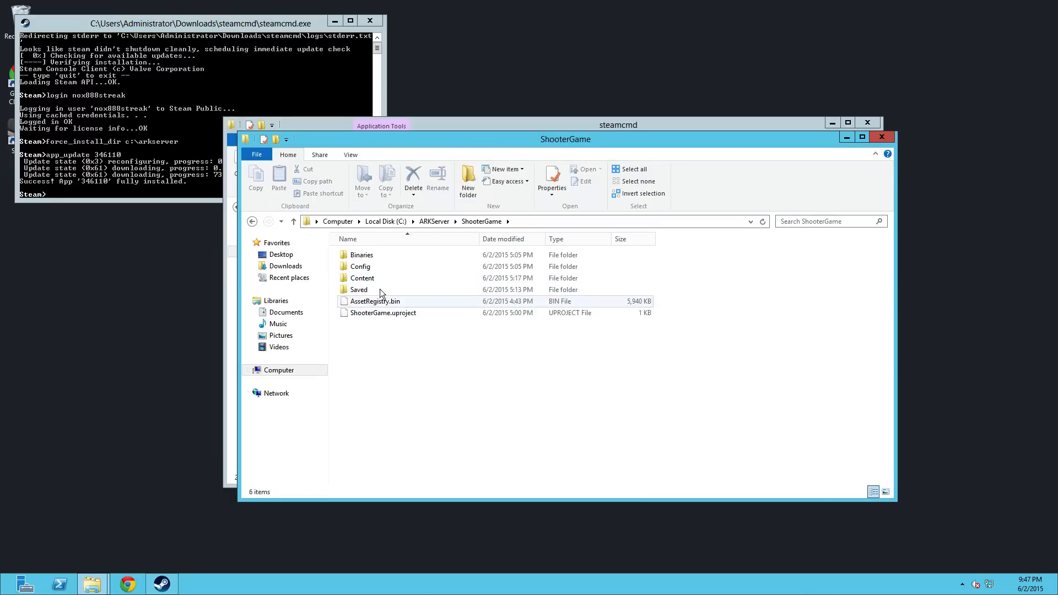
double_click(362, 255)
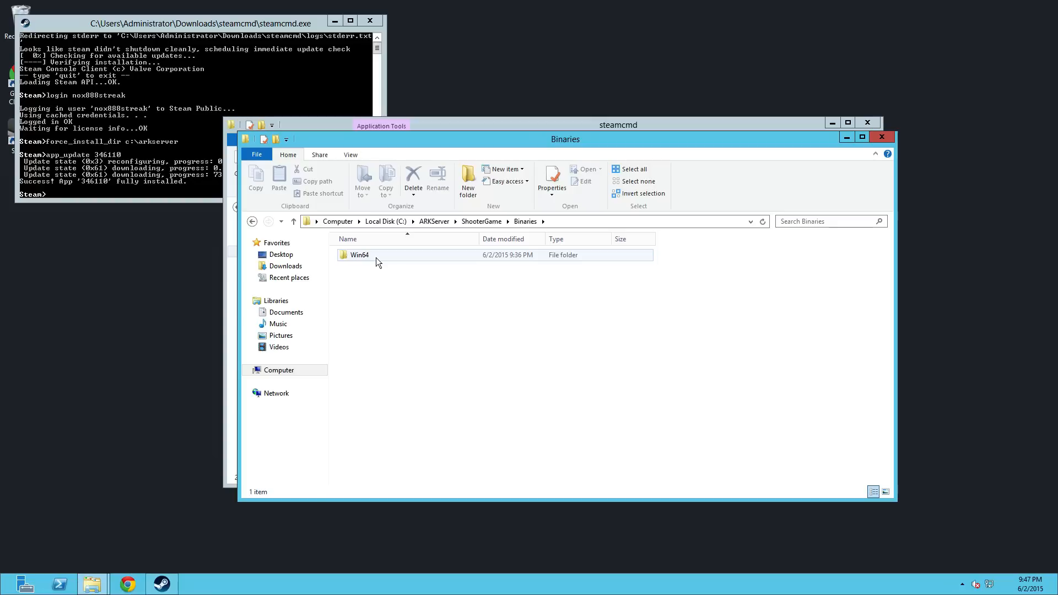
double_click(358, 255)
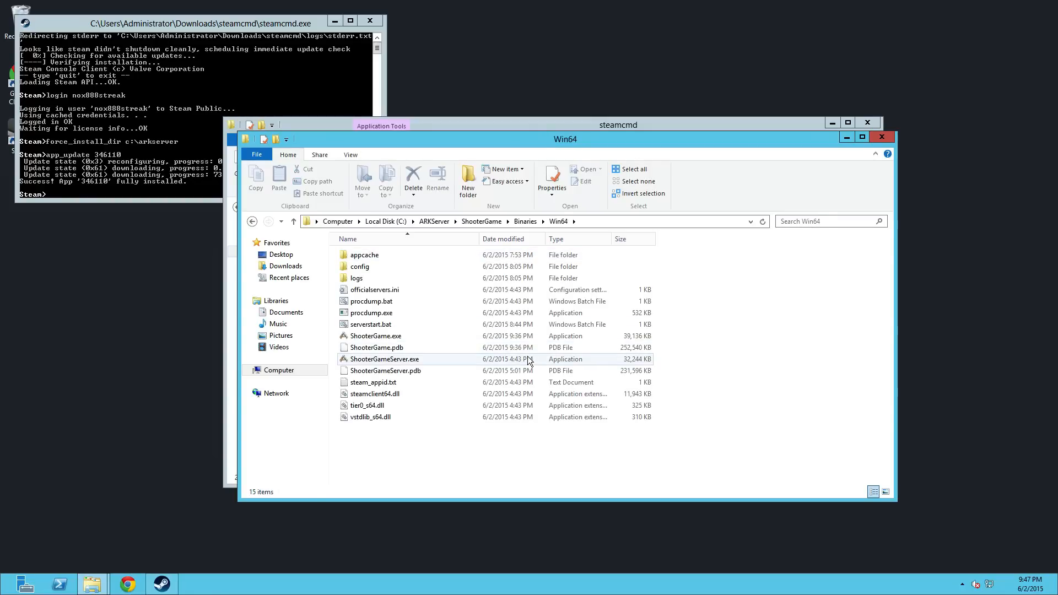
left_click(384, 358)
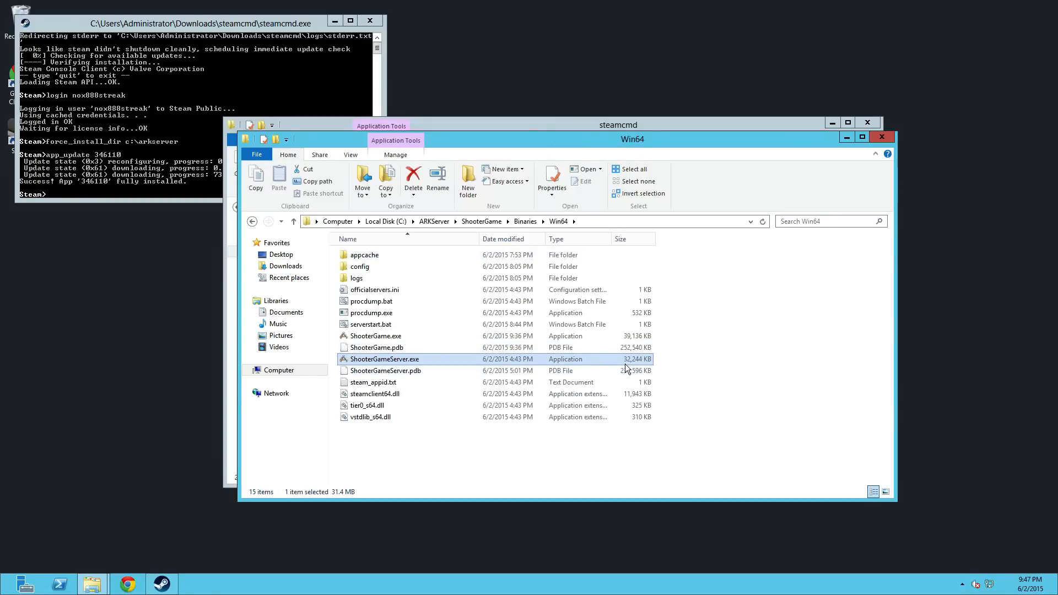
right_click(384, 359)
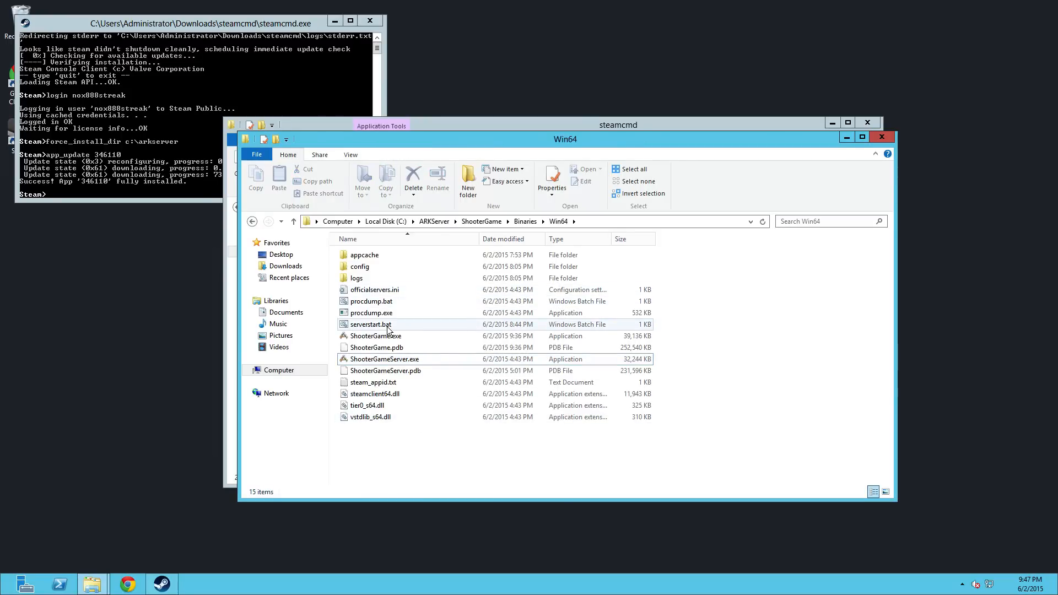
Step: Create a text document in Win64, rename it serverstart2.bat and accept the extension change
right_click(370, 324)
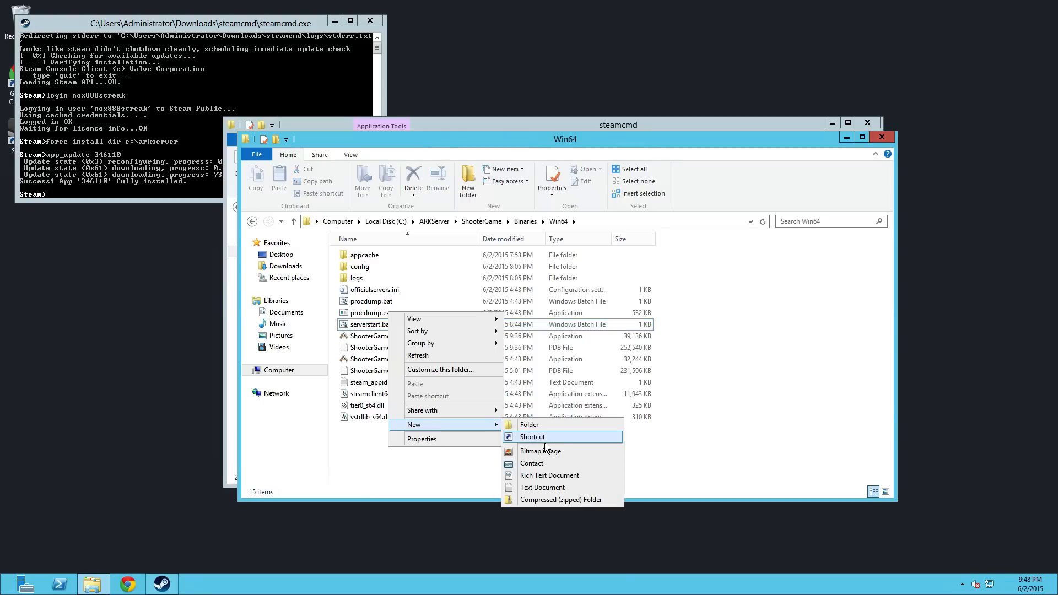
left_click(542, 487)
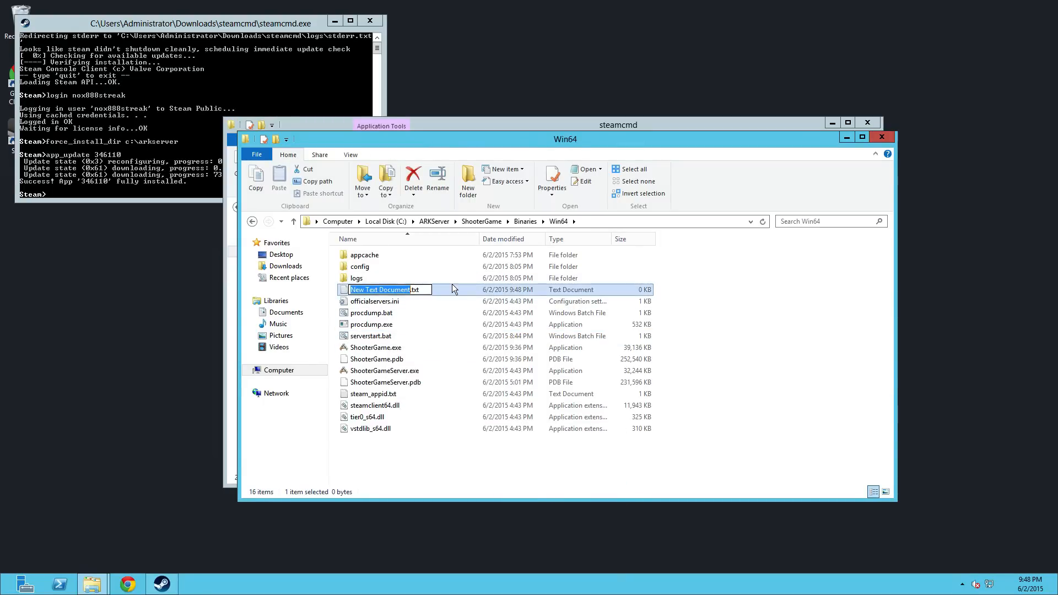
type("bat.txt")
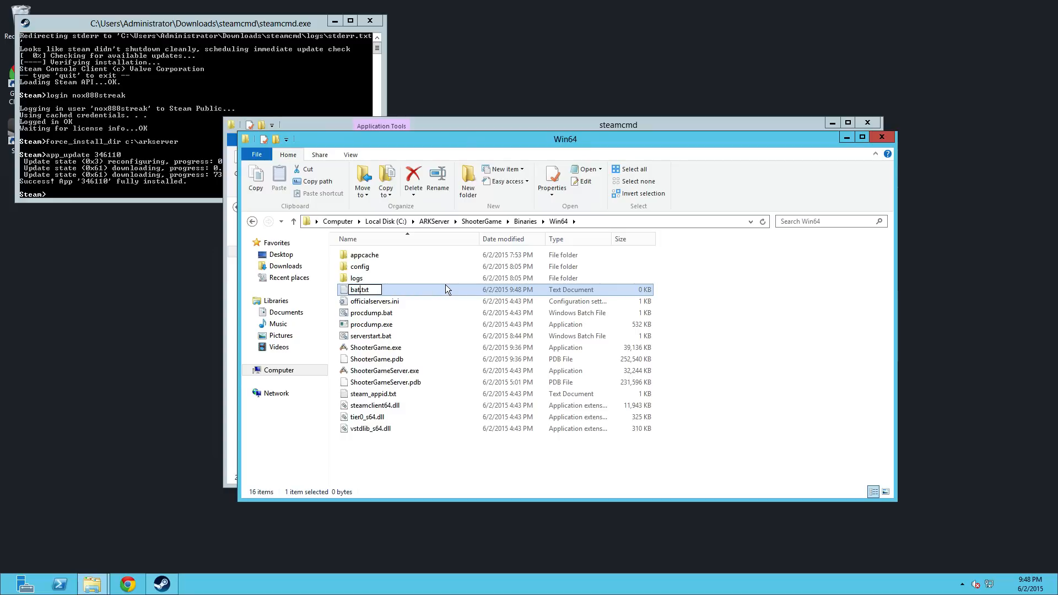
type("serverstart2.bat")
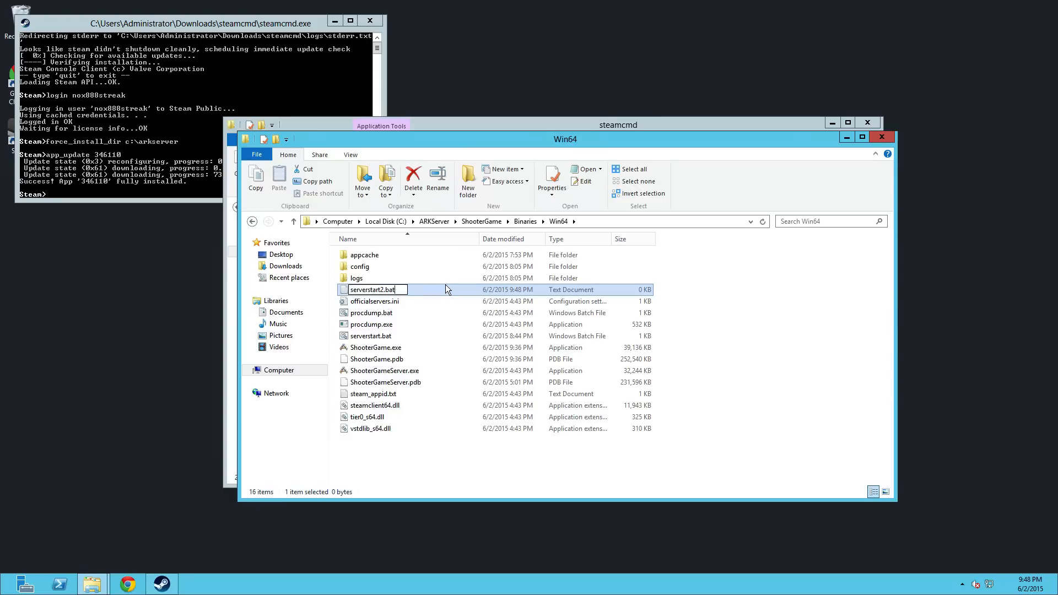
key("Enter")
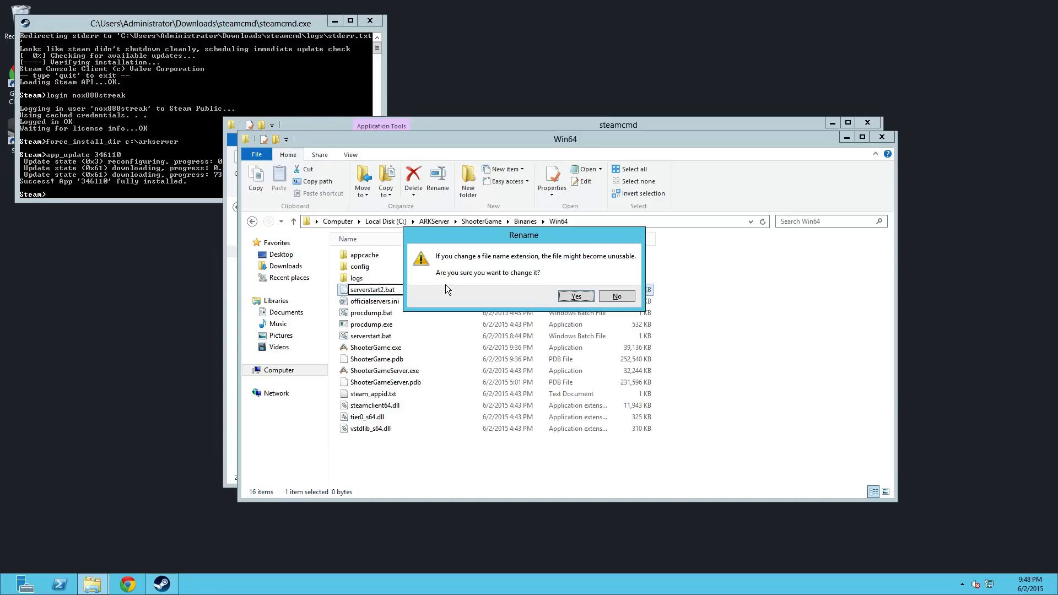
left_click(576, 296)
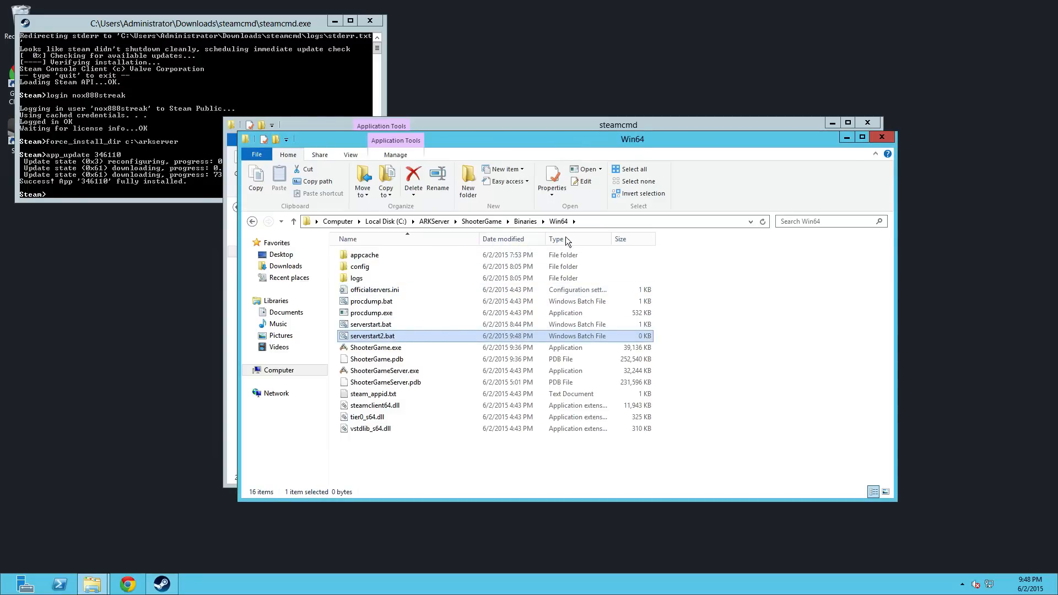
mouse_move(384, 336)
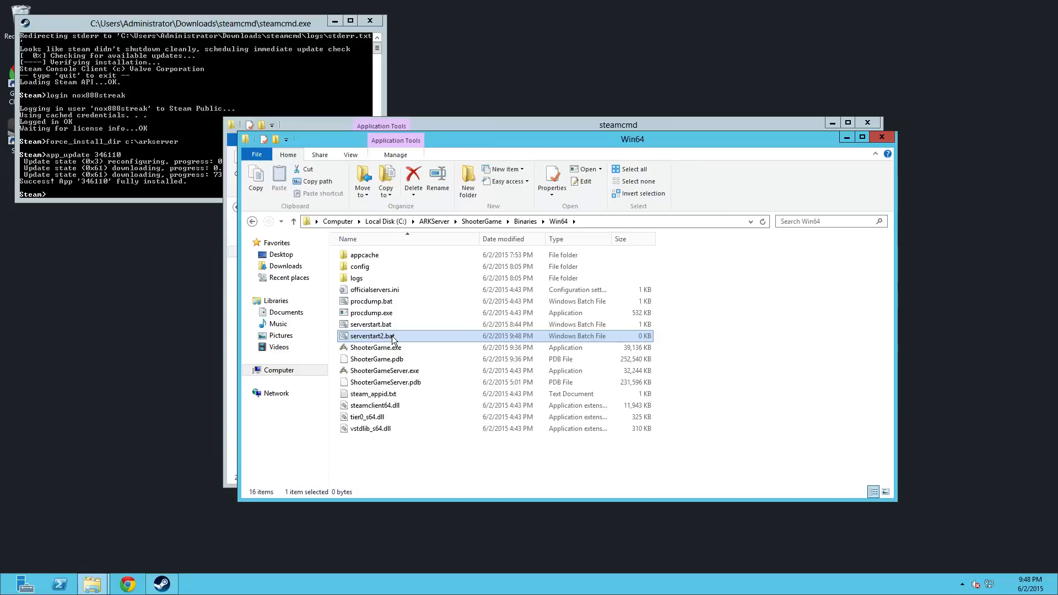
Step: Show the ribbon's view options with file name extensions and hidden items ticked
left_click(371, 335)
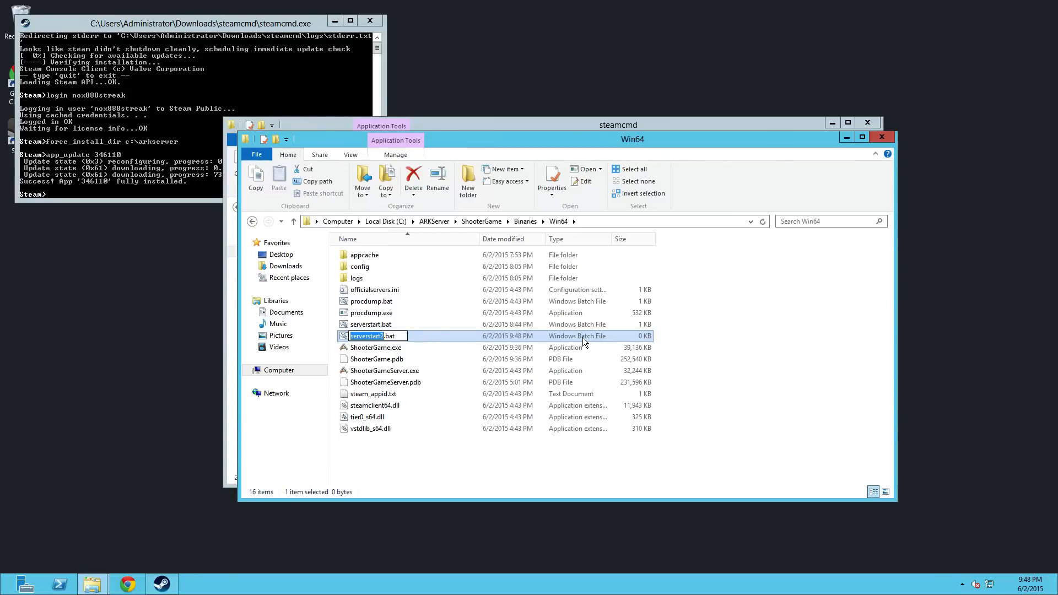
mouse_move(589, 342)
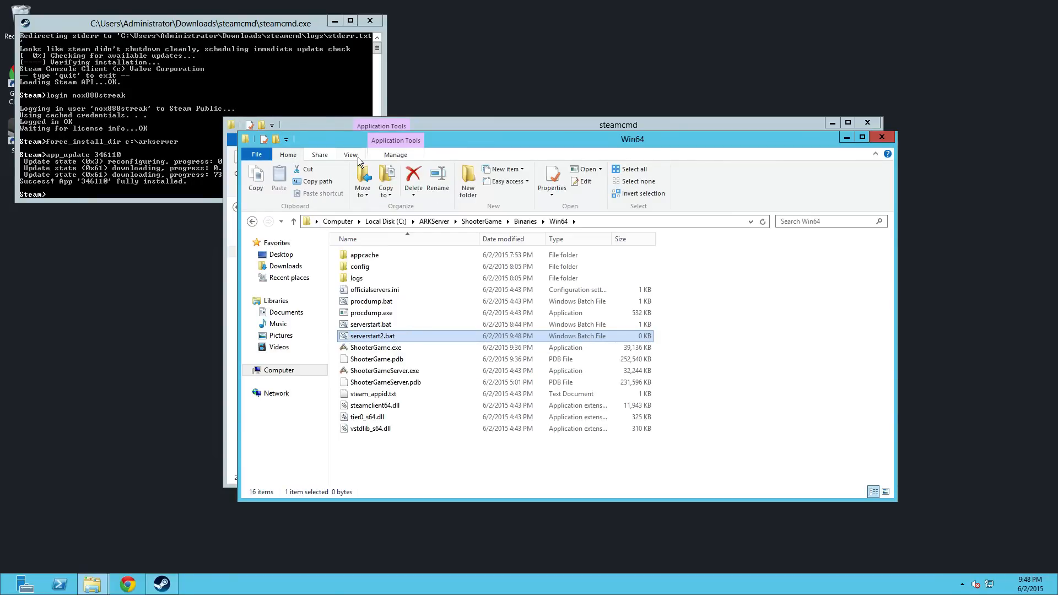
left_click(350, 155)
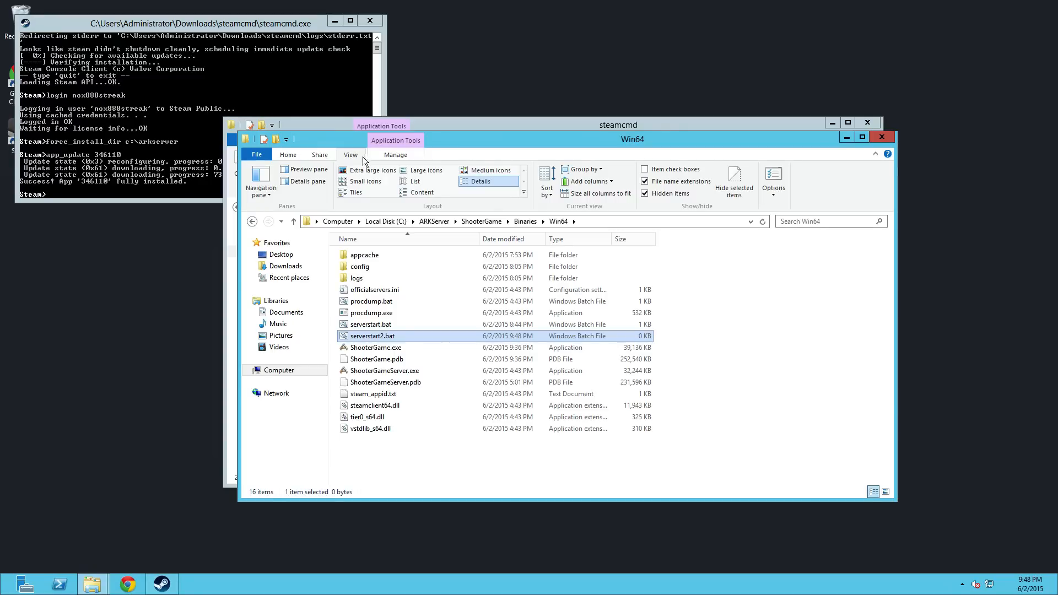
left_click(255, 154)
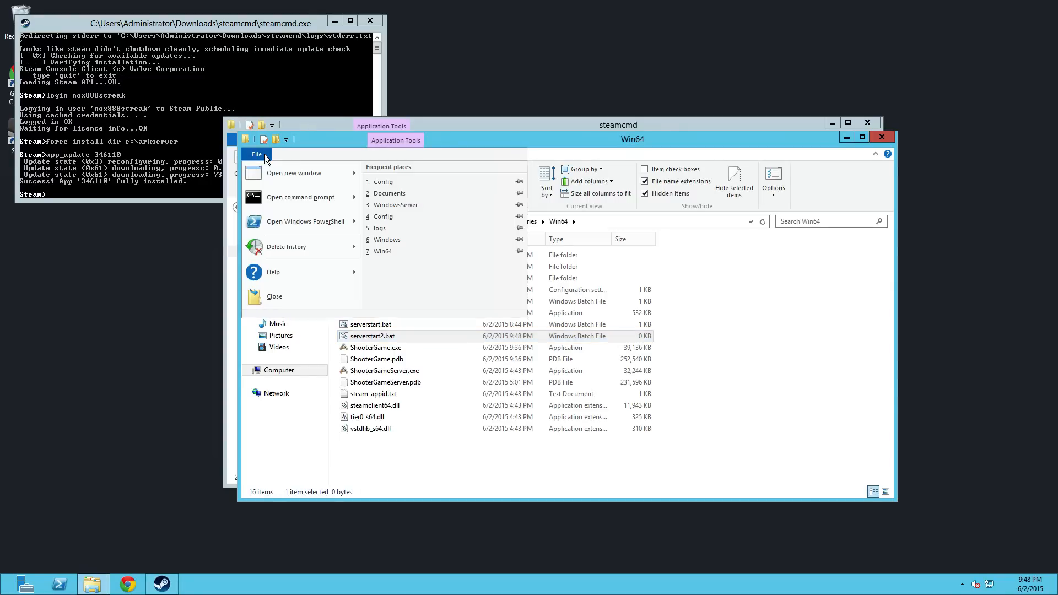
mouse_move(344, 142)
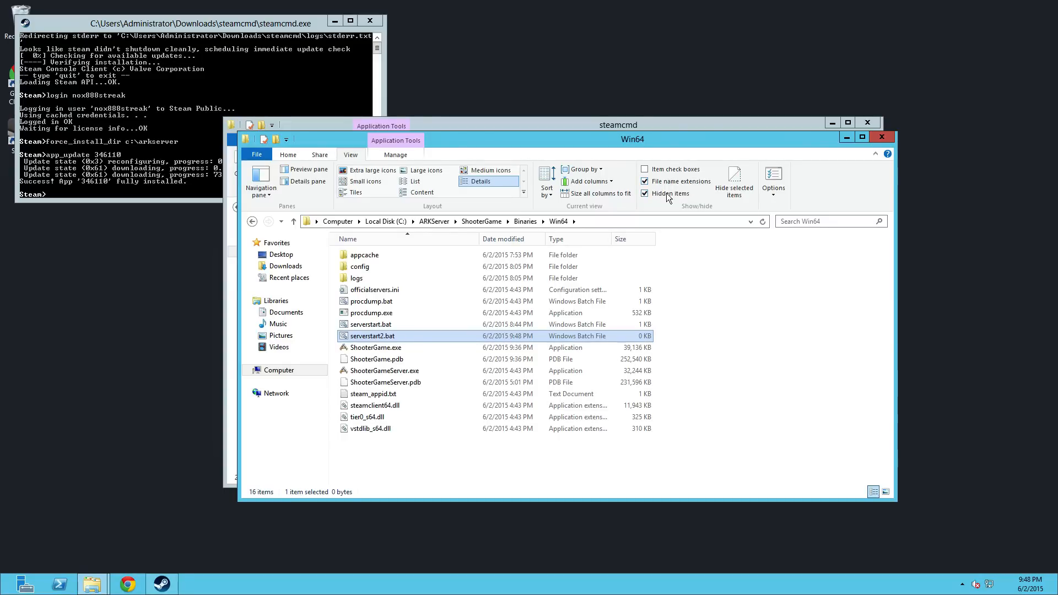
mouse_move(670, 195)
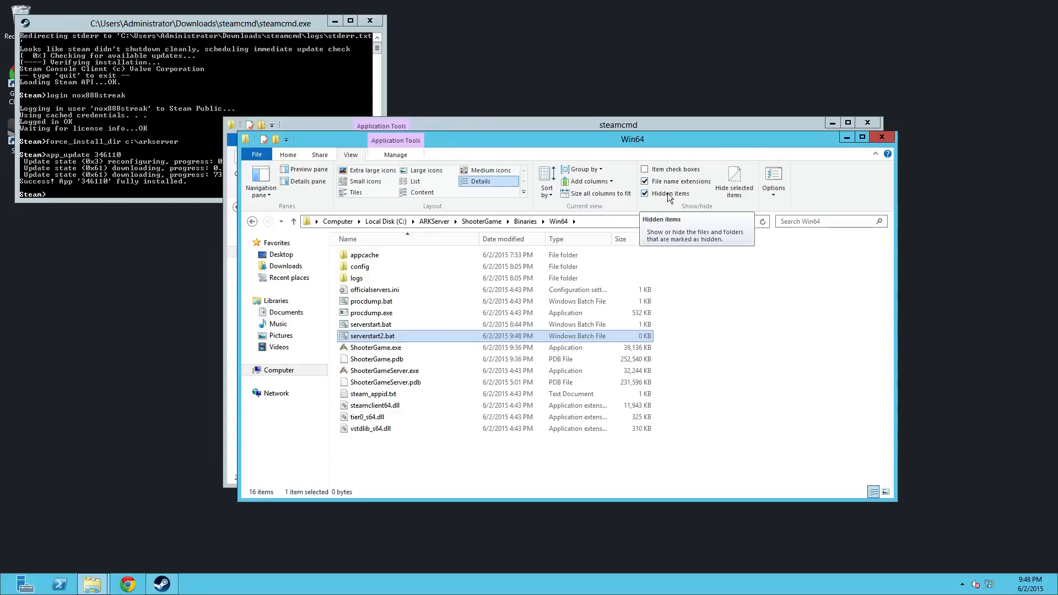
Step: Edit serverstart.bat in Notepad so SessionName is GameServerSetup.com, and save it
right_click(370, 324)
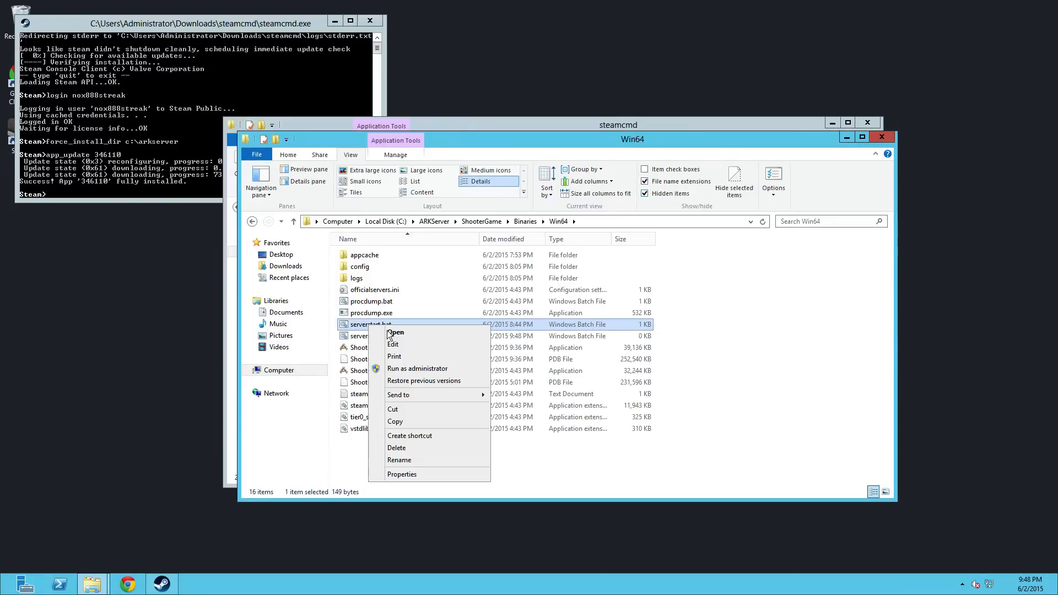
left_click(392, 345)
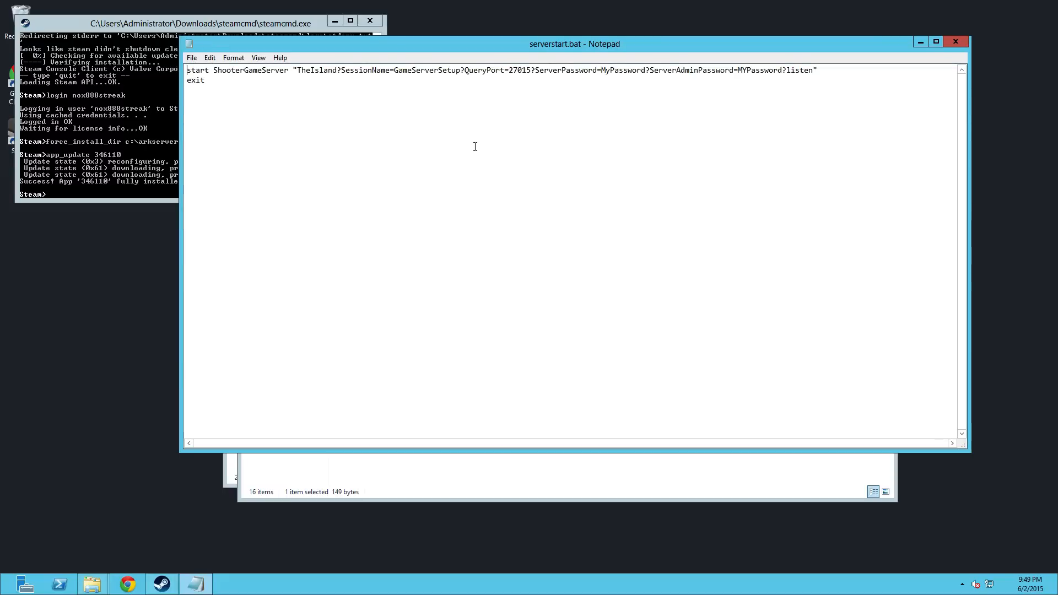
key("ctrl+a")
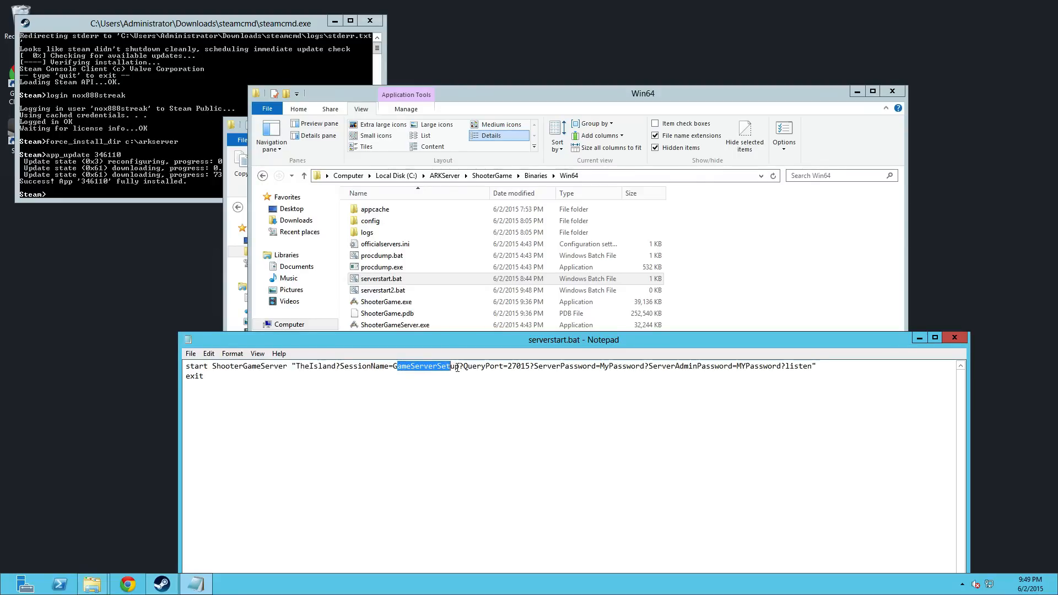
type("GameServerSetup.com")
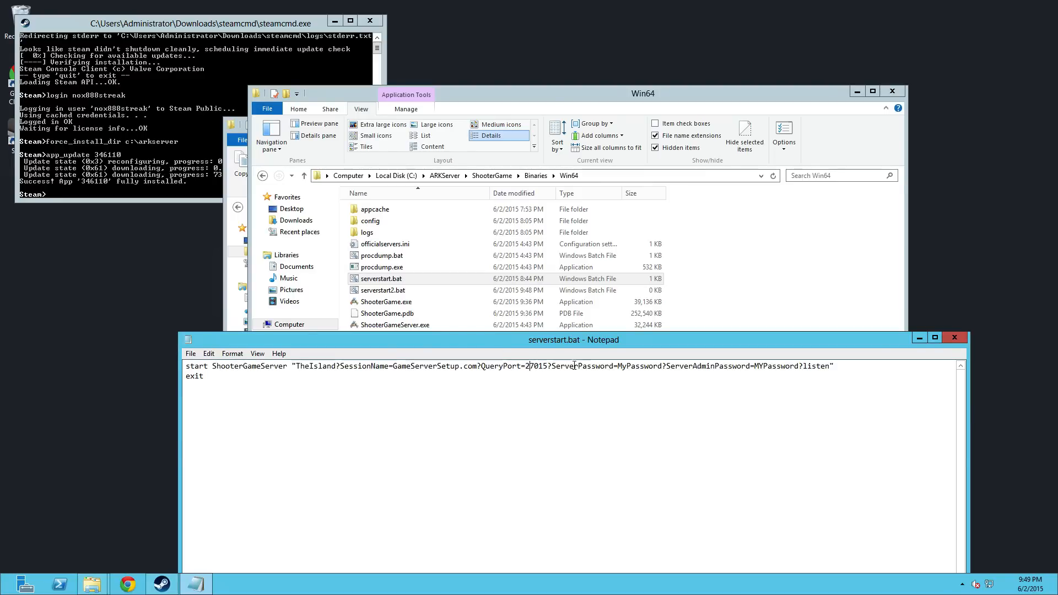
double_click(634, 366)
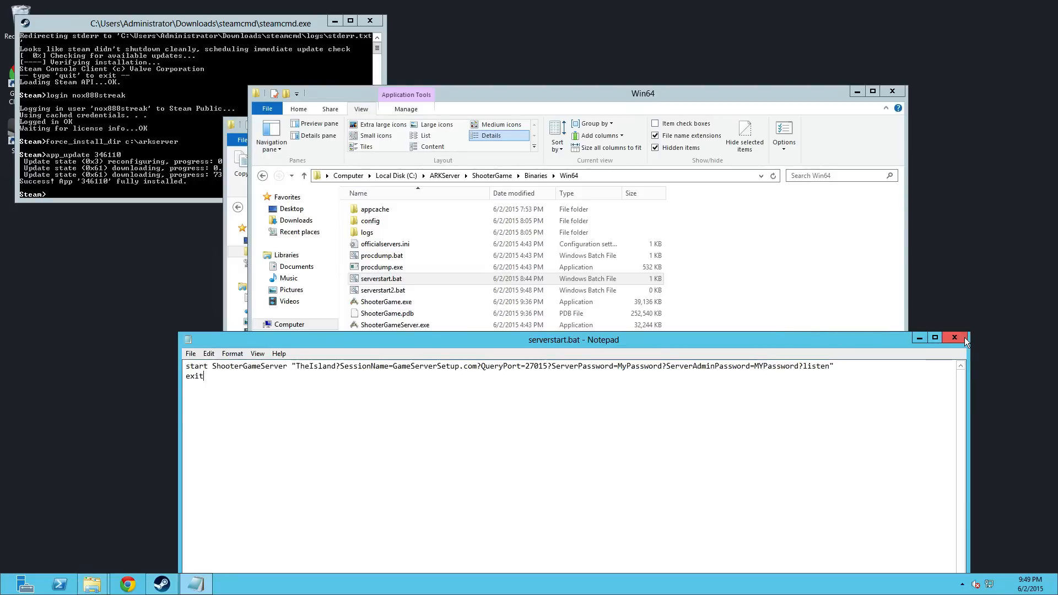
left_click(954, 337)
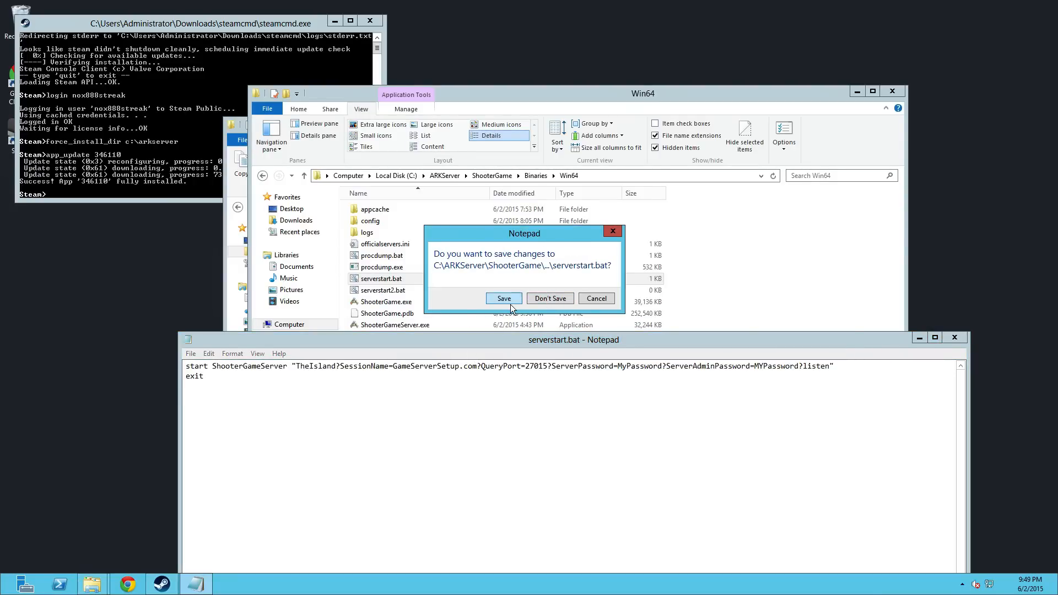
left_click(504, 298)
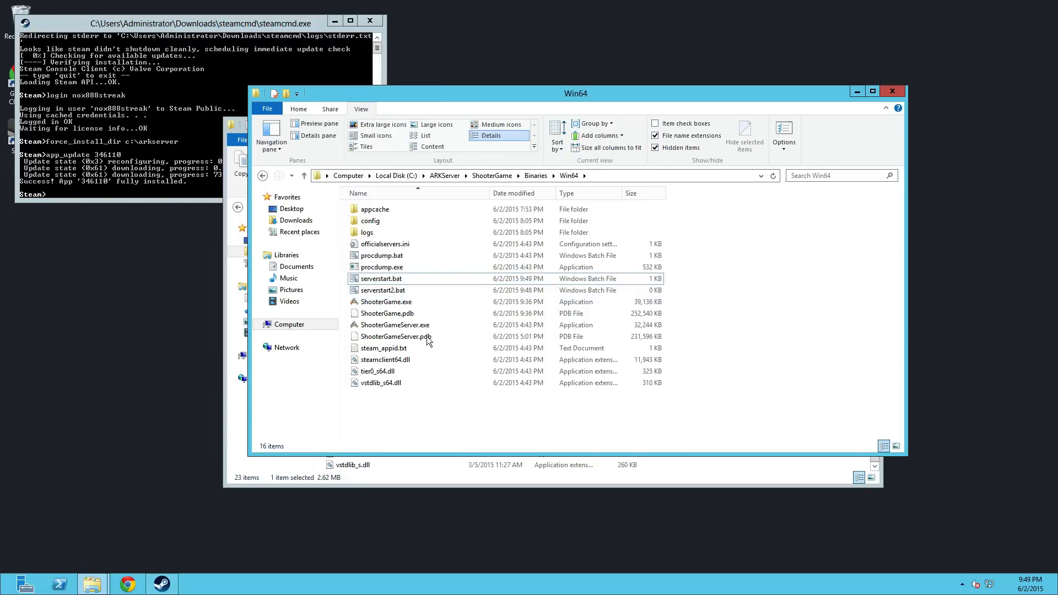
mouse_move(423, 413)
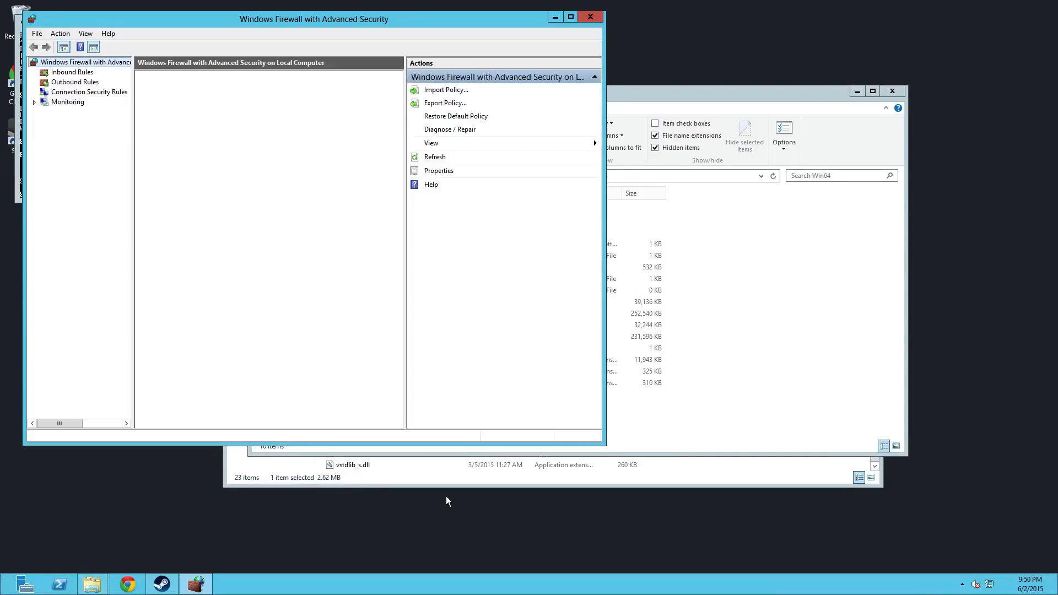
Step: Check the 27015udpin inbound rule's UDP port 27015 settings, then begin a new inbound rule
left_click(82, 58)
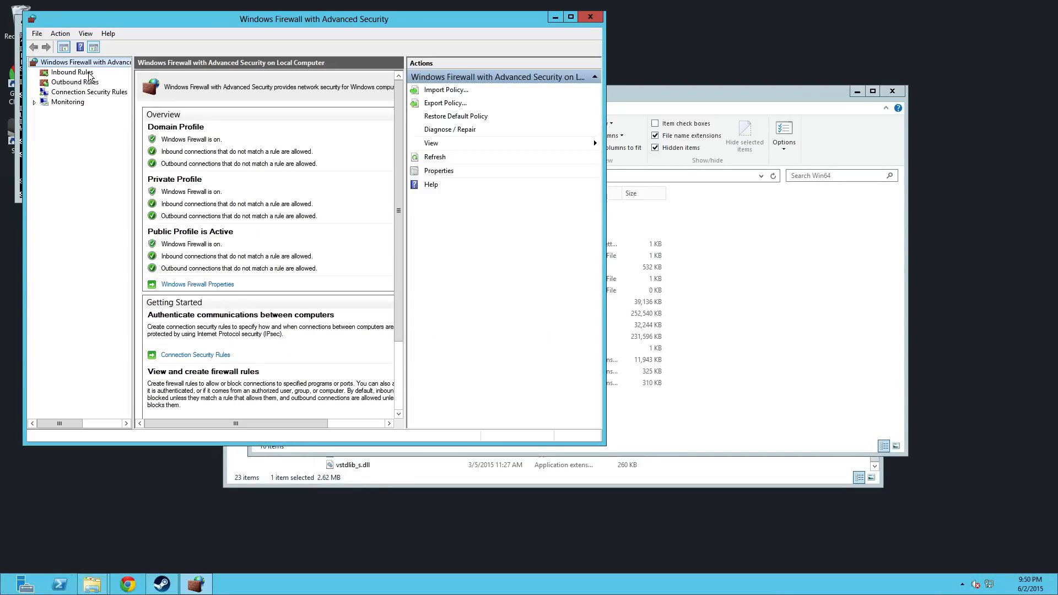
left_click(68, 73)
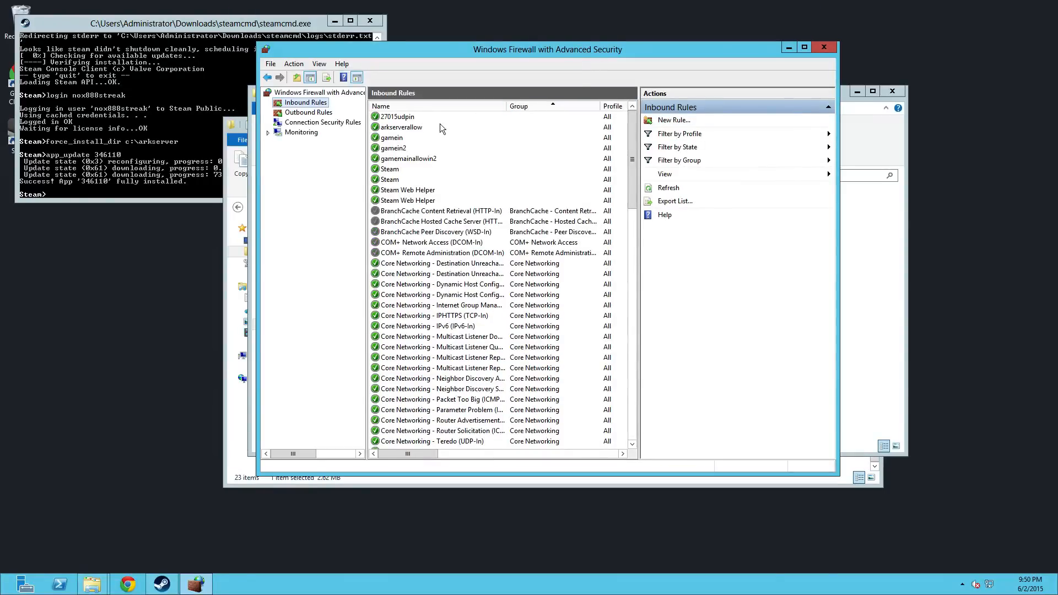
double_click(396, 117)
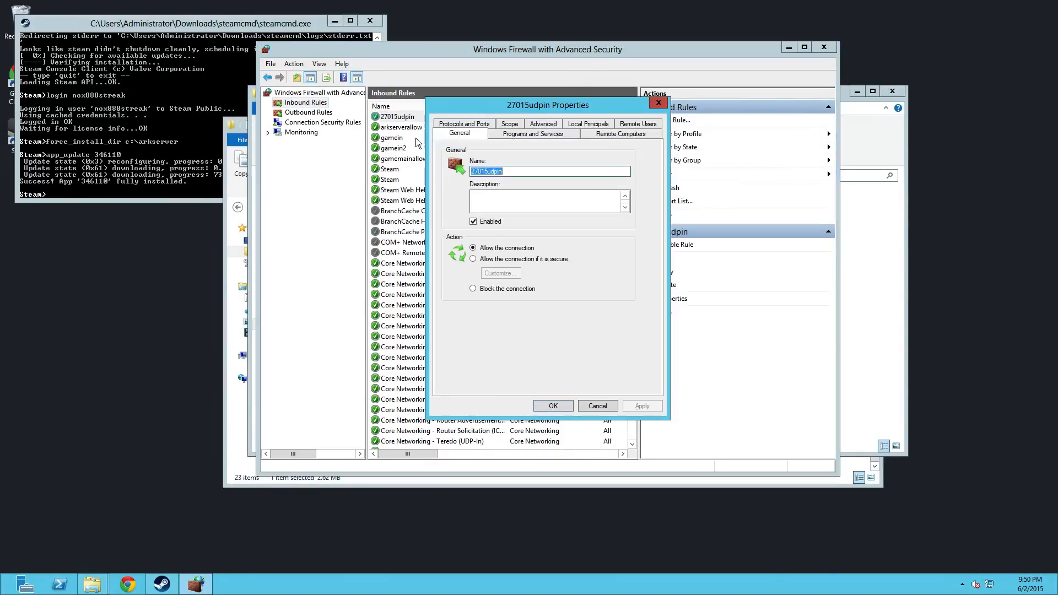
left_click(464, 132)
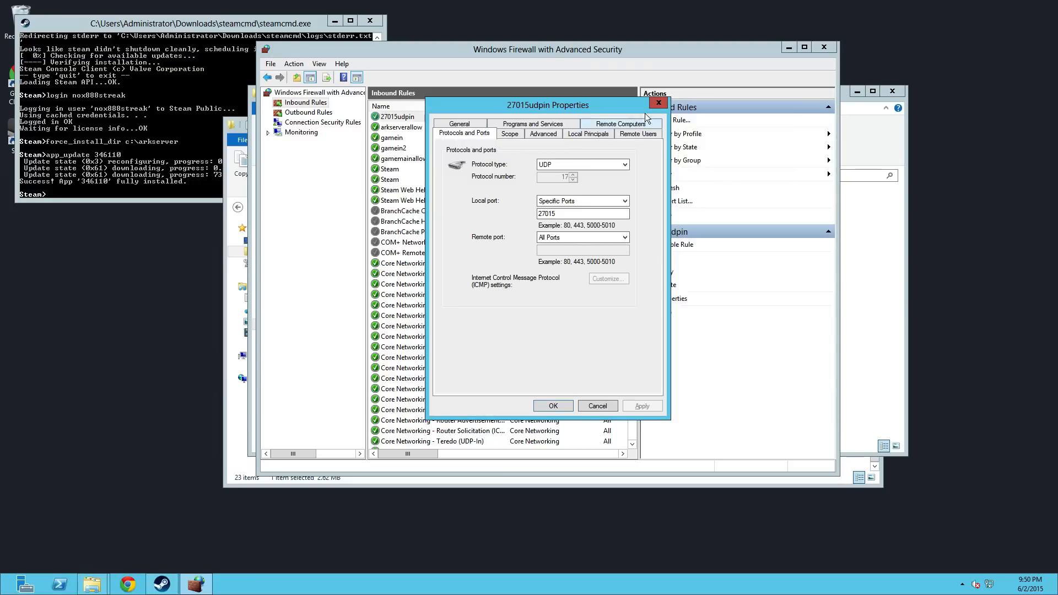
left_click(657, 103)
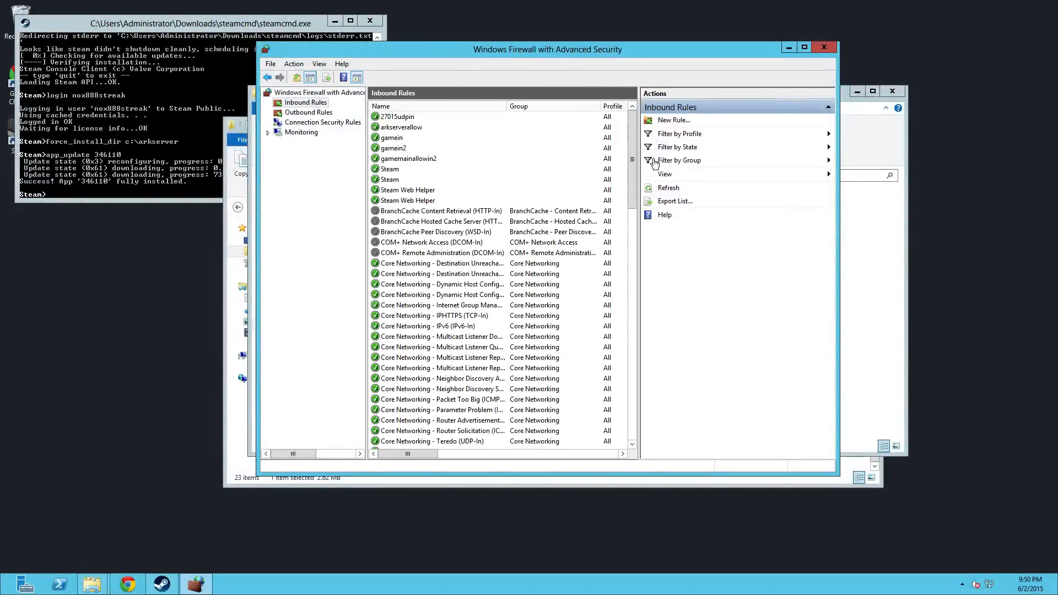
left_click(673, 121)
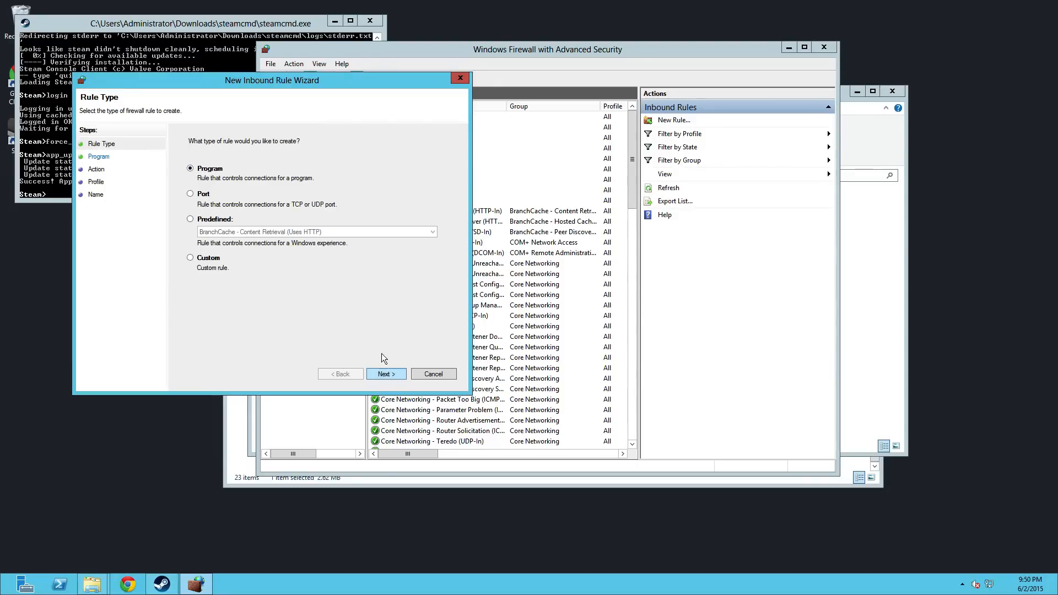
Step: Choose ShooterGame.exe as the program for the new firewall rule
left_click(385, 374)
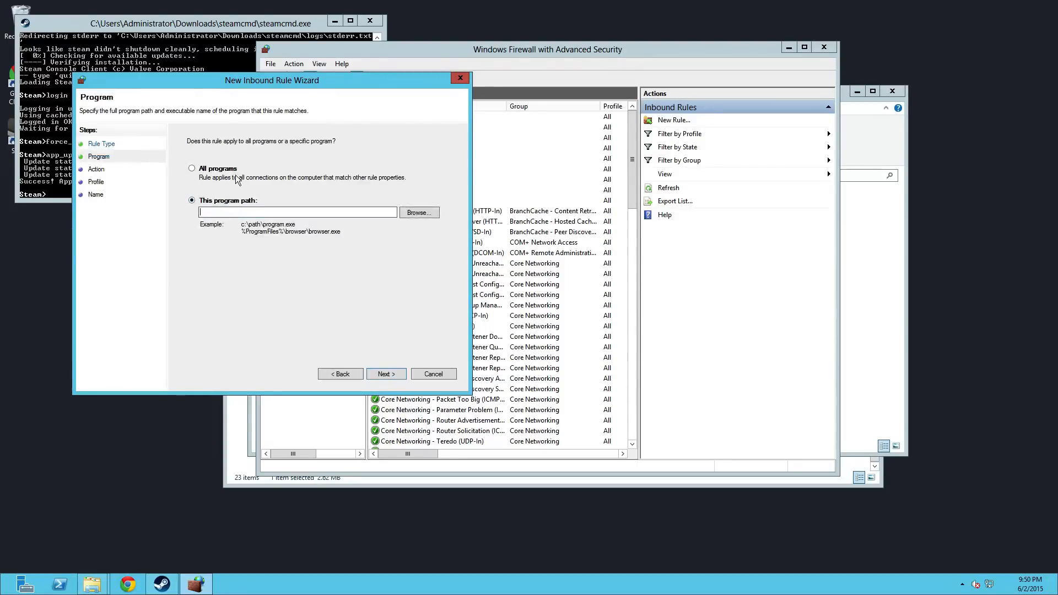
left_click(418, 212)
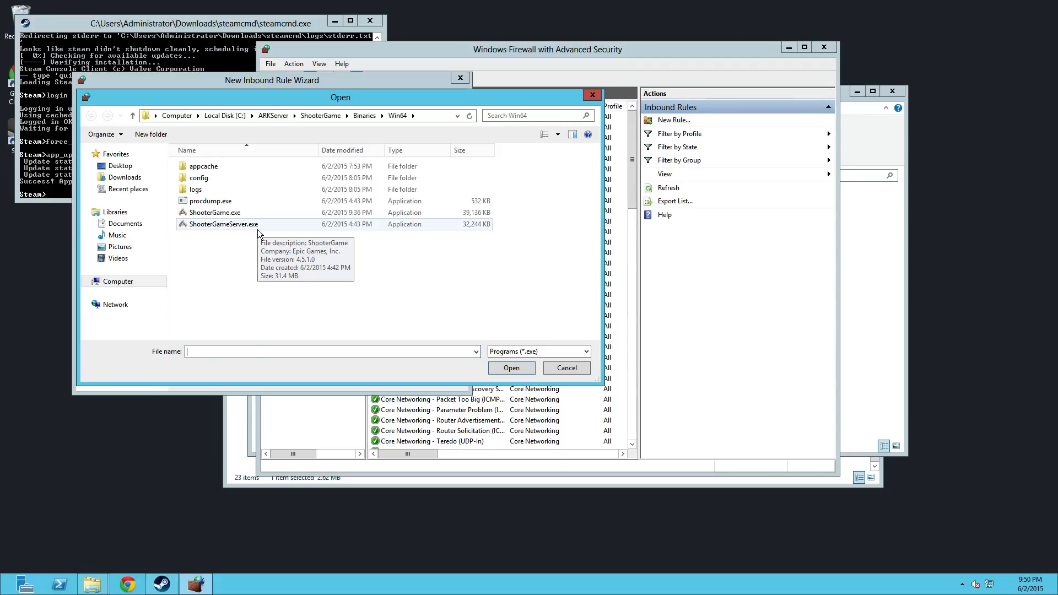
left_click(215, 212)
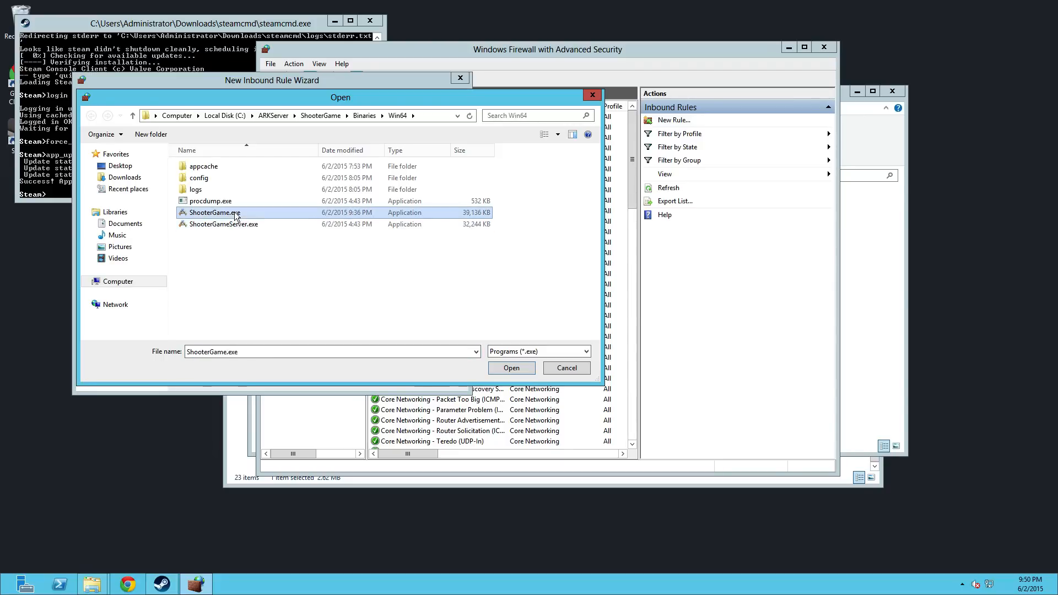
left_click(511, 368)
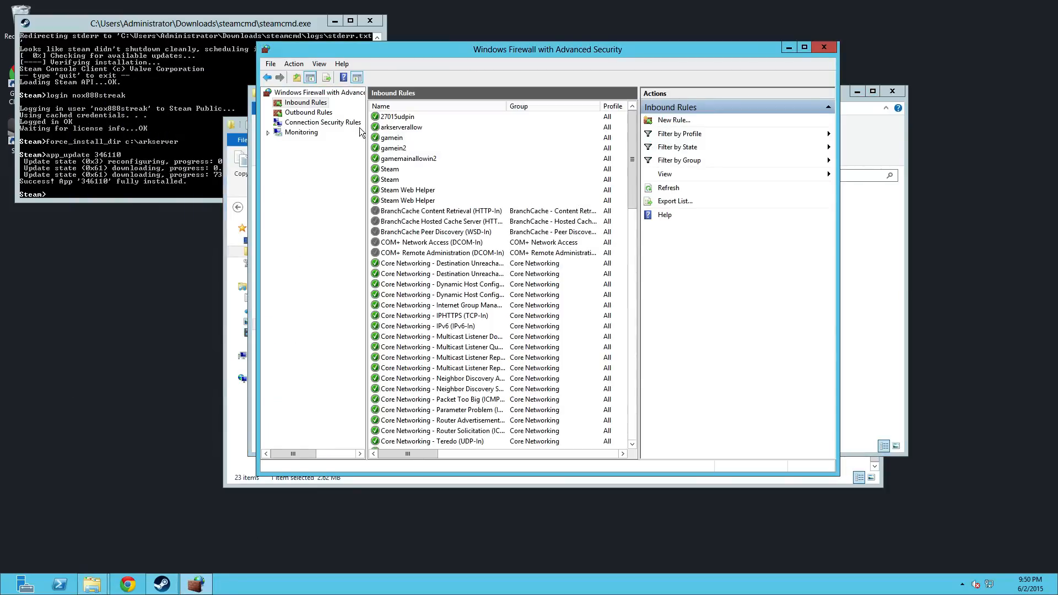
Step: Start a TCP port rule under Outbound Rules, then cancel the wizard
left_click(308, 112)
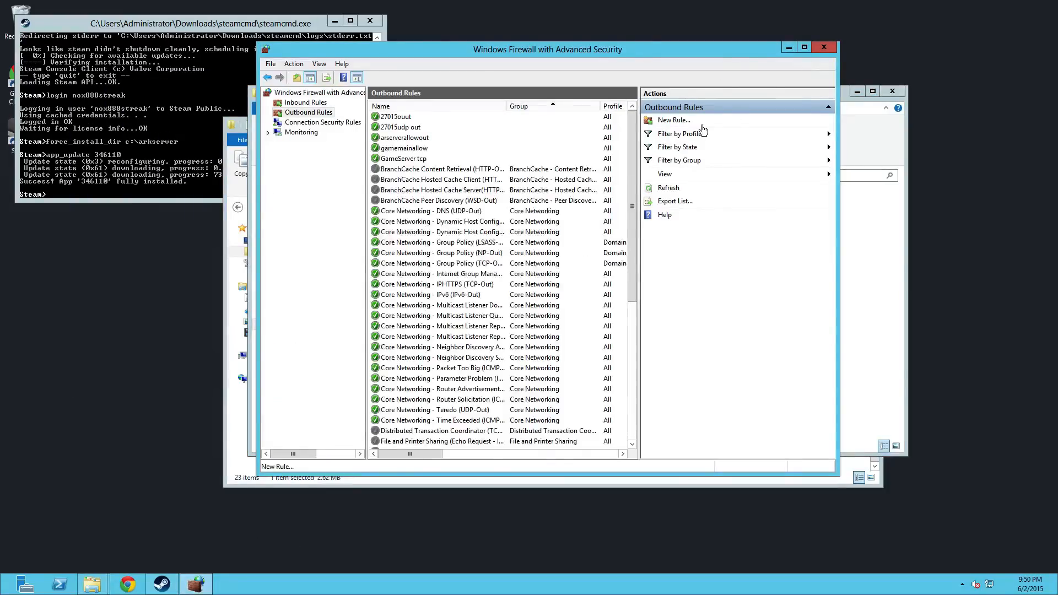
left_click(672, 120)
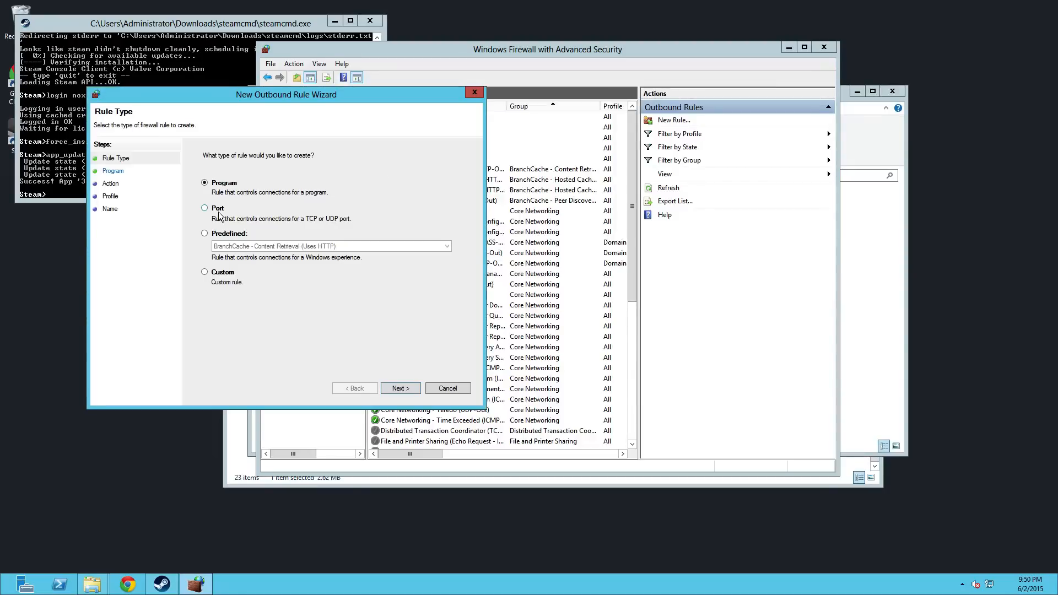
left_click(399, 388)
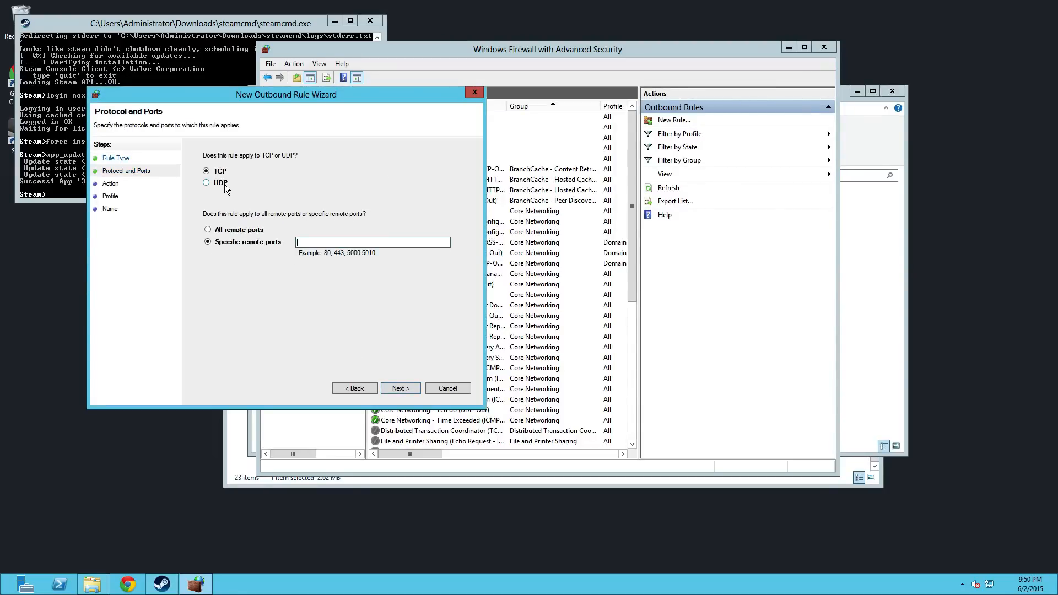
left_click(207, 170)
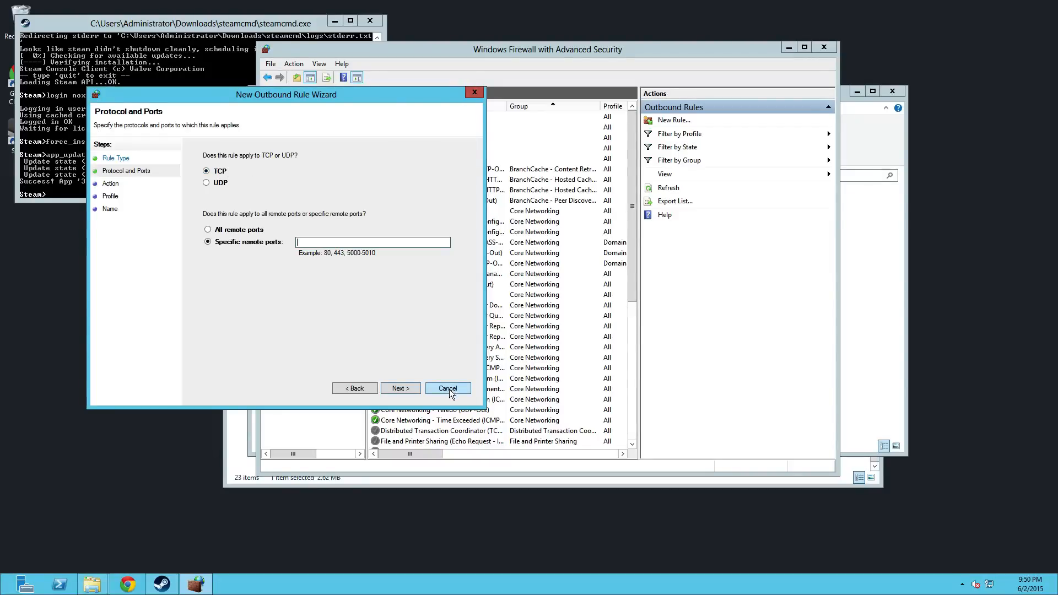
left_click(448, 388)
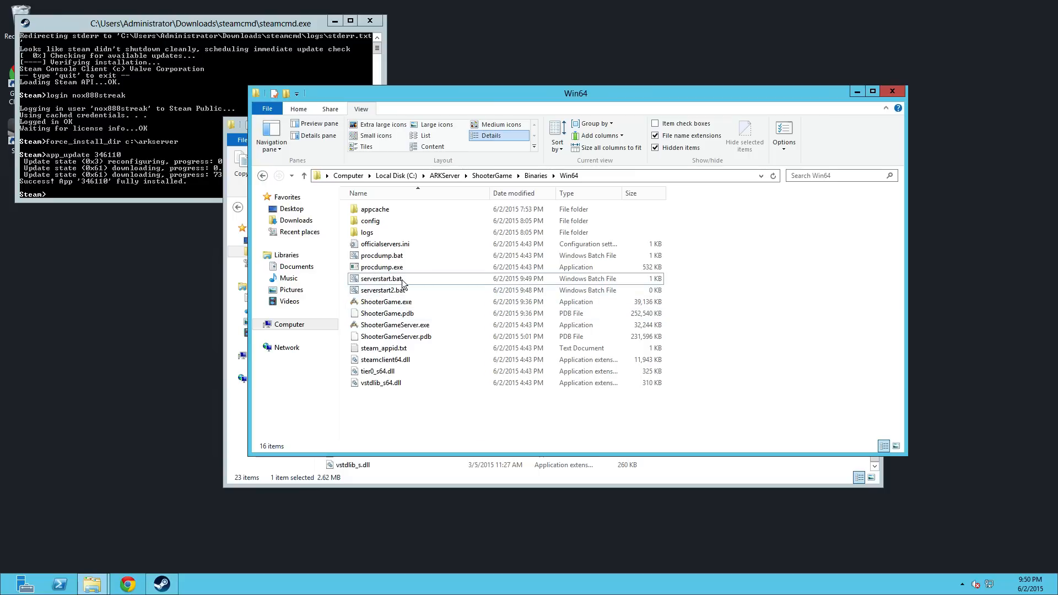
Step: Run serverstart.bat from the Win64 folder to launch ShooterGameServer.exe
left_click(380, 278)
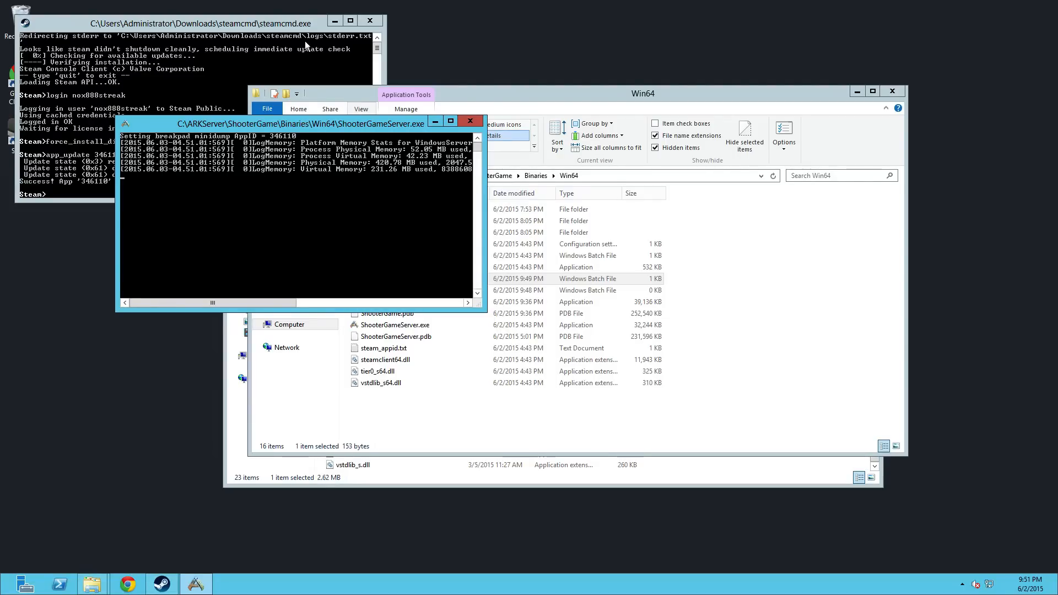
mouse_move(499, 104)
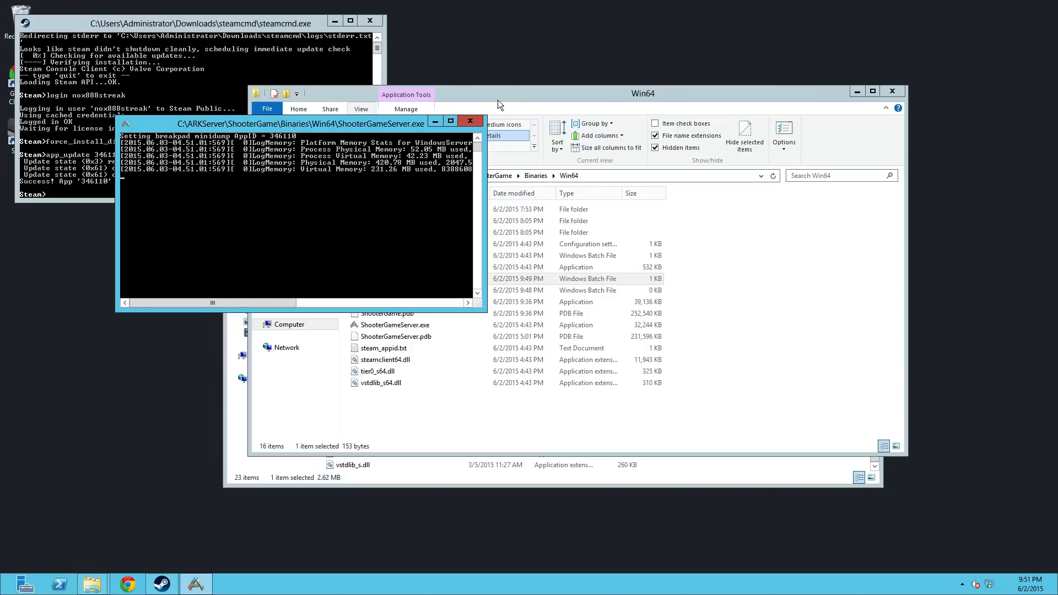
mouse_move(387, 130)
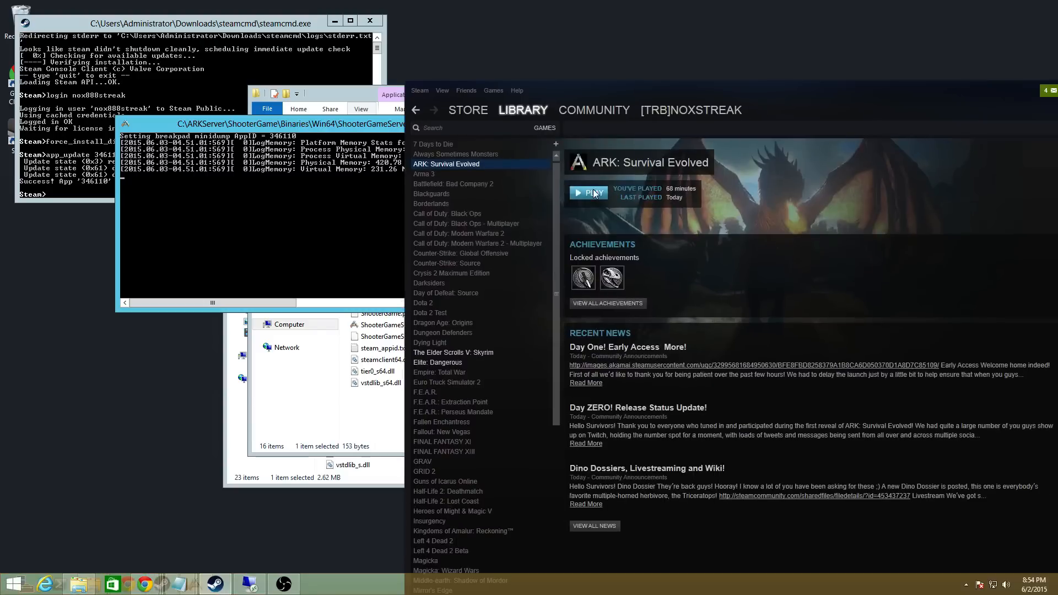
Step: Play ARK: Survival Evolved from the Steam Library and choose Join ARK
left_click(588, 193)
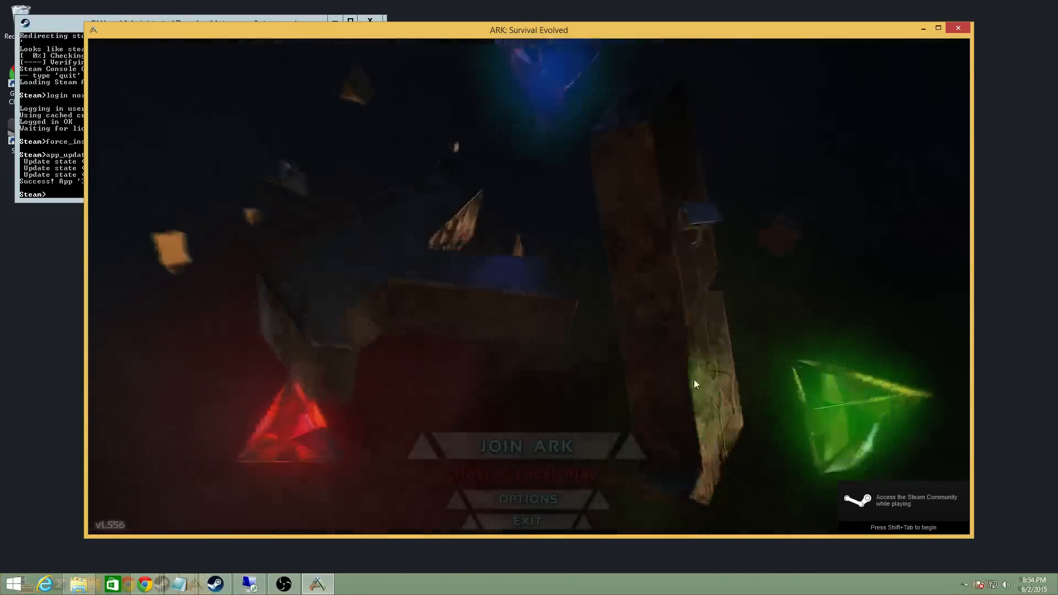
left_click(526, 446)
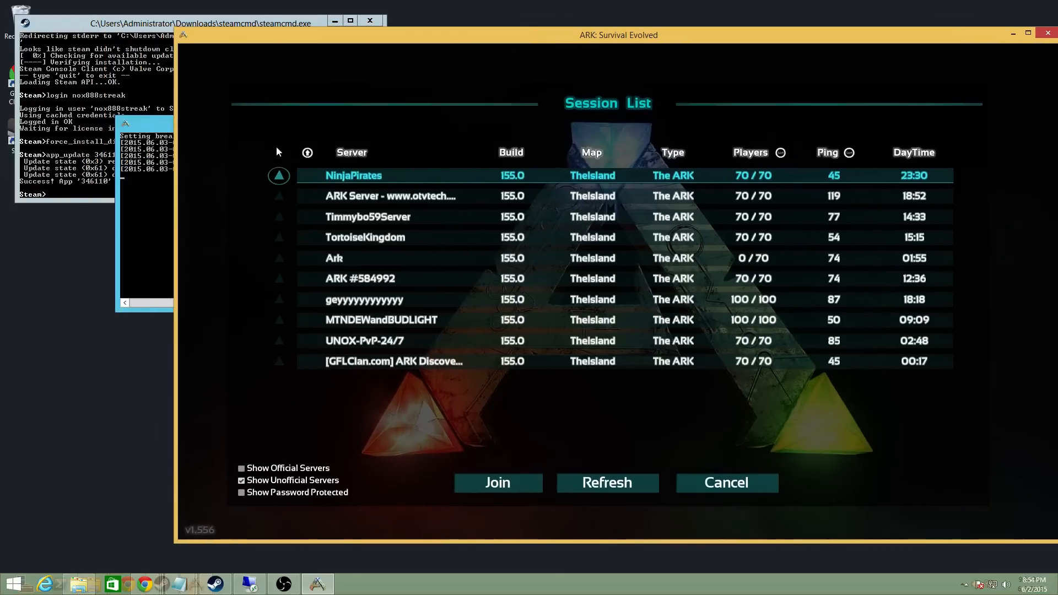
Step: Refresh the unofficial TheIsland session list over and over, checking for the new server
left_click(607, 483)
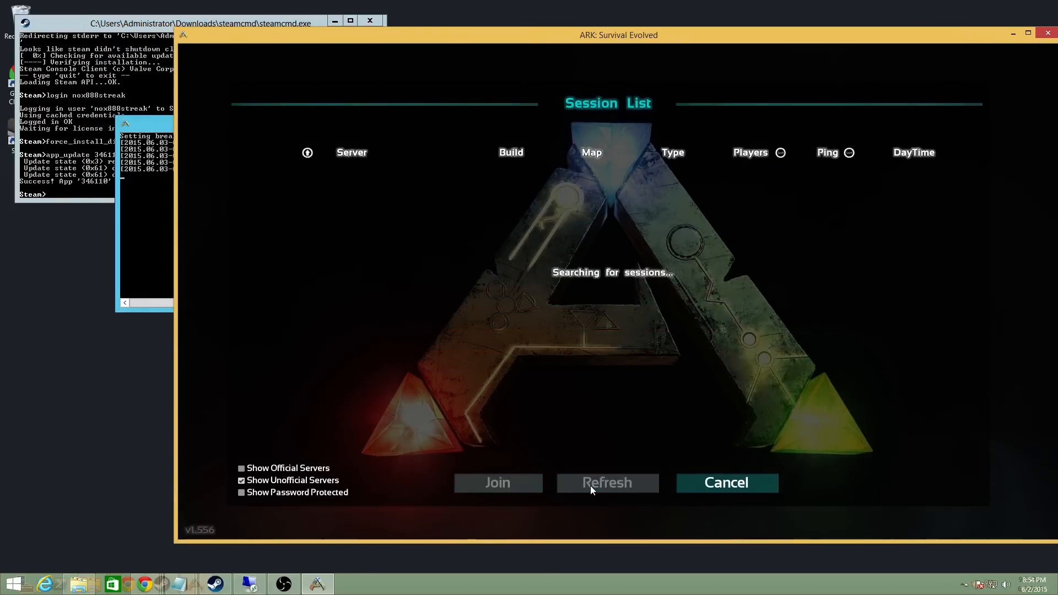
left_click(607, 483)
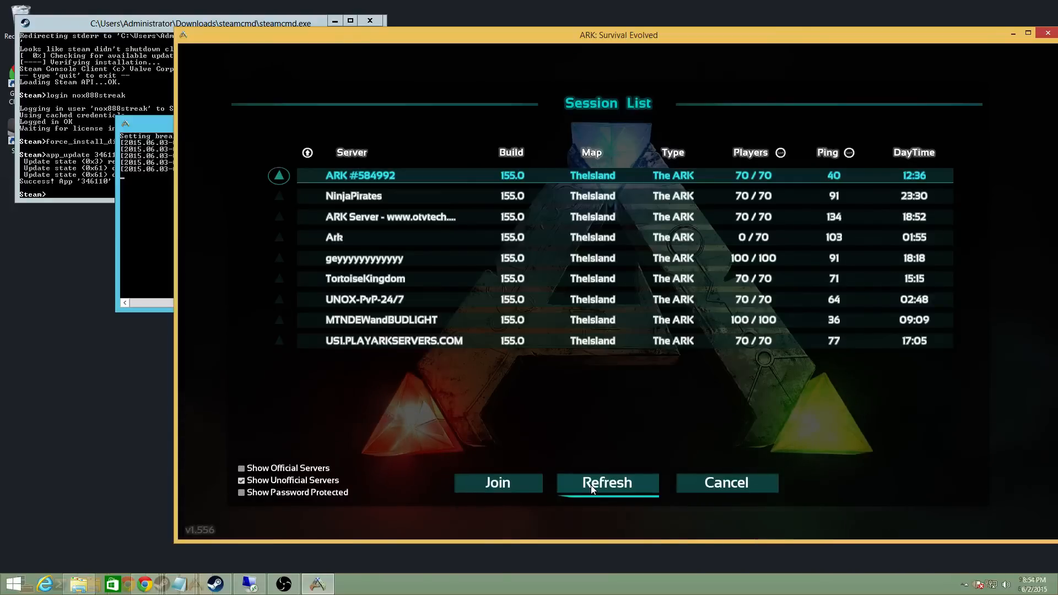
left_click(607, 483)
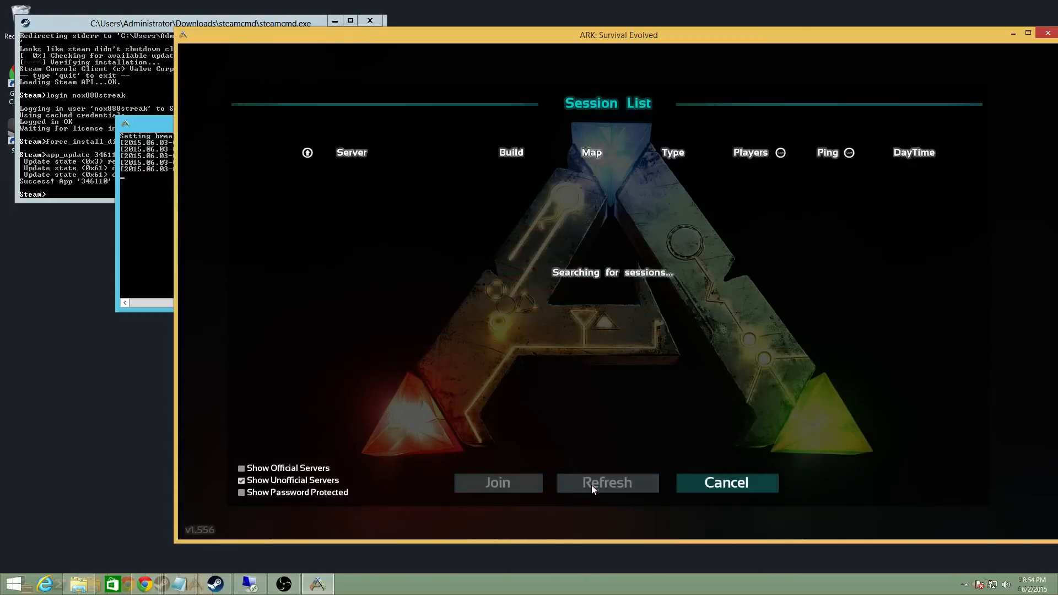
left_click(607, 483)
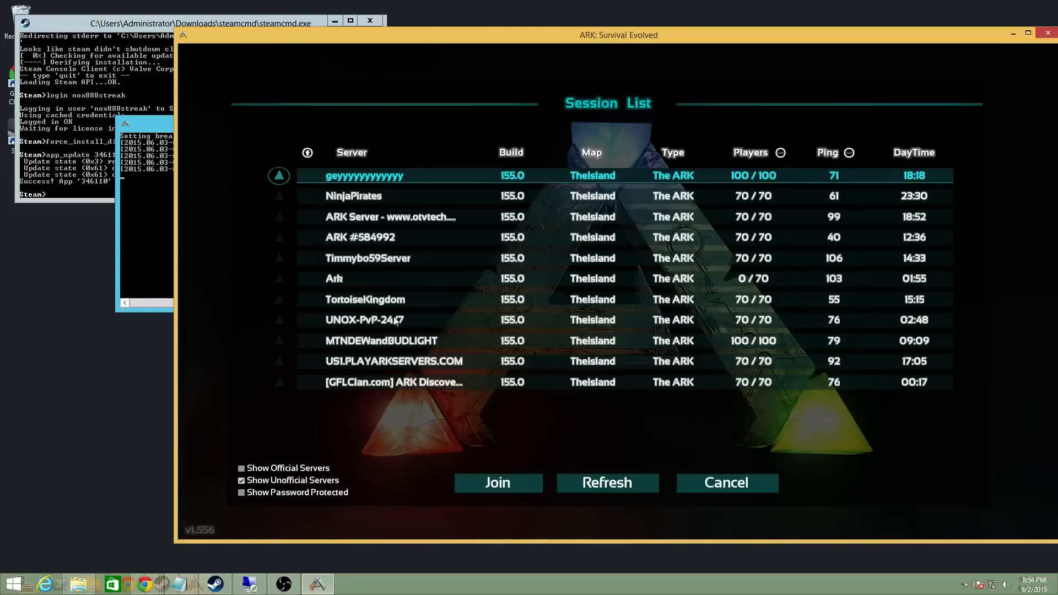
left_click(607, 483)
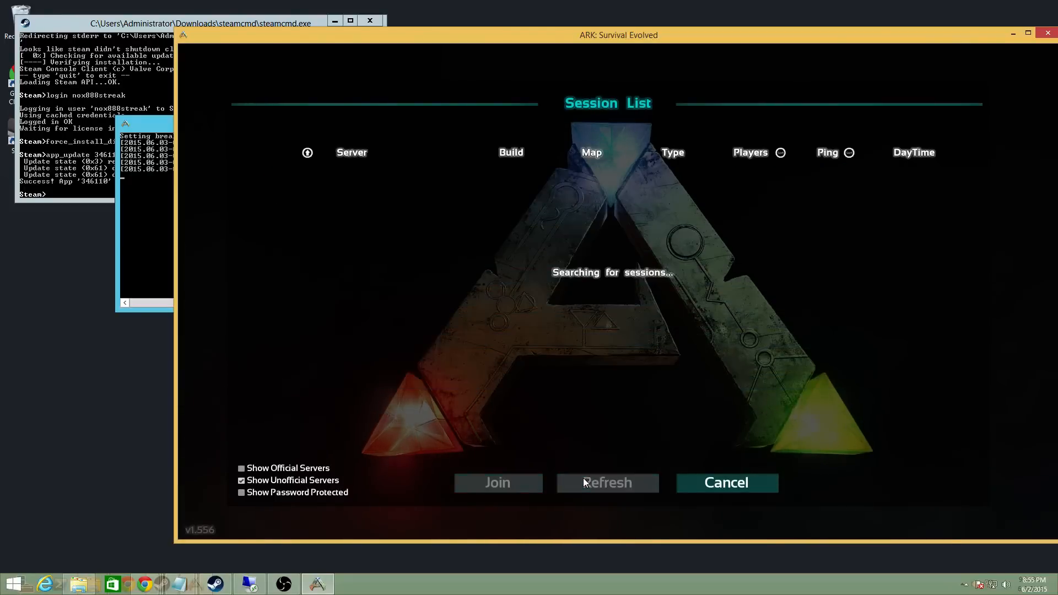
mouse_move(469, 286)
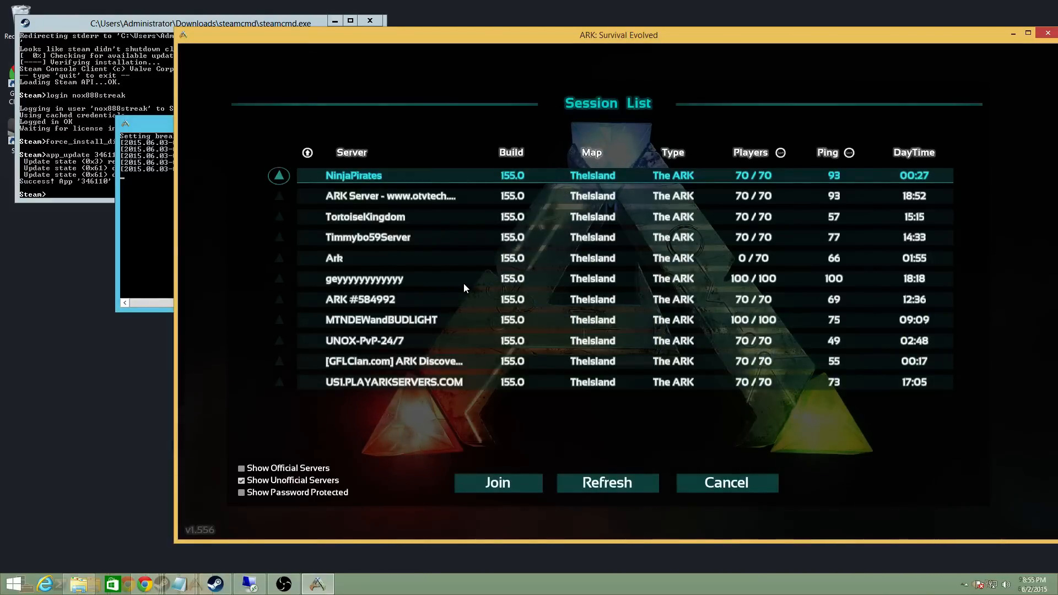
left_click(607, 483)
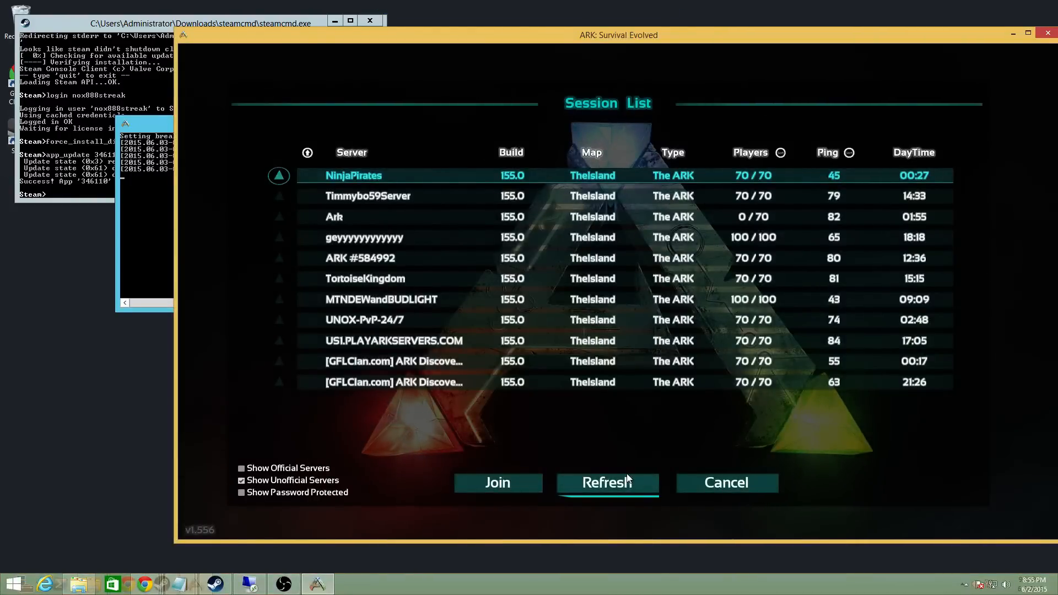
left_click(607, 483)
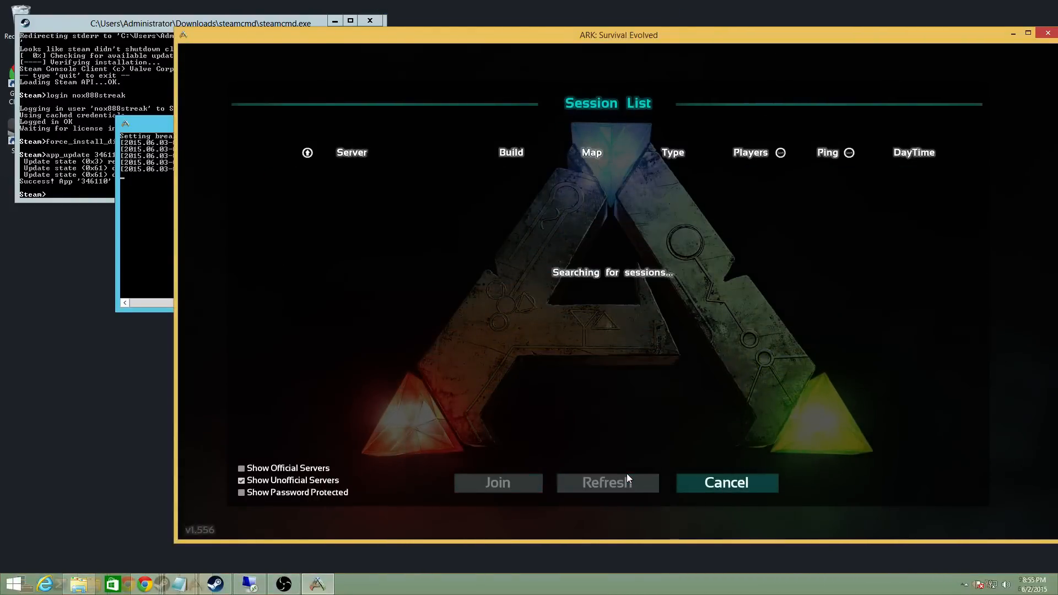
left_click(607, 483)
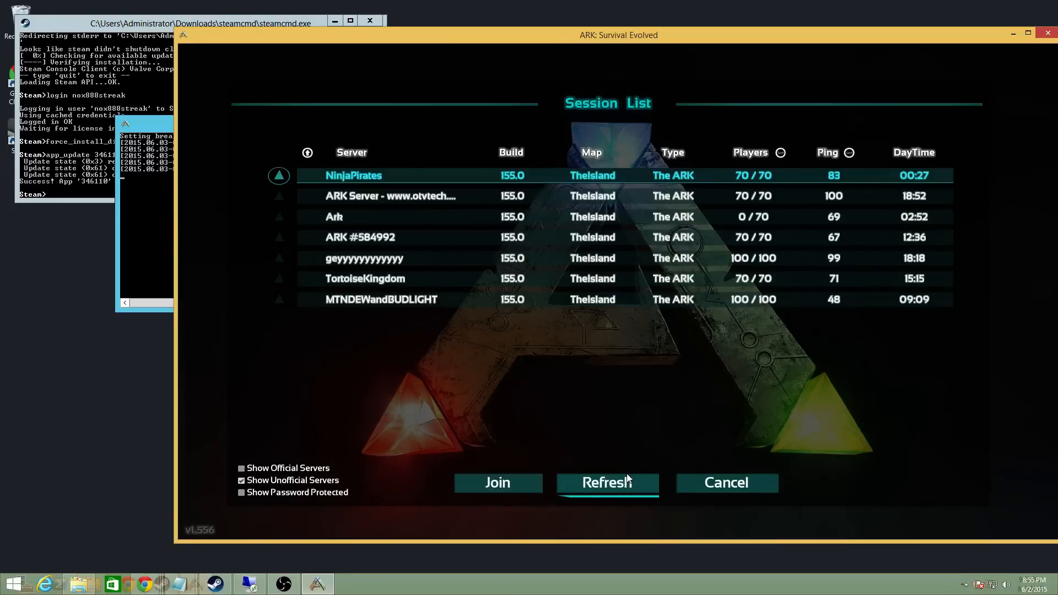
left_click(608, 483)
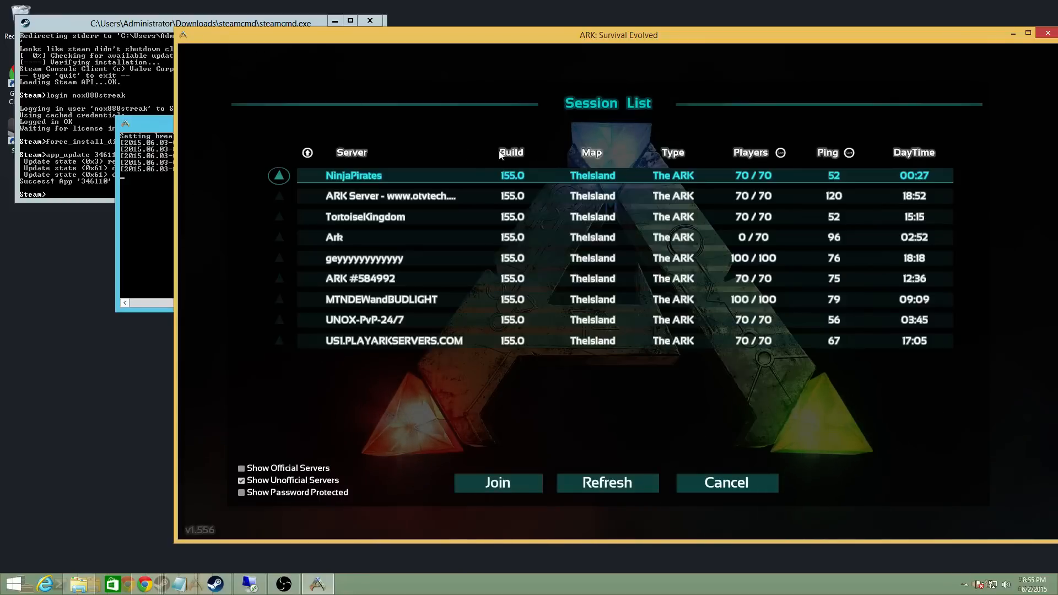
mouse_move(481, 235)
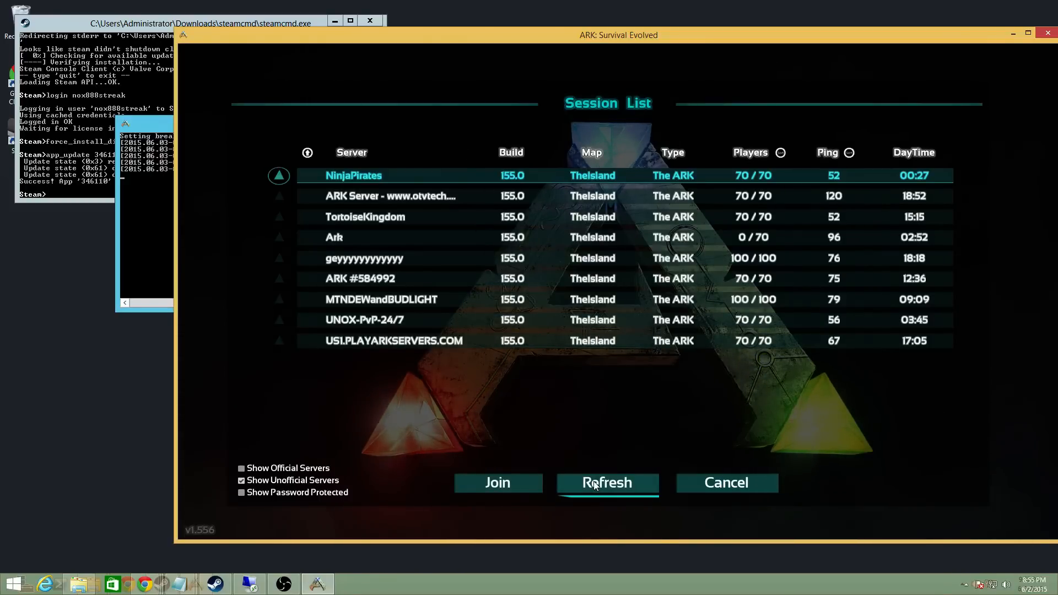
left_click(607, 482)
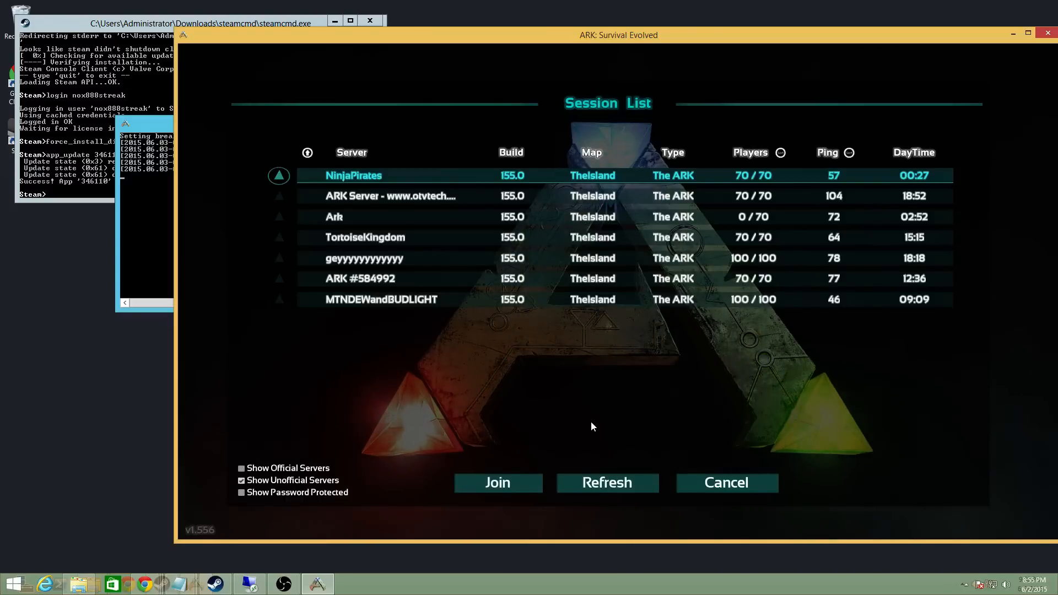
mouse_move(525, 375)
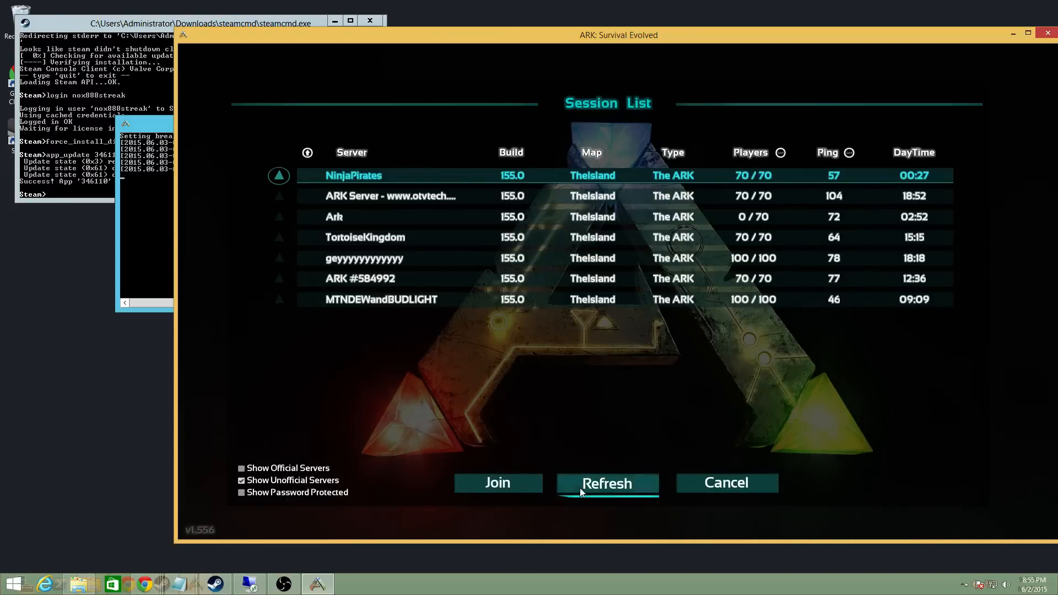
left_click(607, 483)
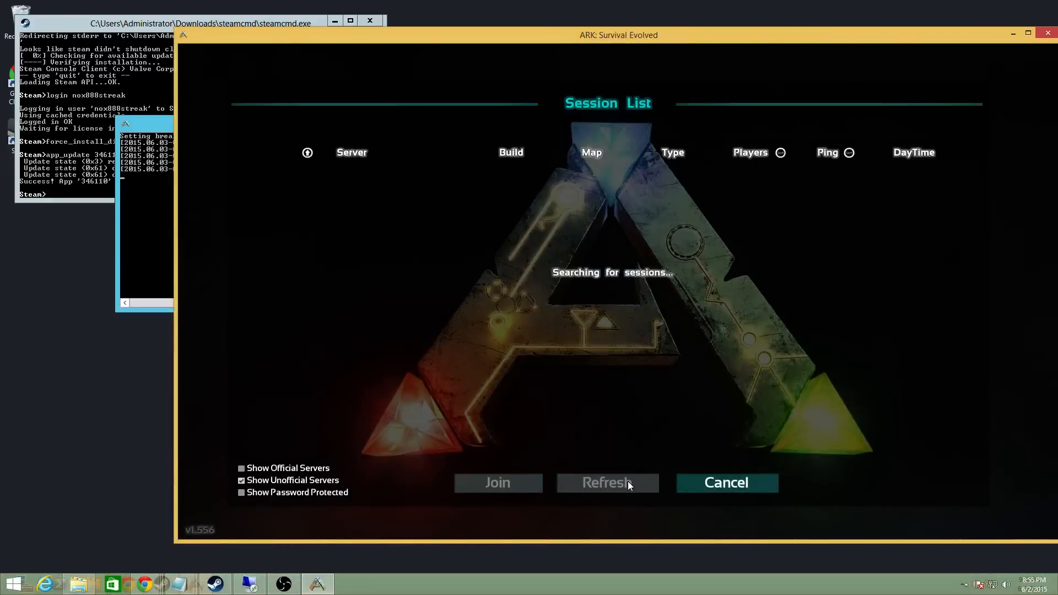
left_click(608, 483)
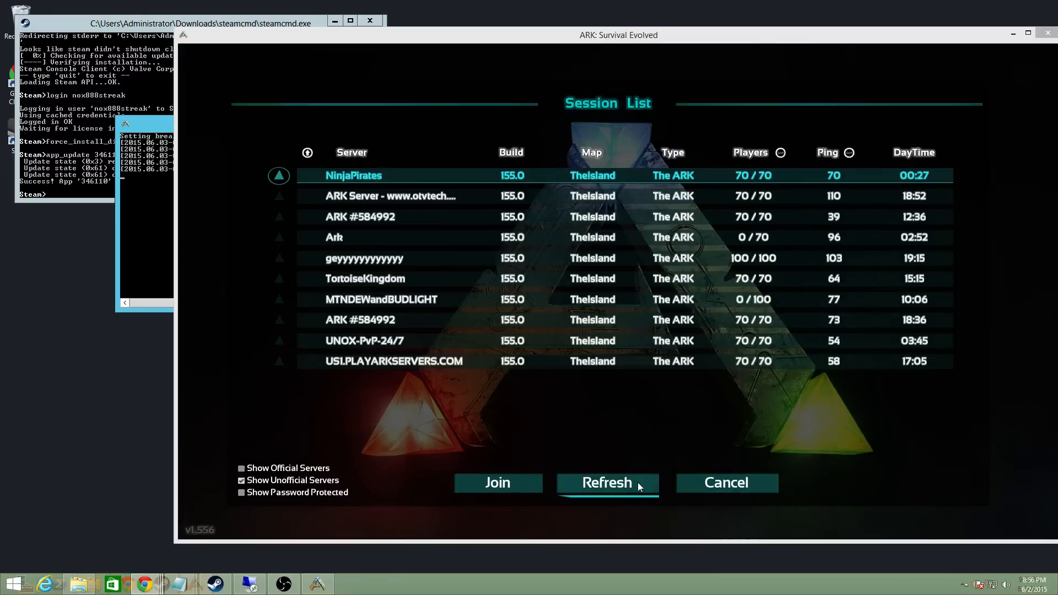
left_click(607, 483)
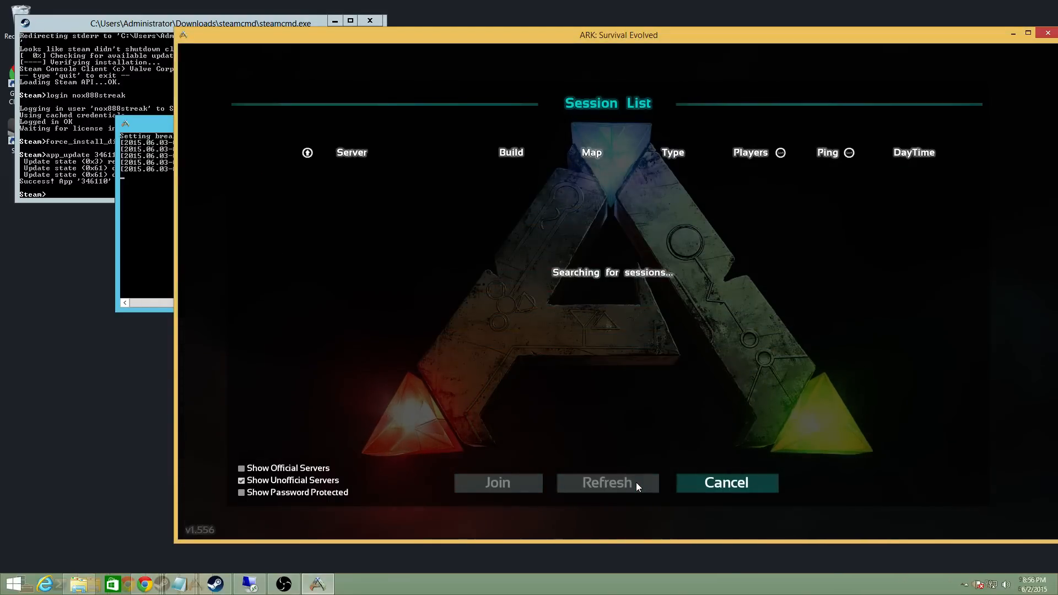
left_click(606, 482)
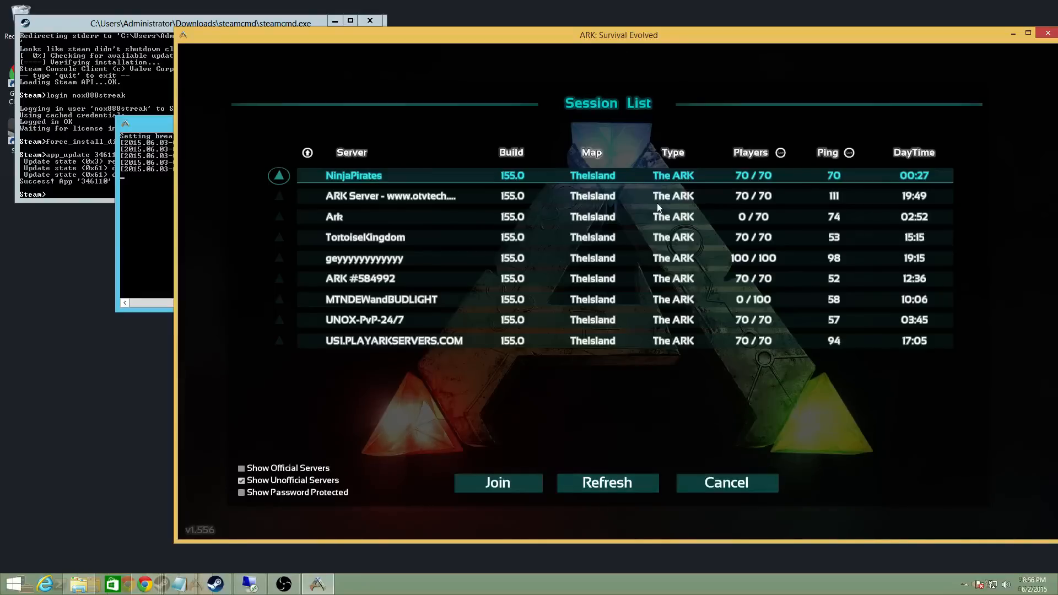
Step: Show password-protected sessions, scroll to the list's end, and select the Sting-ARK entry
left_click(241, 492)
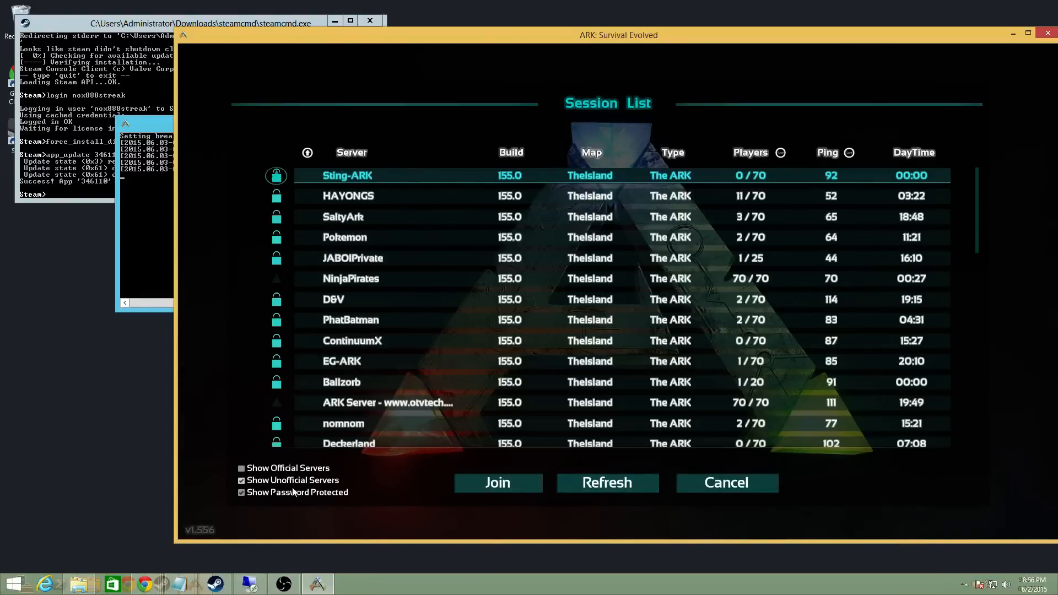
scroll("down", 3)
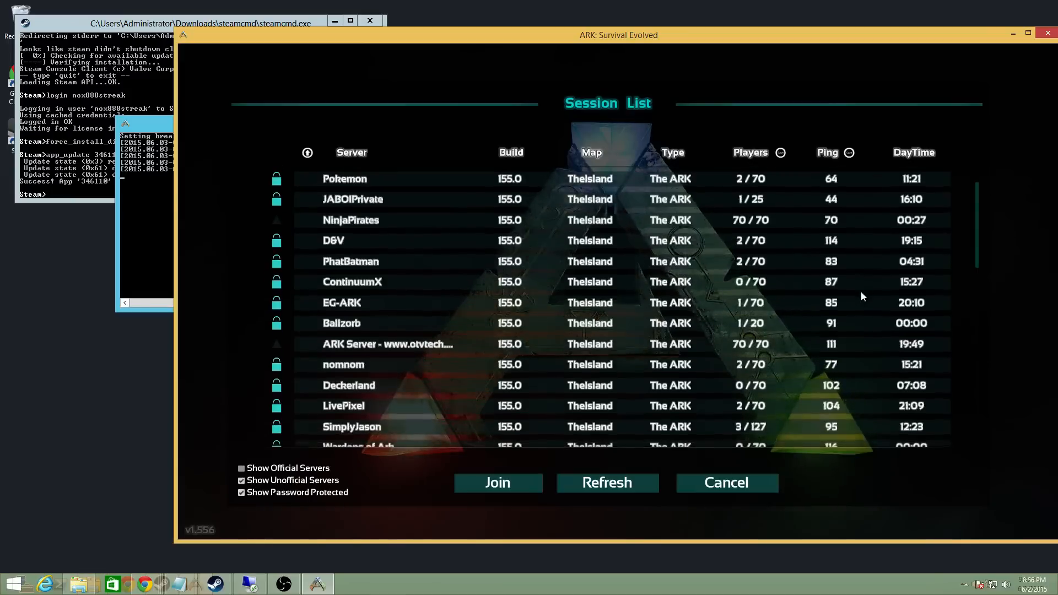
scroll("down", 3)
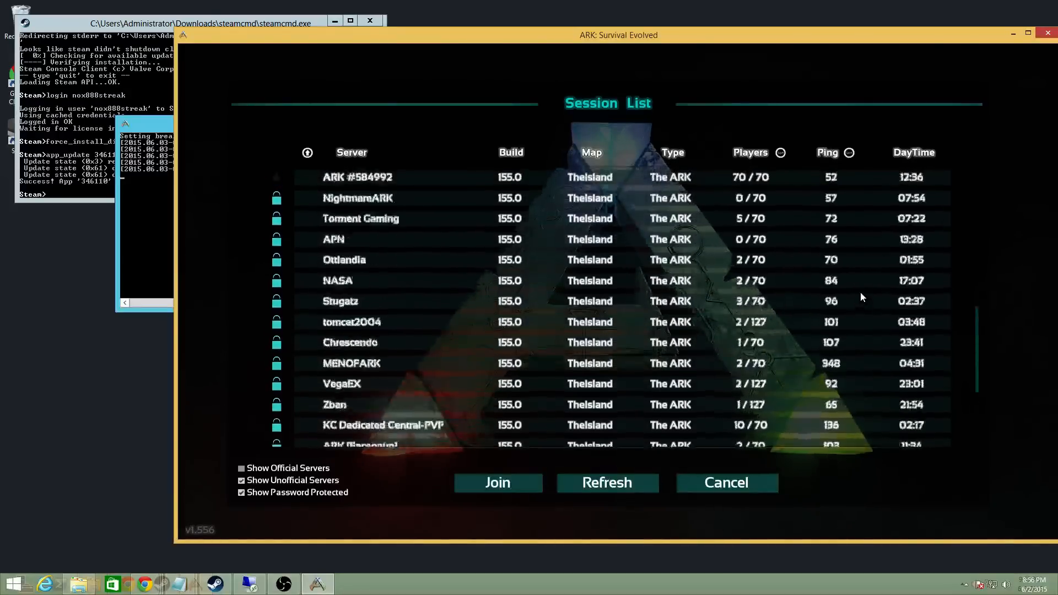
scroll("down", 3)
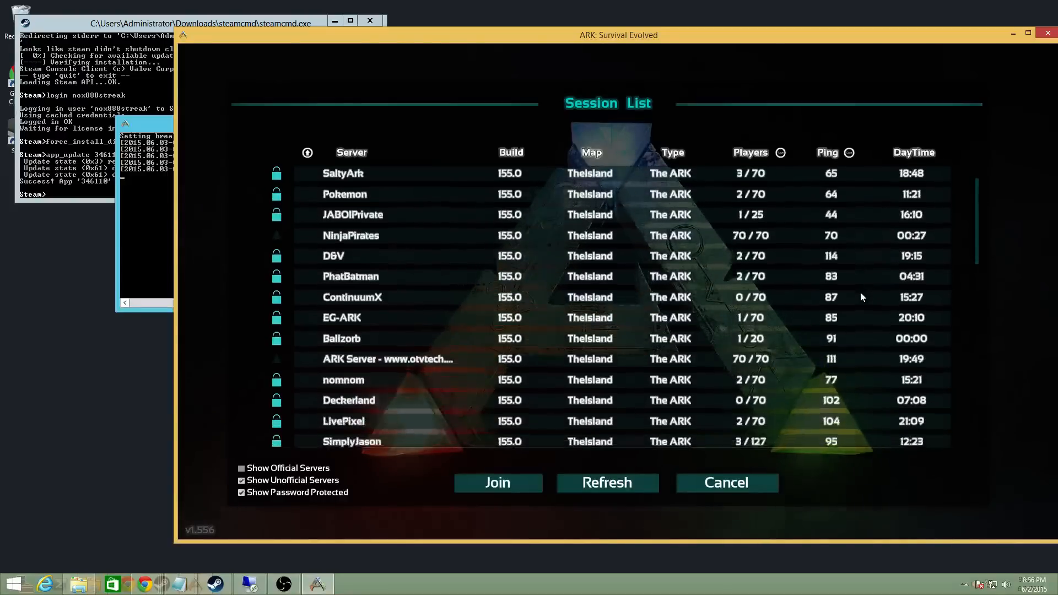
scroll("down", 3)
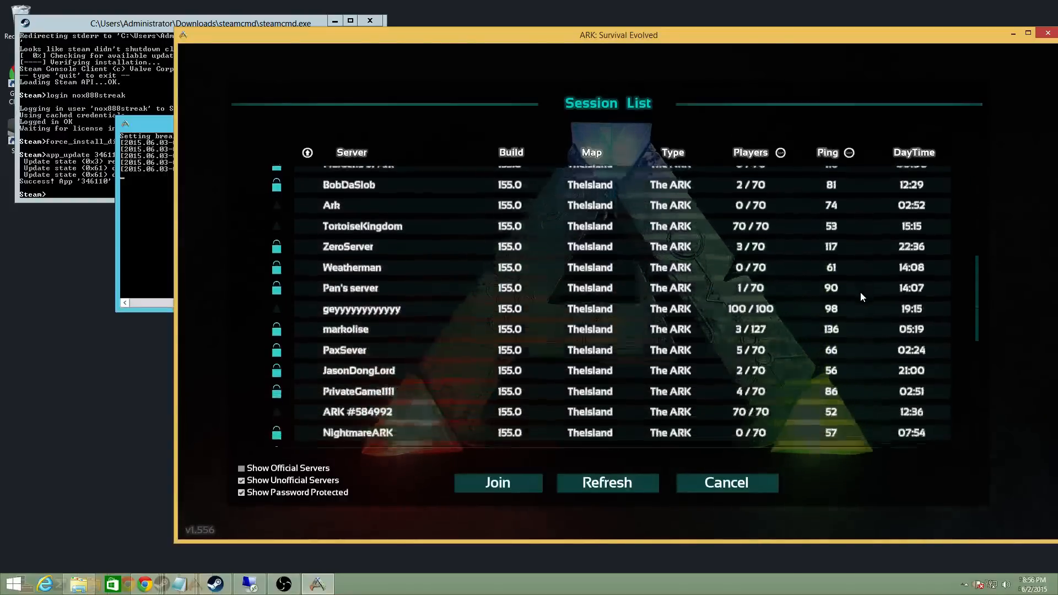
scroll("down", 3)
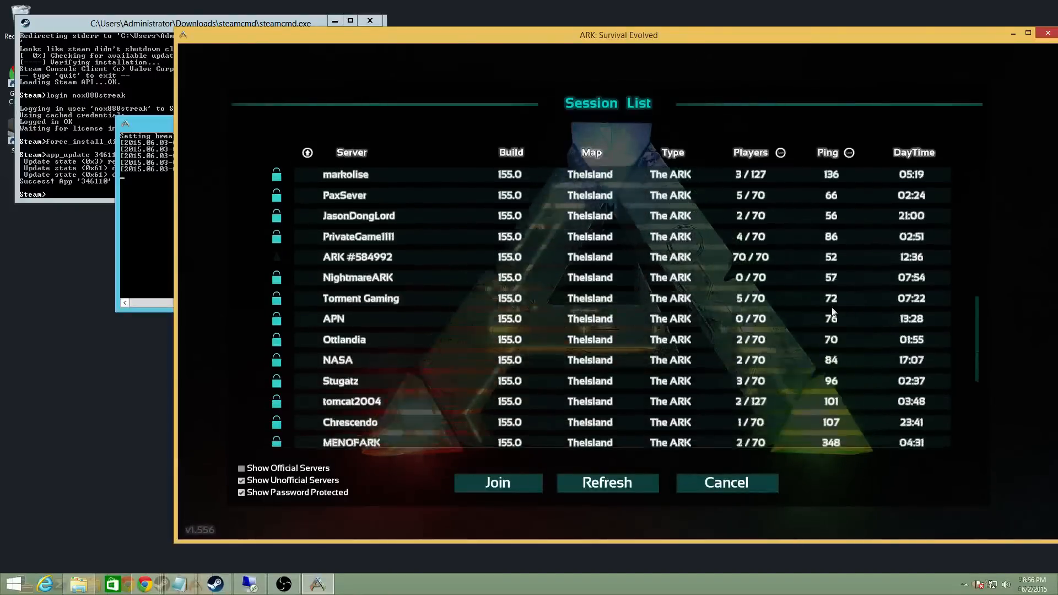
scroll("down", 3)
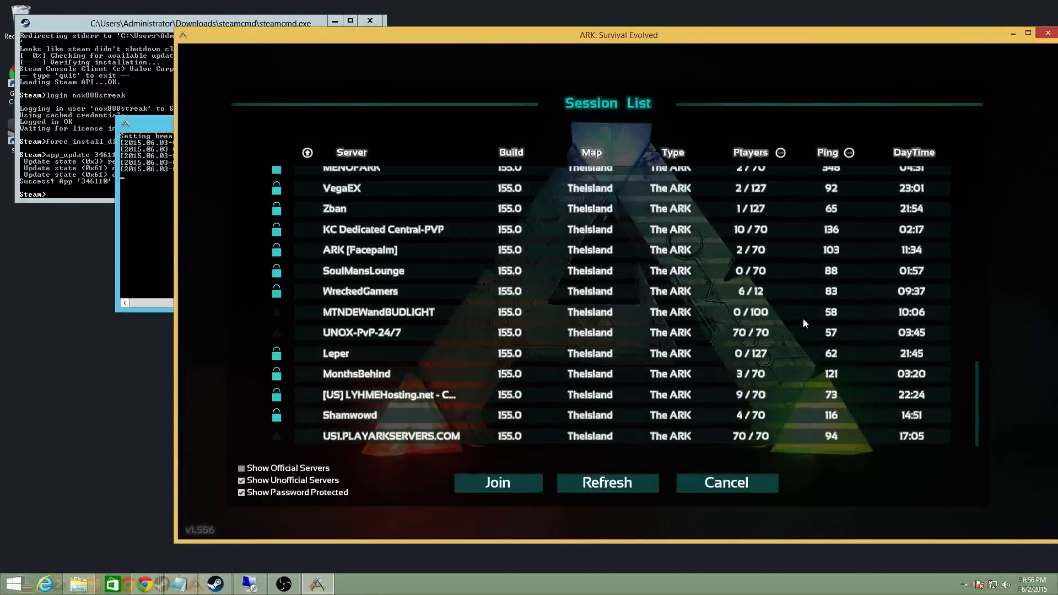
mouse_move(416, 406)
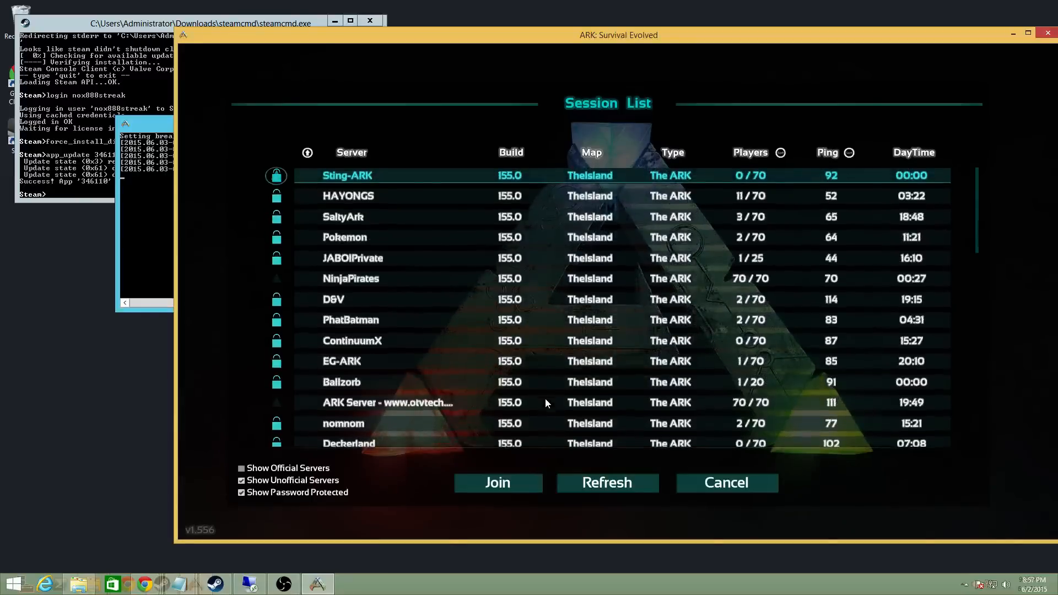
left_click(607, 482)
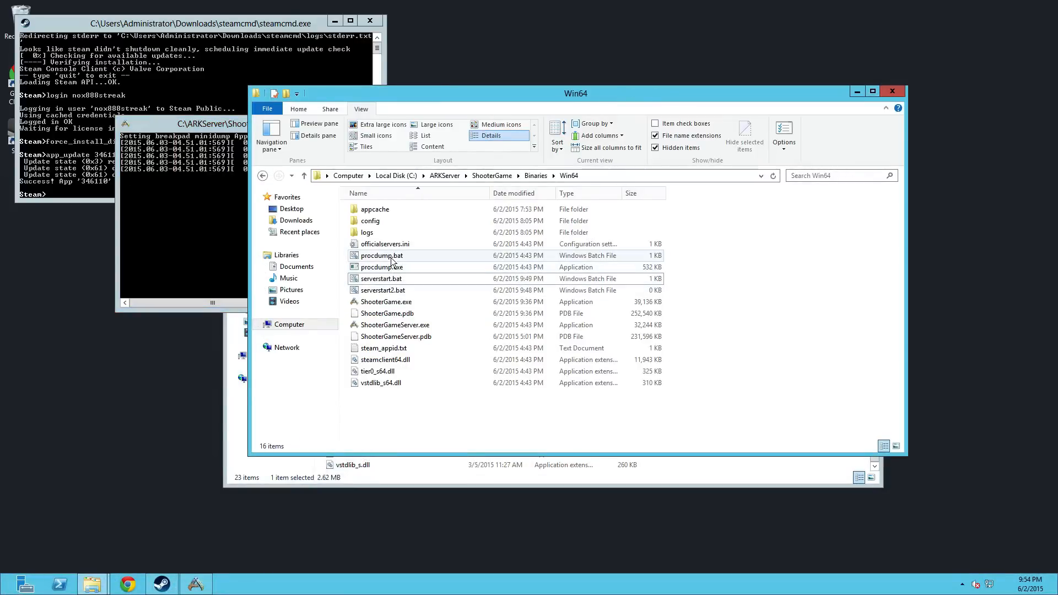
right_click(380, 278)
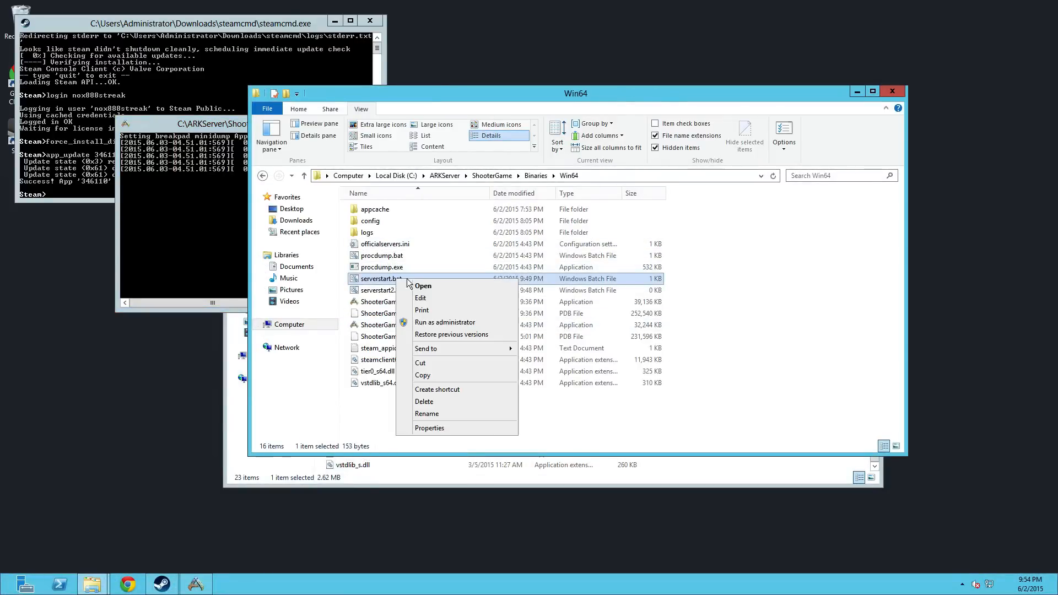
left_click(419, 297)
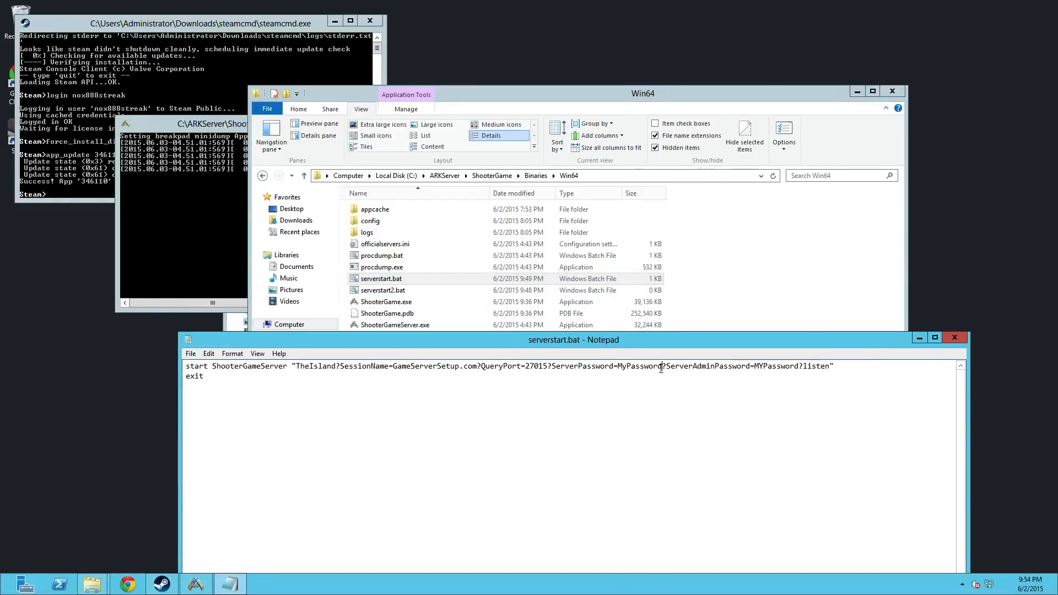
double_click(640, 366)
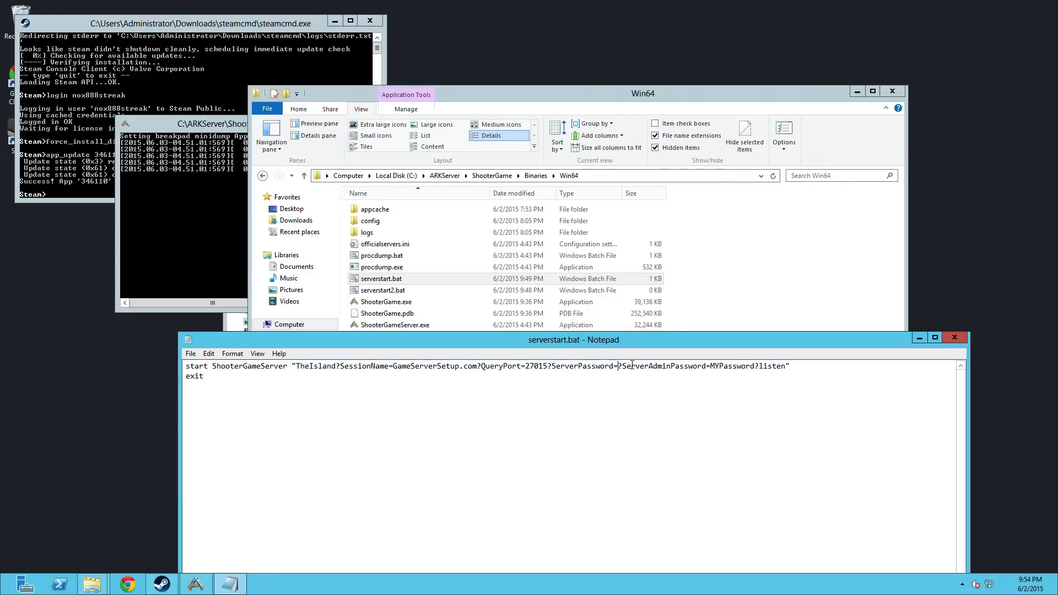
left_click(208, 353)
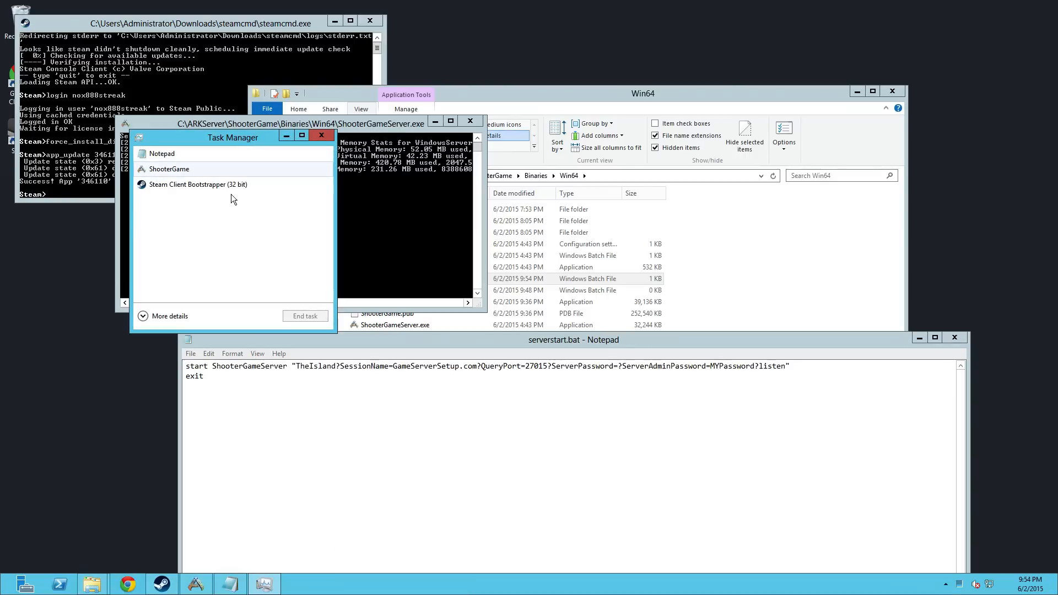
left_click(321, 135)
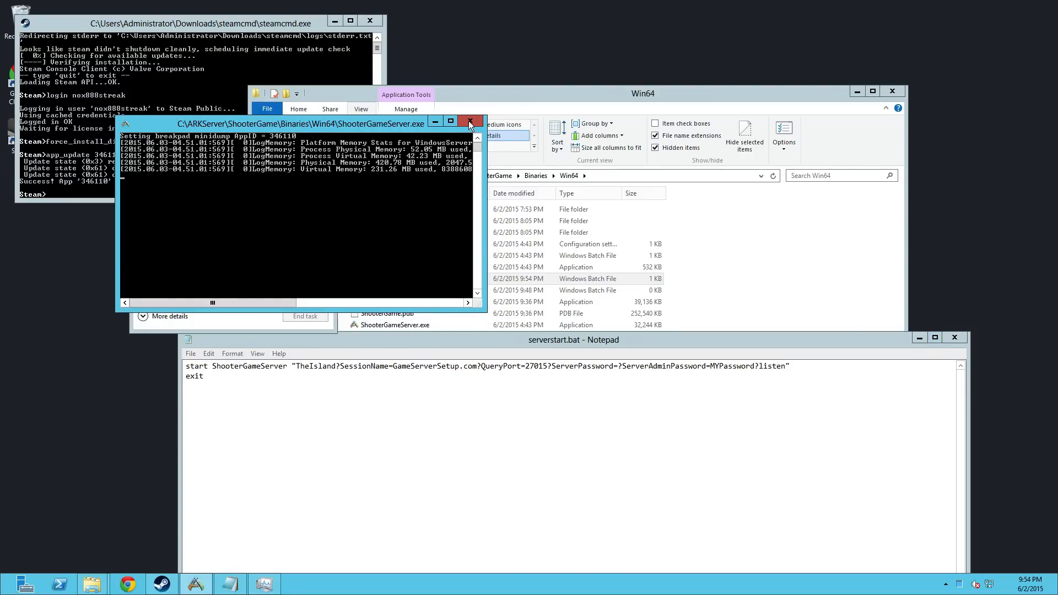
Step: Close the ShooterGameServer.exe console window
left_click(470, 121)
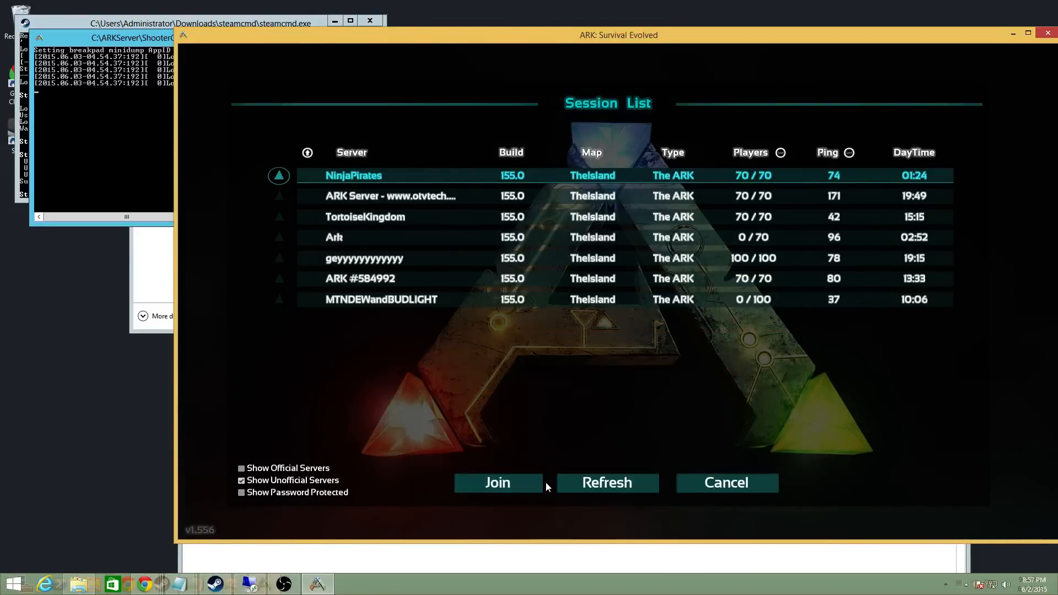
Step: Refresh the session list a dozen times, then tick Show Password Protected
left_click(607, 483)
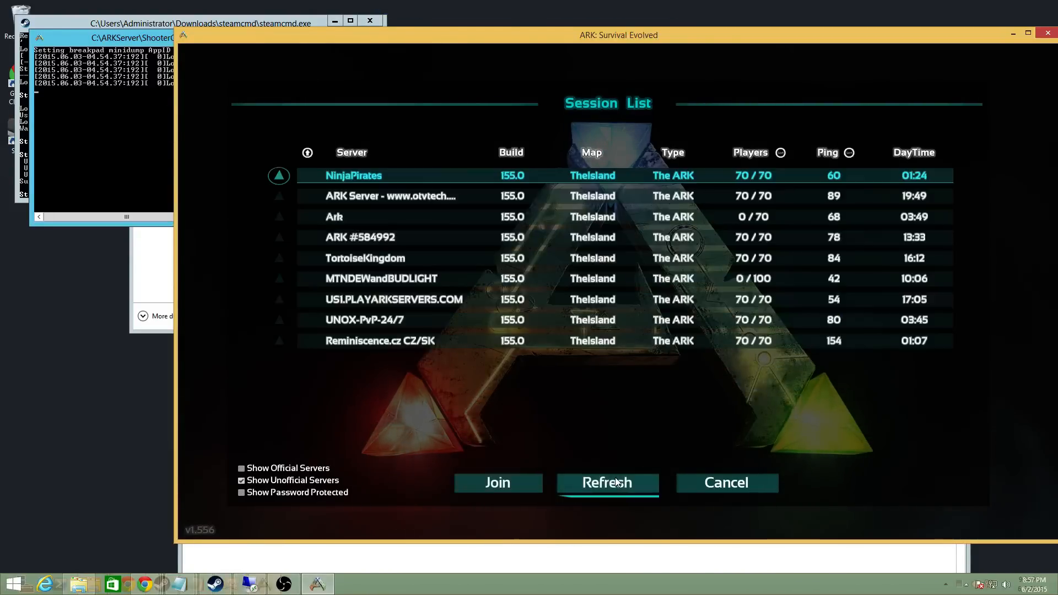
left_click(607, 482)
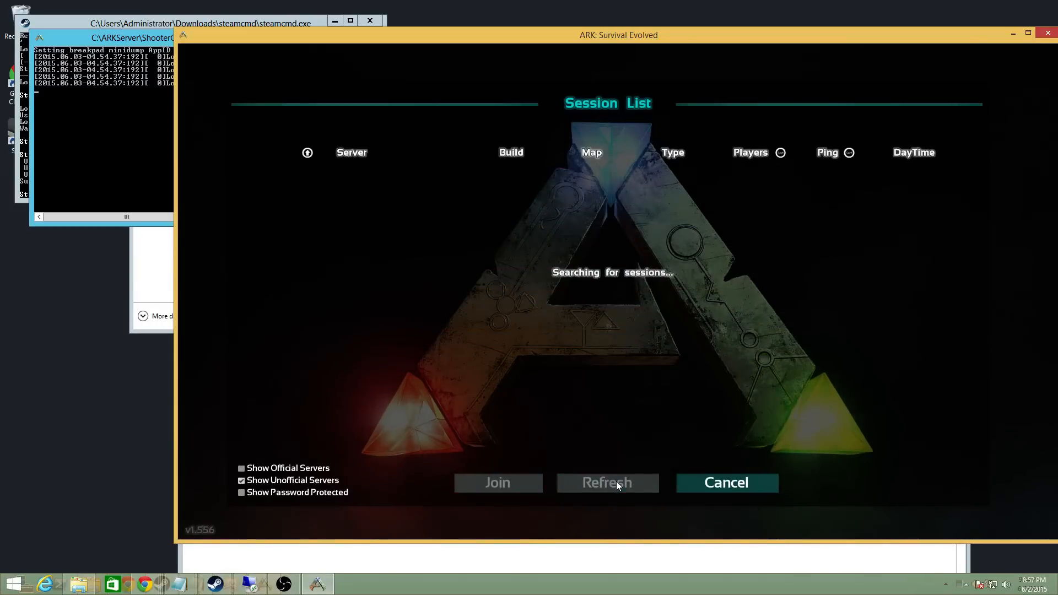
left_click(607, 483)
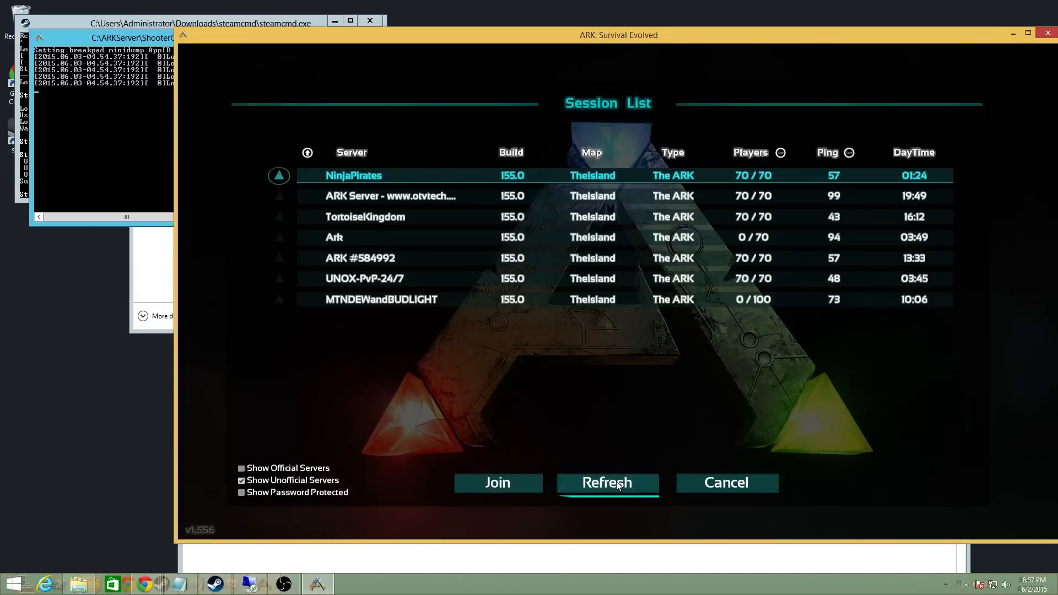
left_click(607, 482)
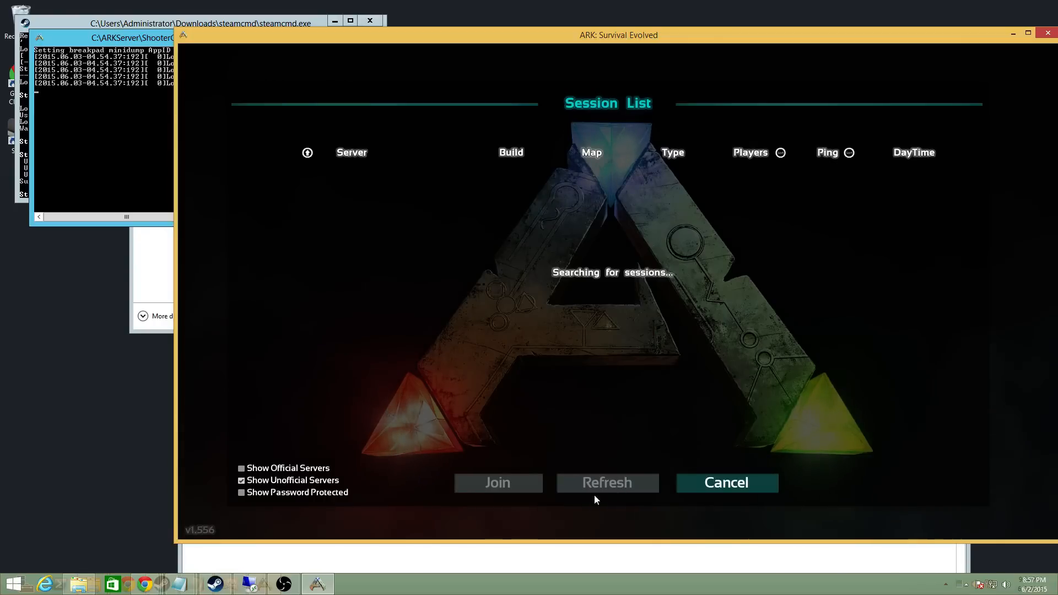
left_click(607, 482)
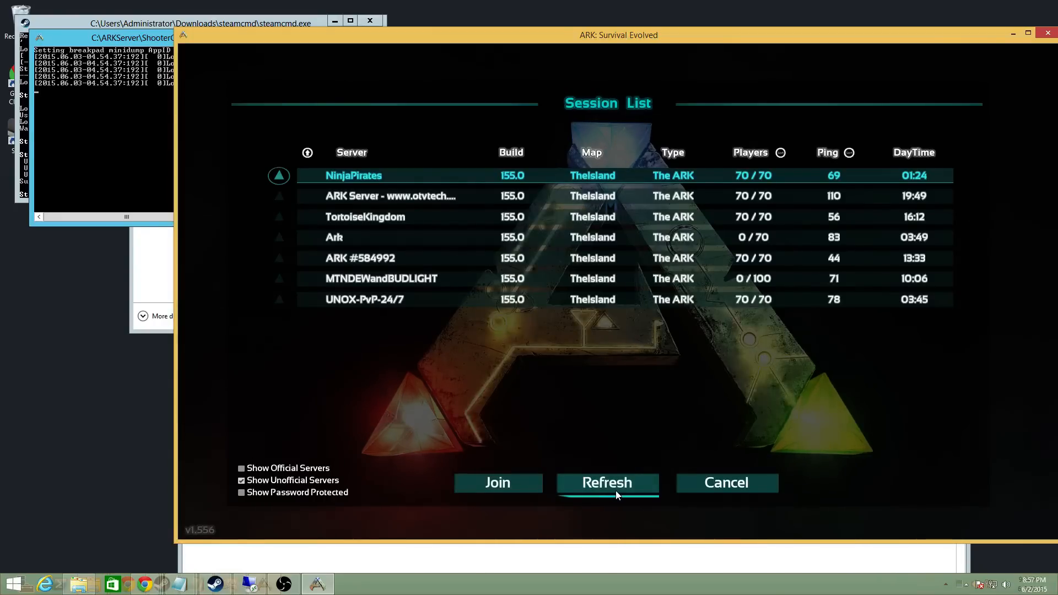
left_click(607, 482)
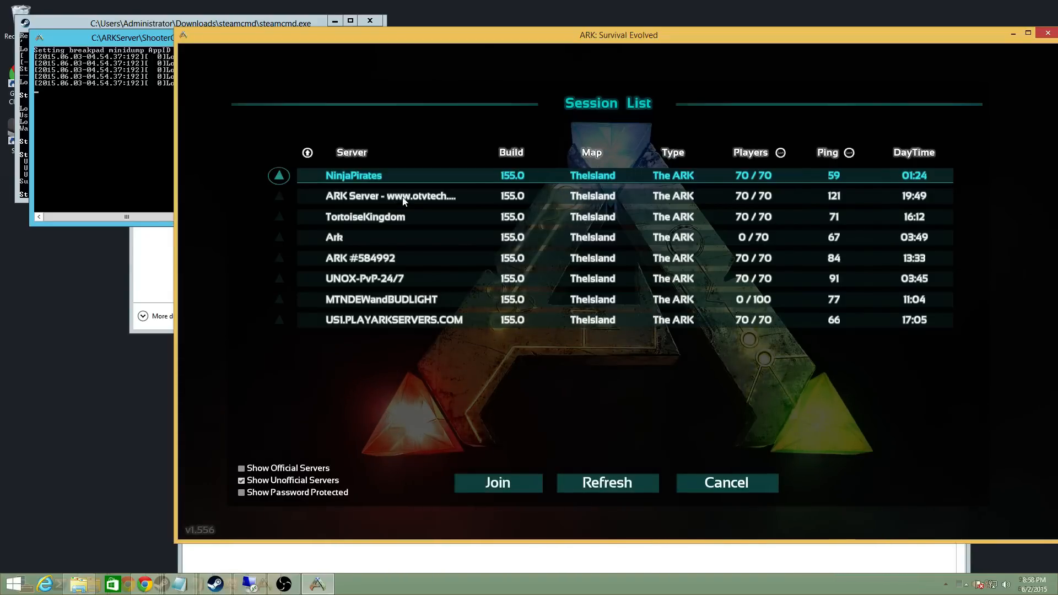
mouse_move(414, 204)
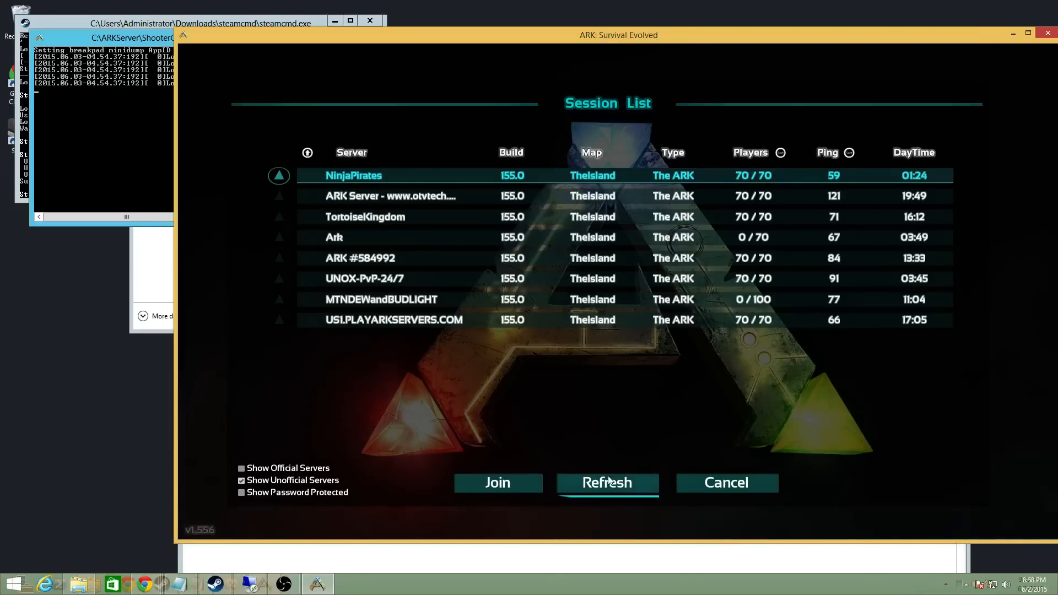
left_click(607, 482)
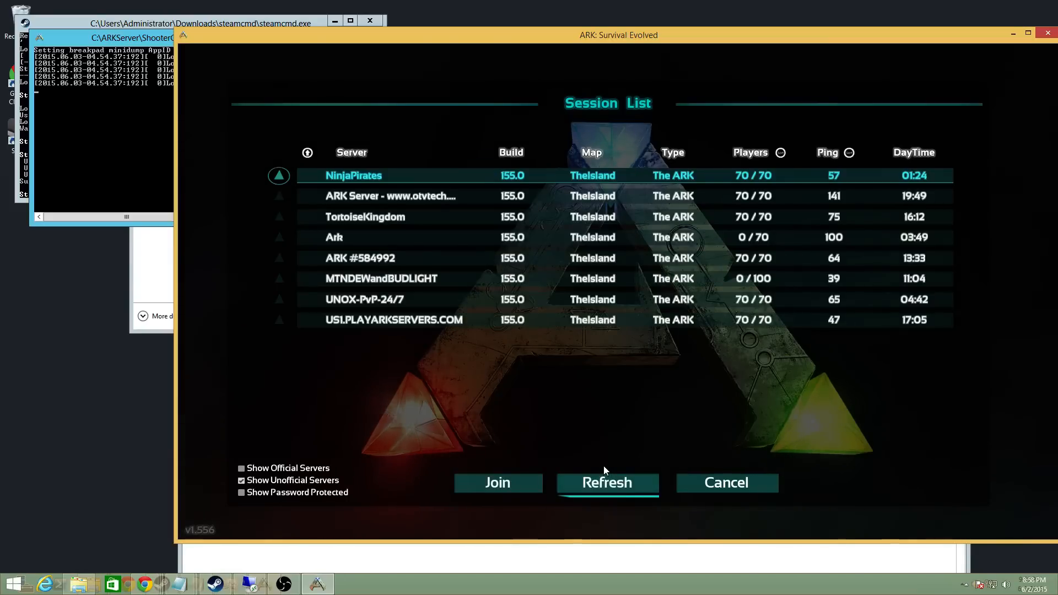
left_click(607, 483)
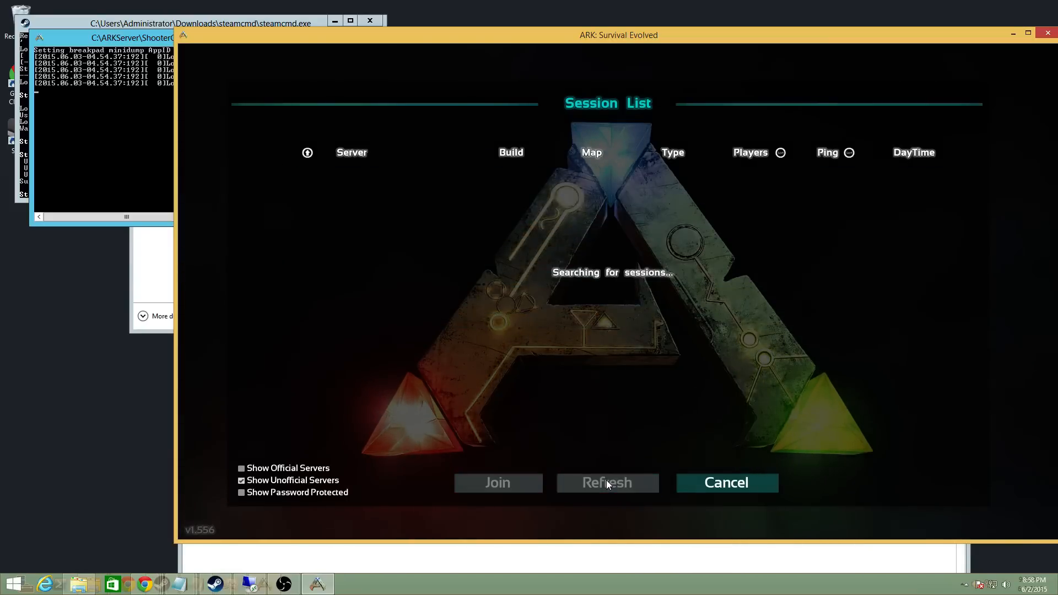
left_click(607, 483)
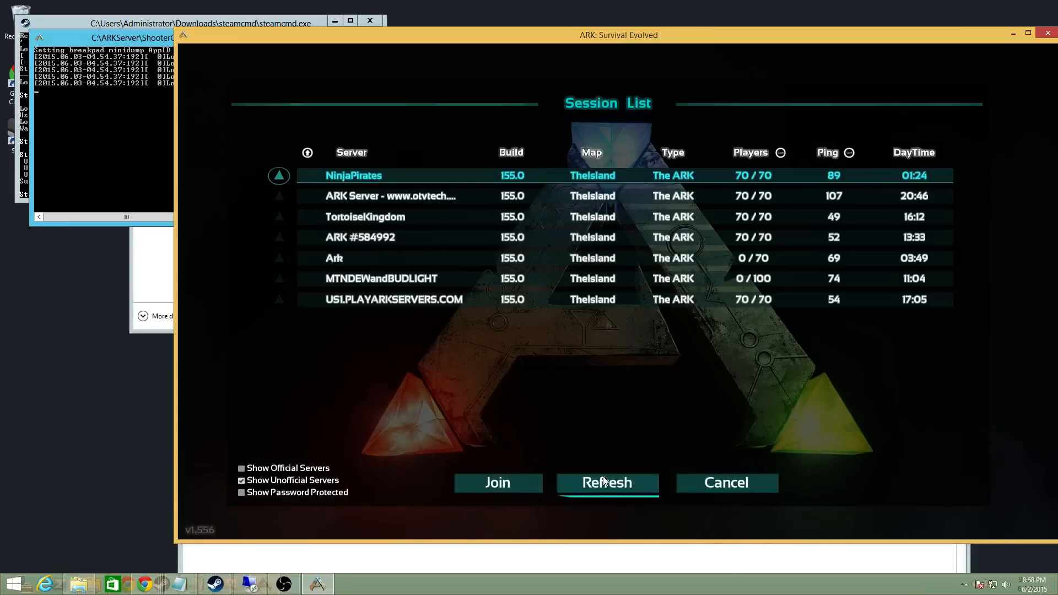
left_click(607, 483)
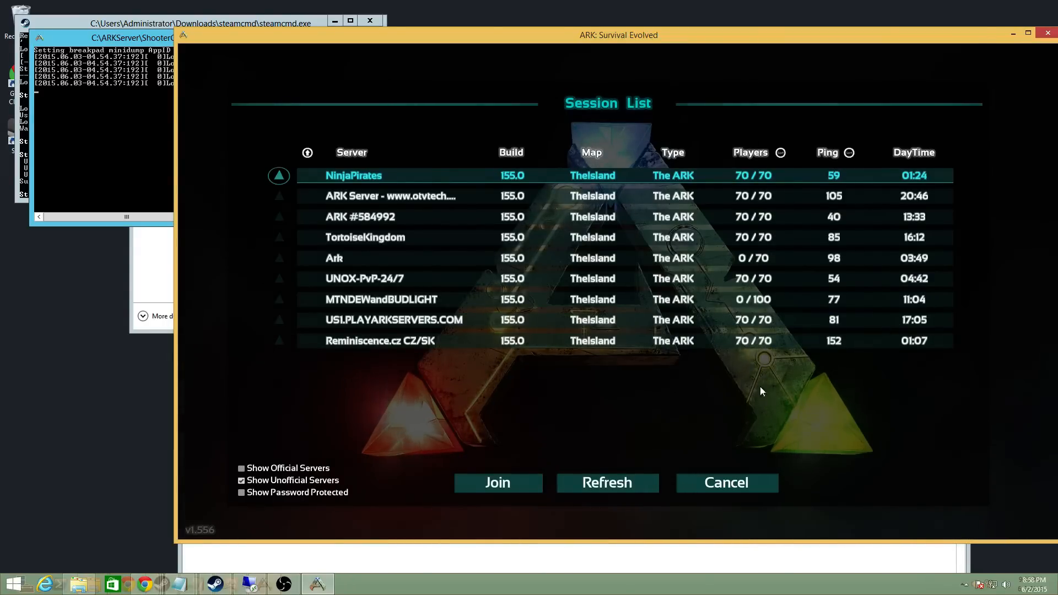
left_click(606, 483)
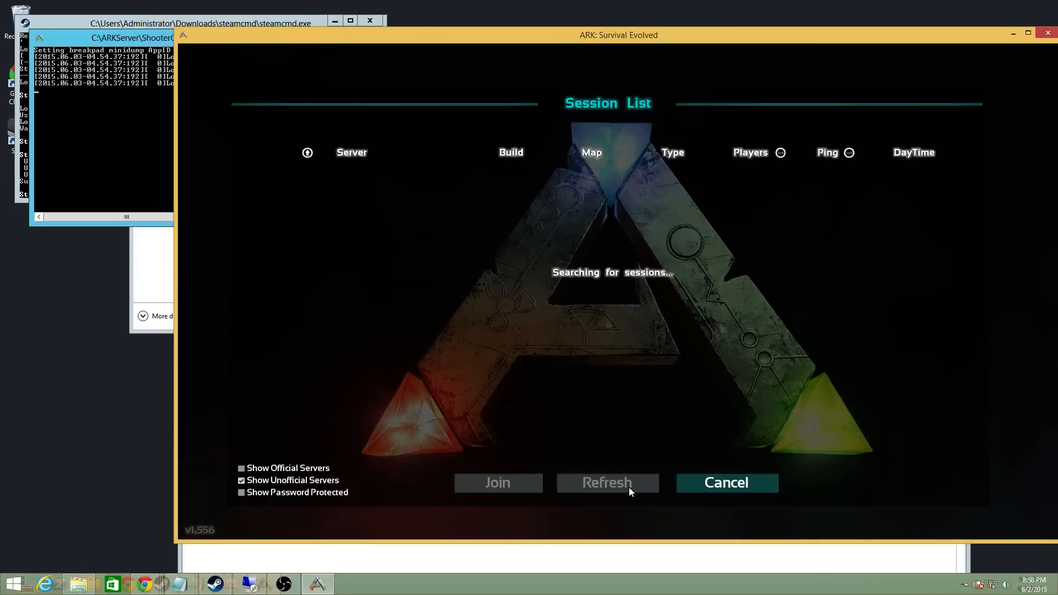
left_click(607, 484)
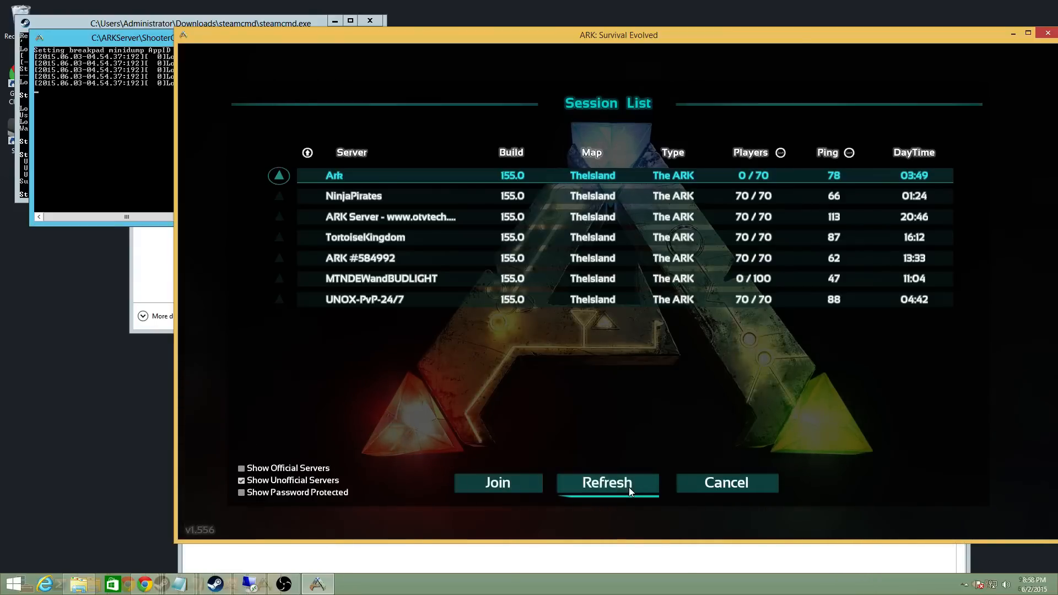
left_click(241, 491)
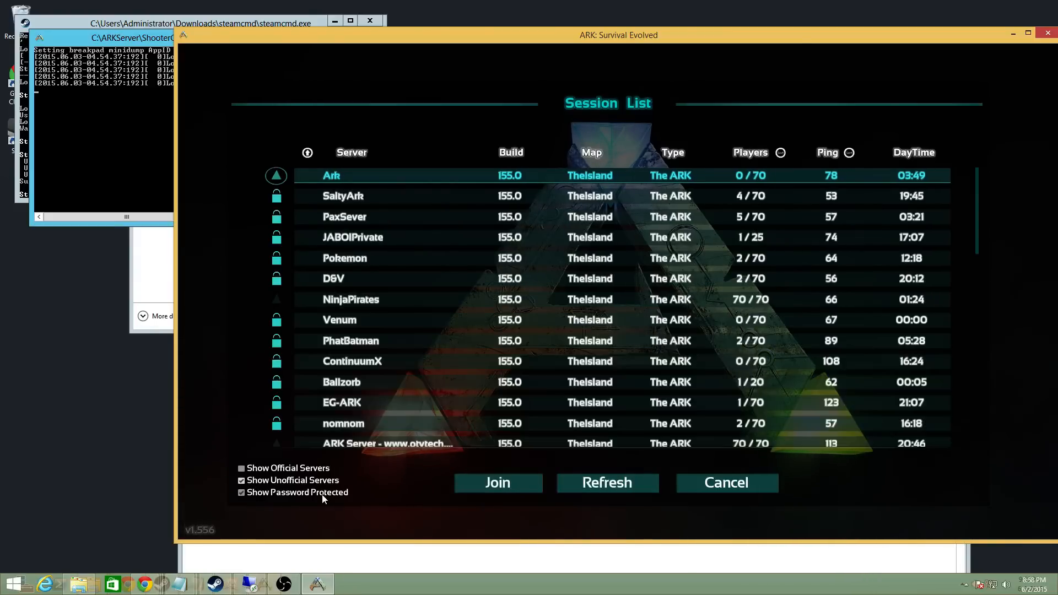
scroll("down", 3)
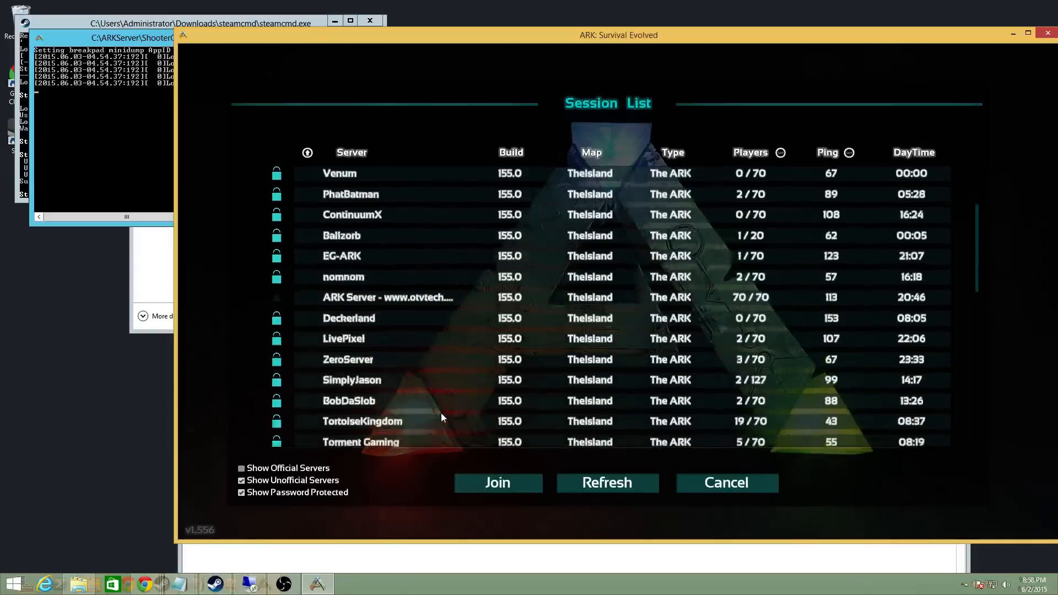
left_click(607, 482)
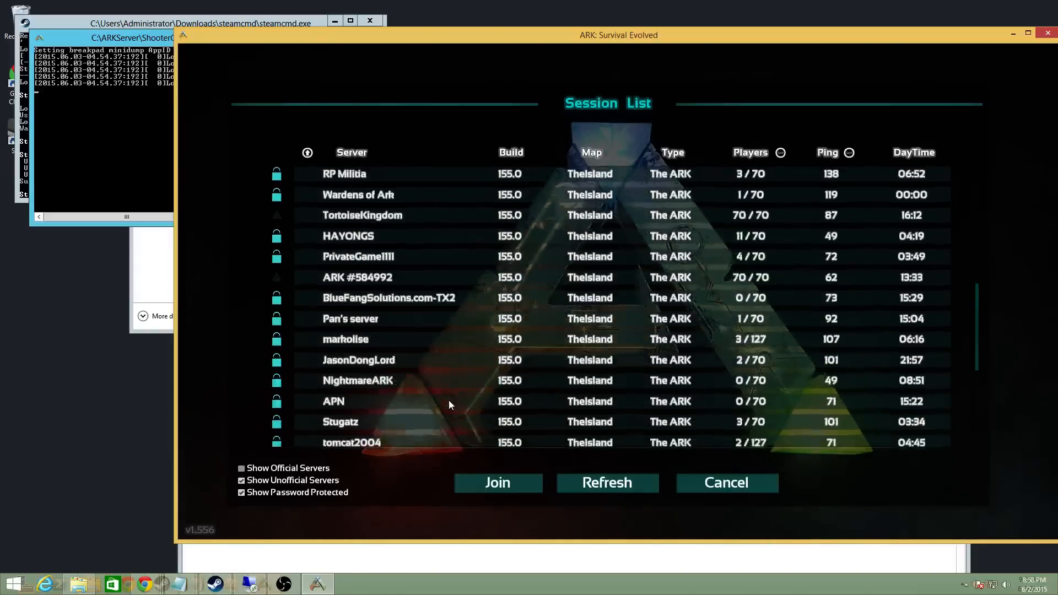
scroll("down", 3)
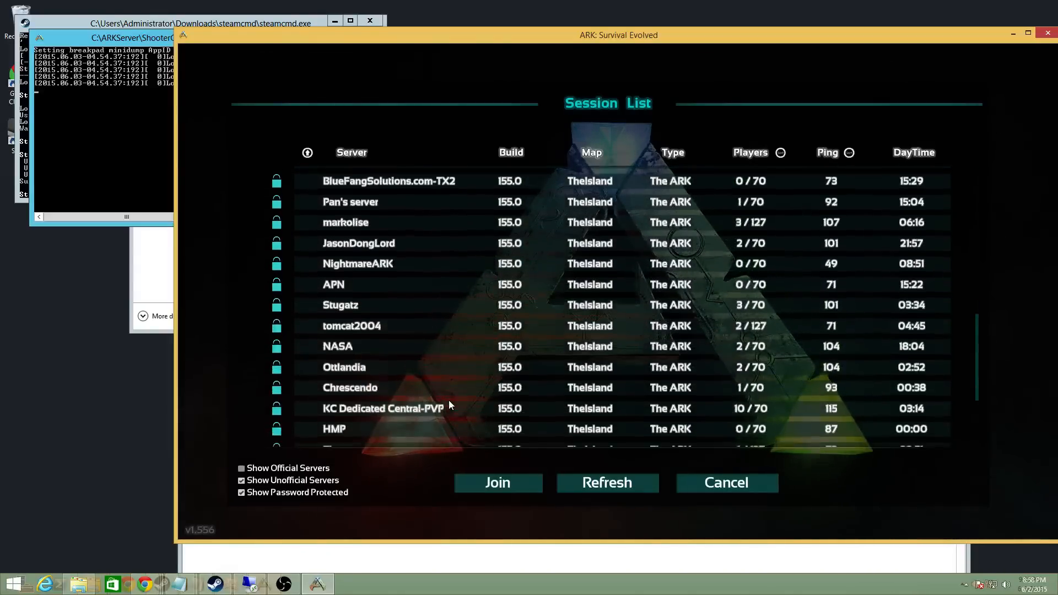
scroll("down", 3)
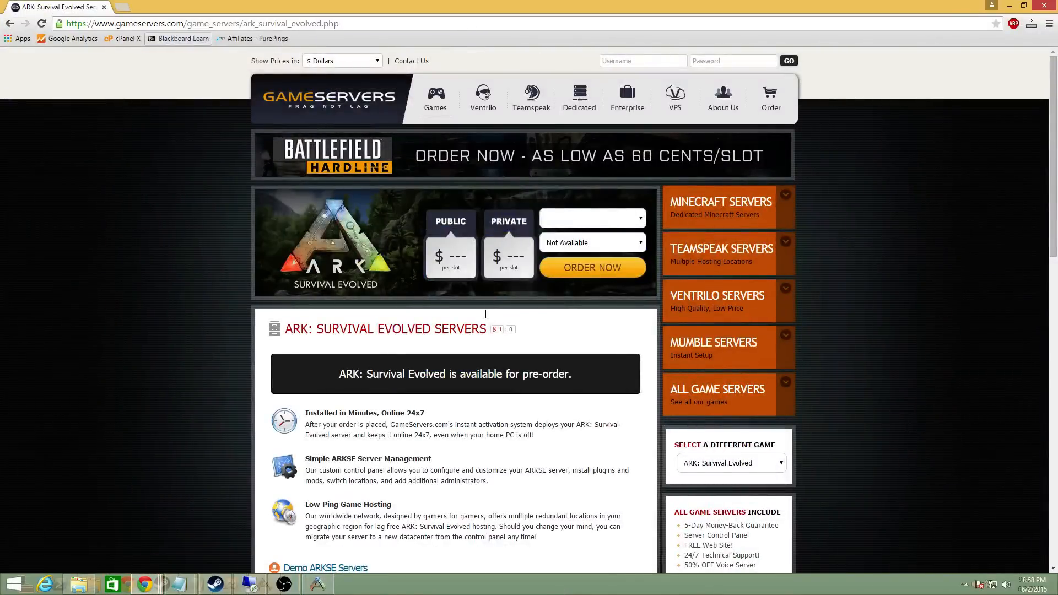
Step: Scroll down the gameservers.com ARK: Survival Evolved Servers page
scroll("down", 3)
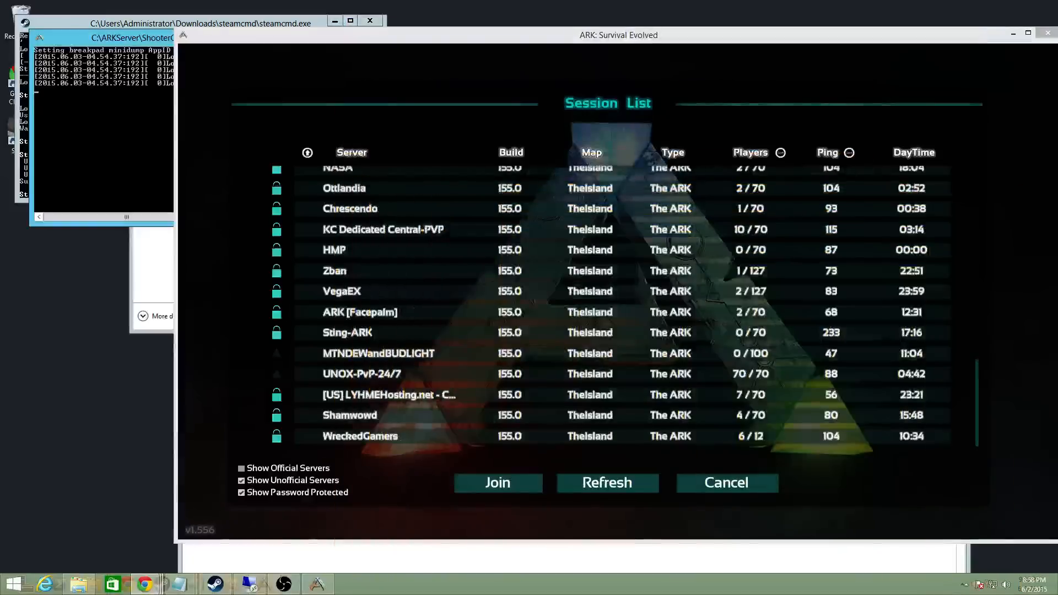
Step: Refresh the unofficial Session List and scroll through the results for the dedicated server
left_click(397, 394)
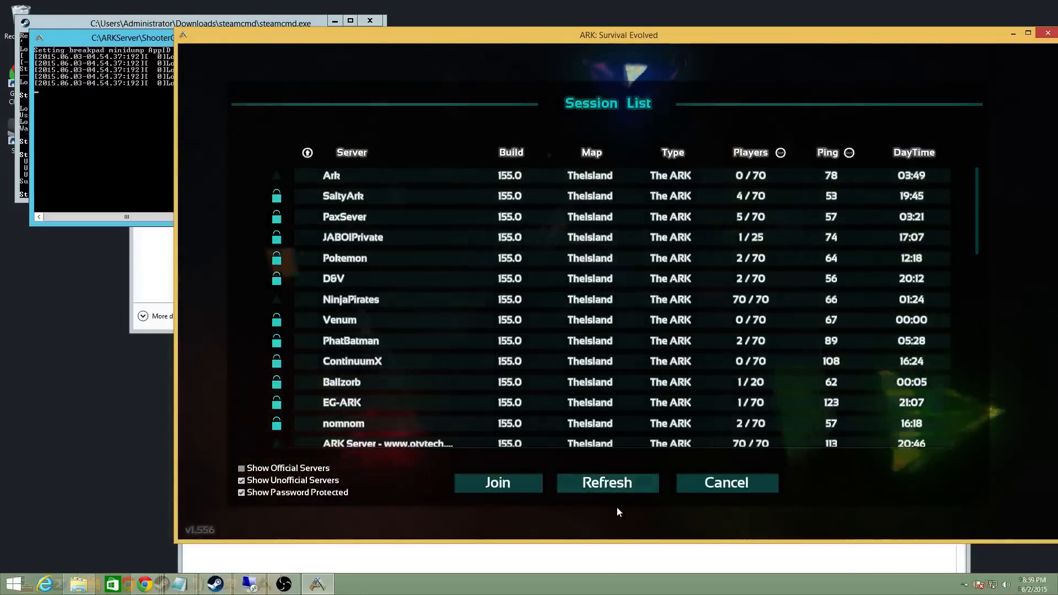
left_click(607, 482)
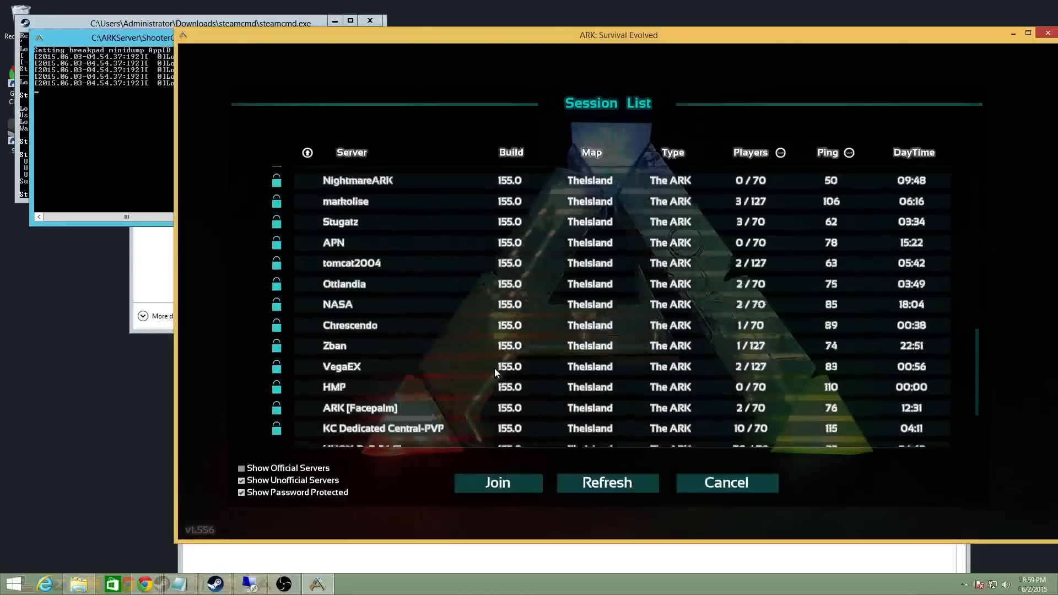
scroll("down", 3)
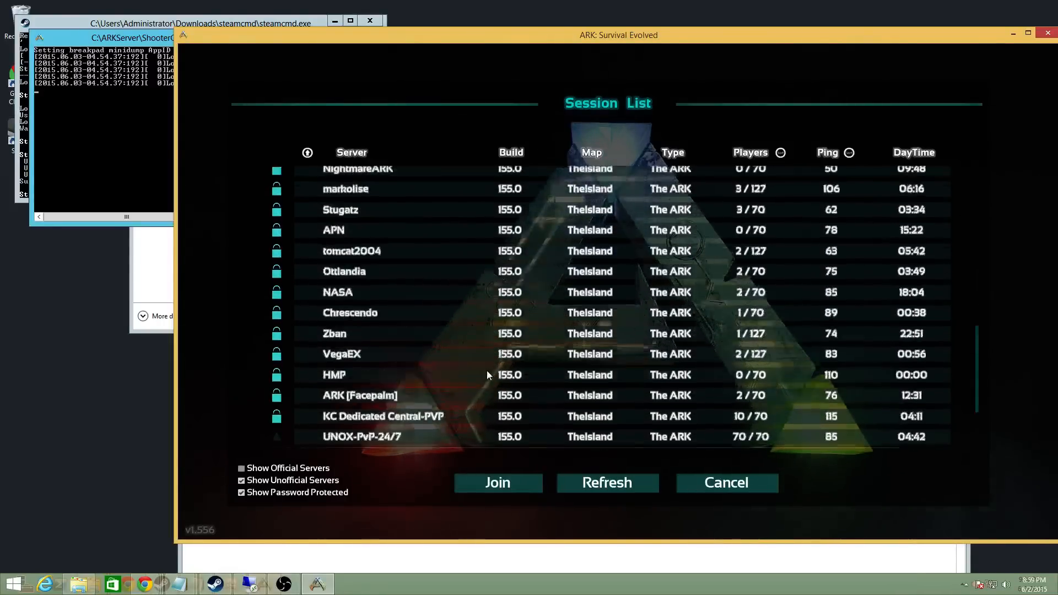
scroll("down", 3)
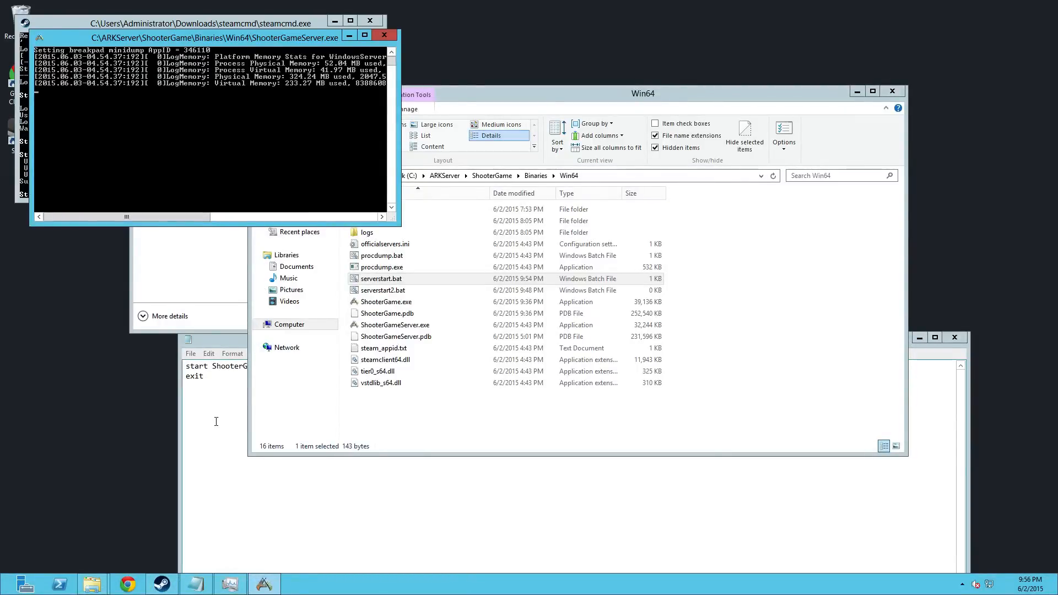
Step: Run netstat in an Administrator Command Prompt to list connections and listening ports
key("Win")
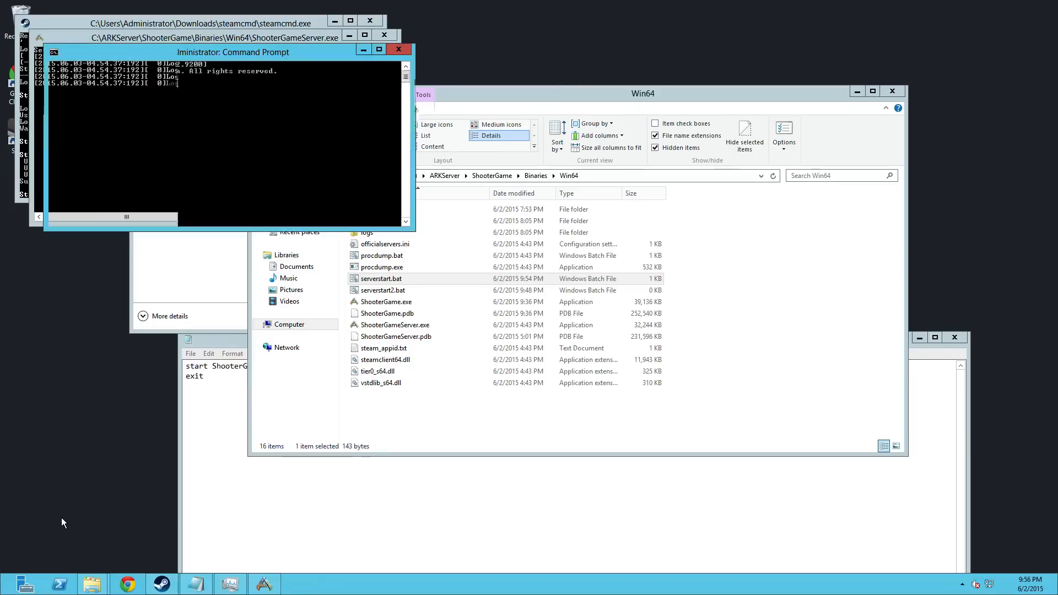
type("netstat")
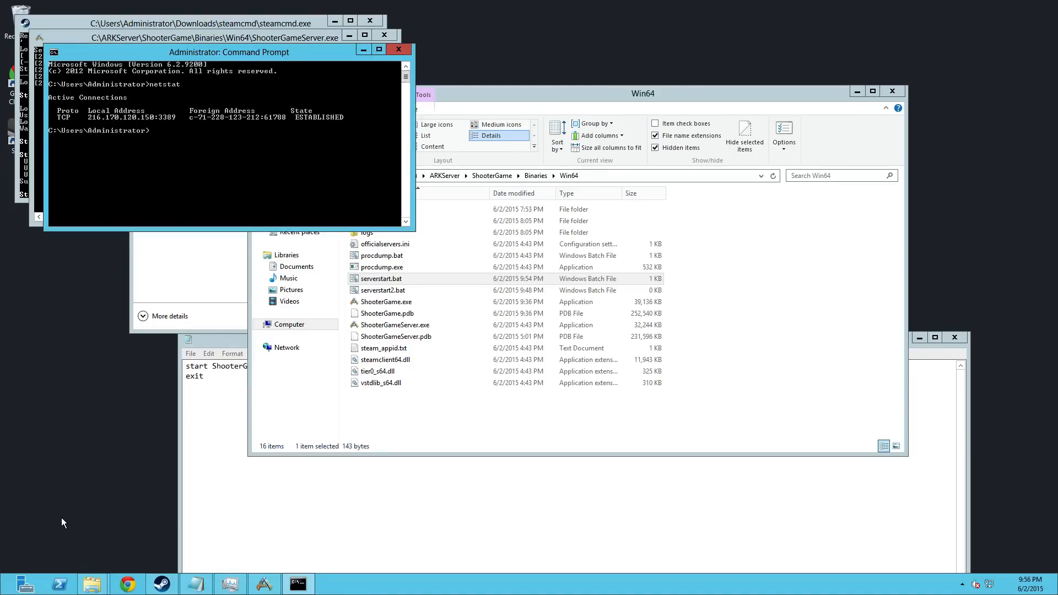
type("netstat")
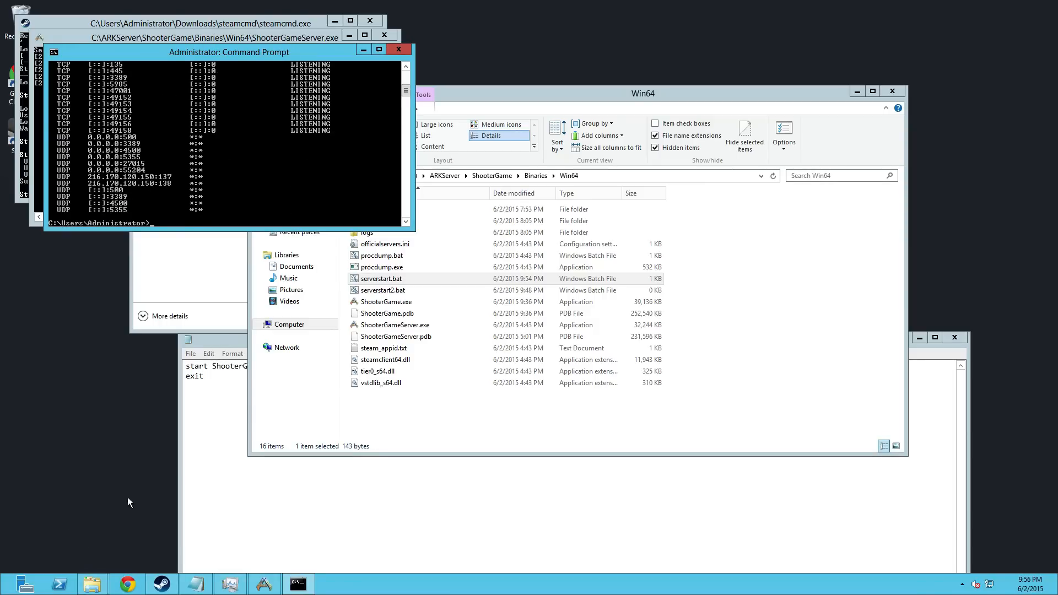
mouse_move(184, 196)
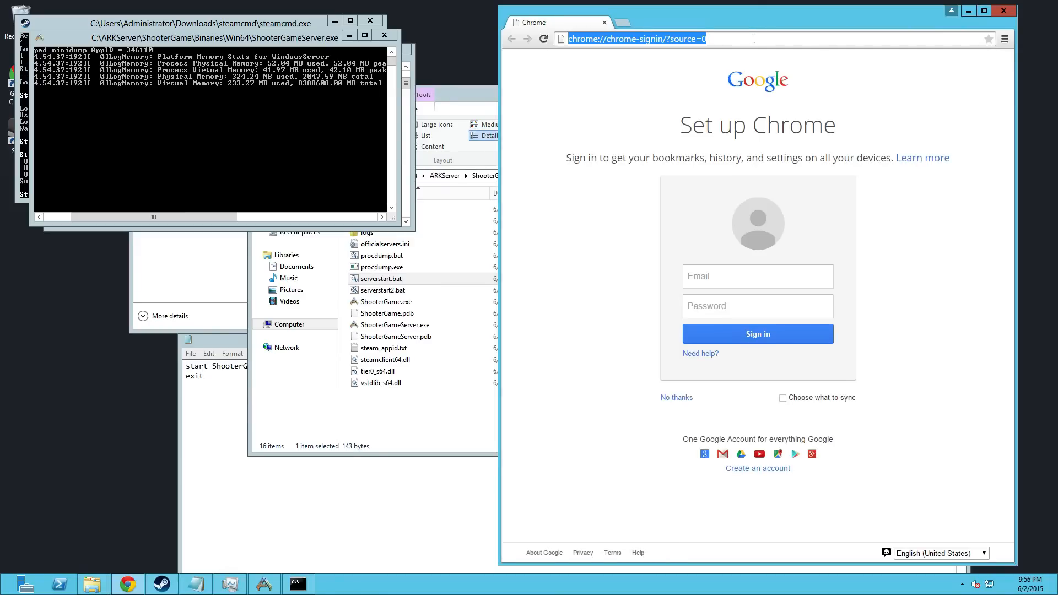
Step: Check port 27015 on canyouseeme.org for the server's IP address
type("canyouseeme.org")
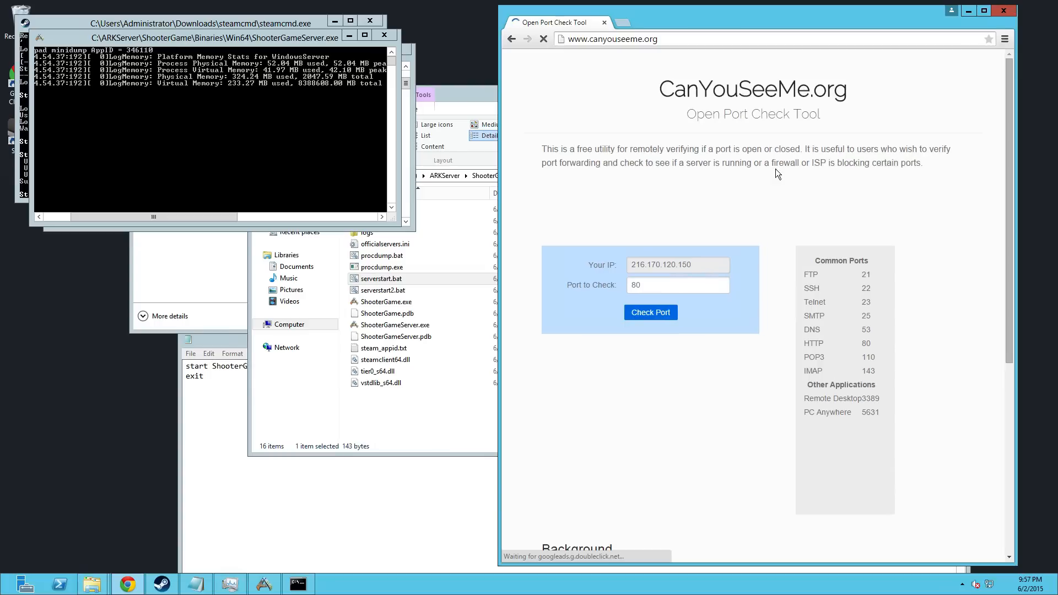
left_click(678, 285)
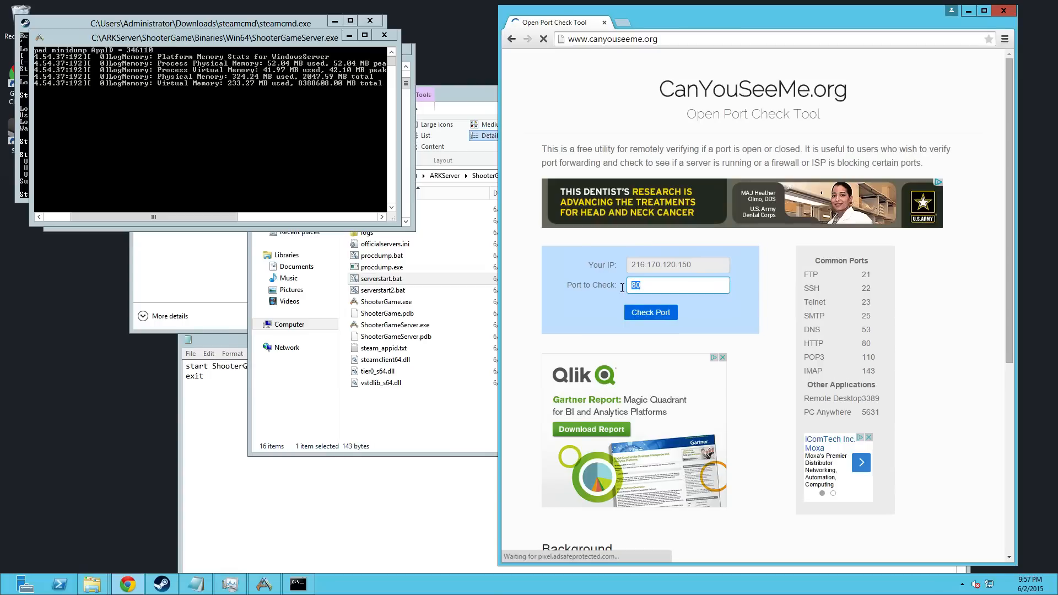
type("27015")
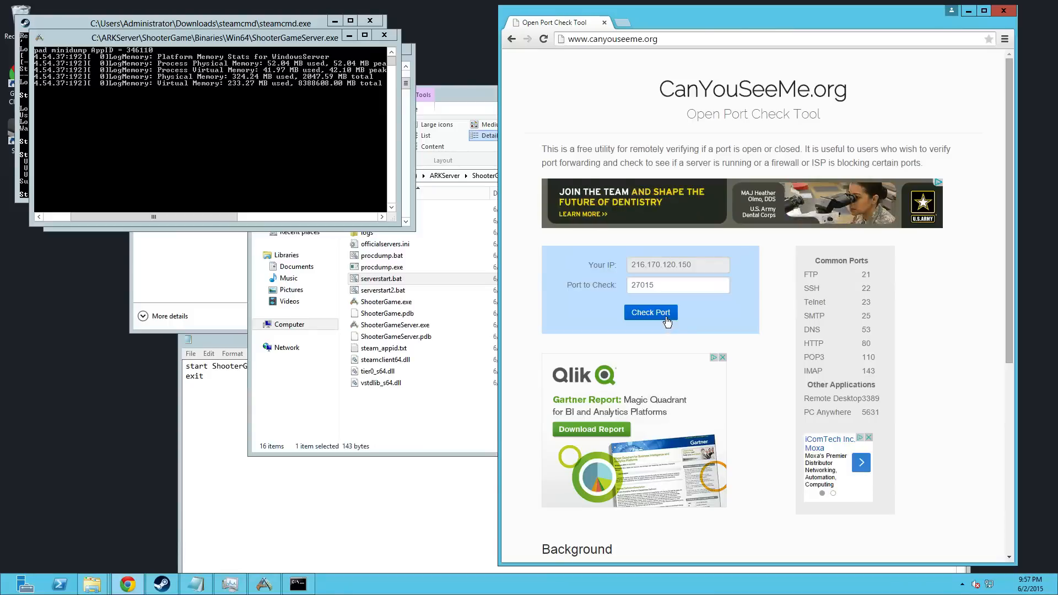
left_click(650, 312)
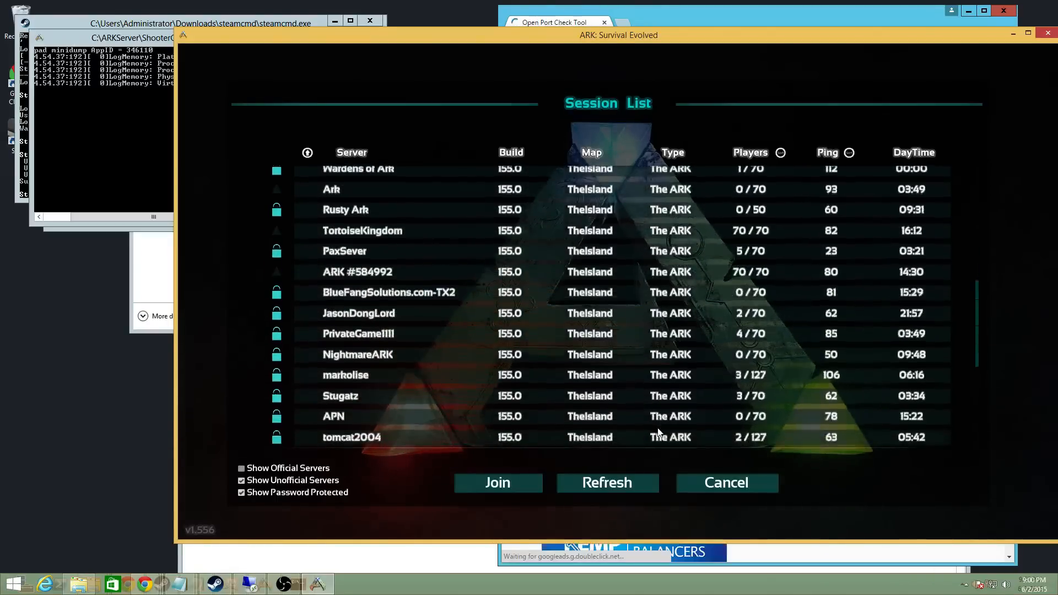
left_click(607, 483)
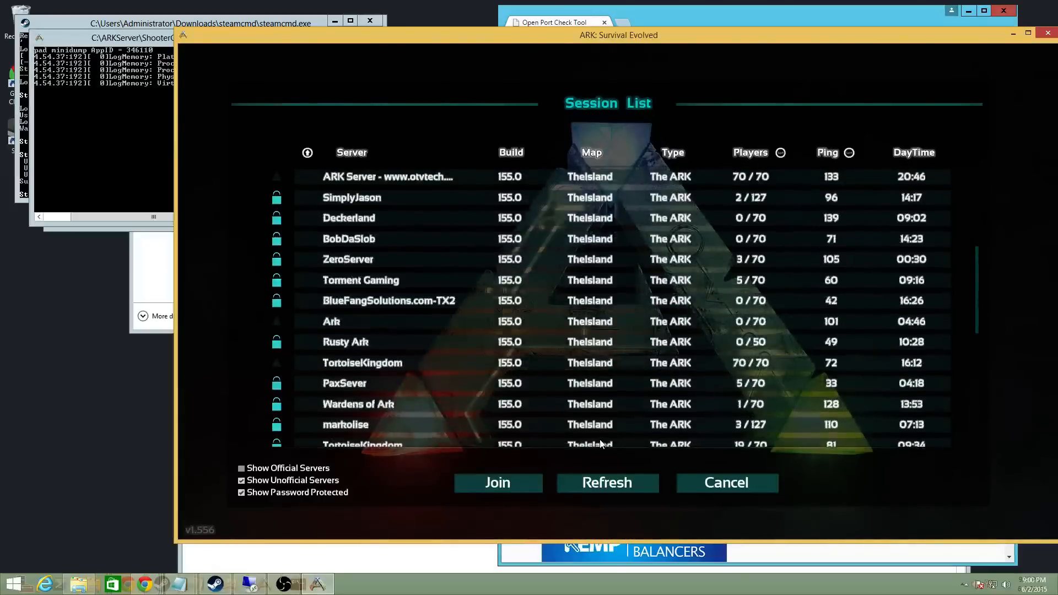
left_click(607, 483)
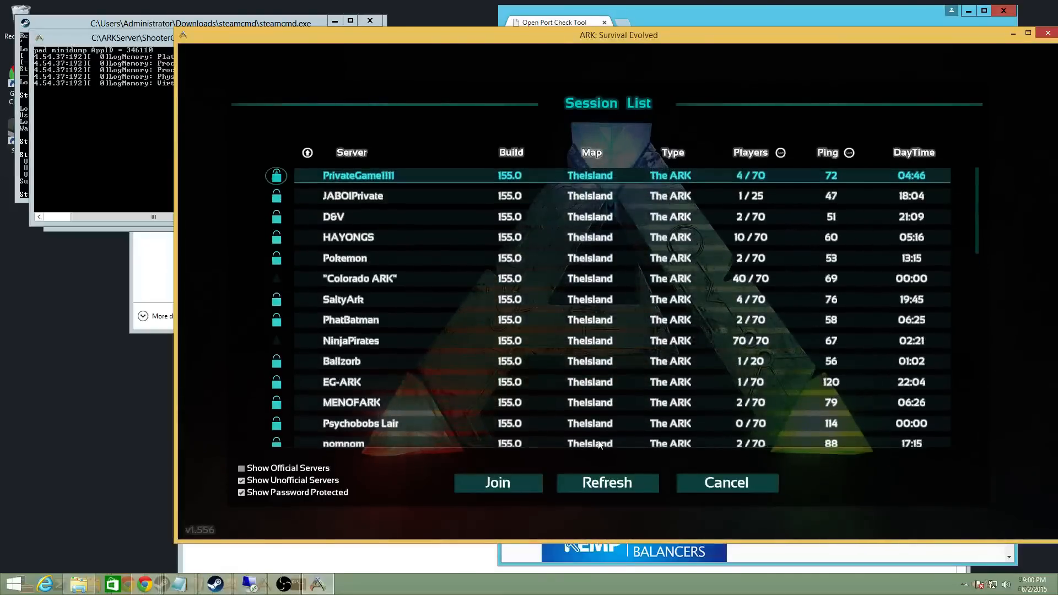
scroll("down", 3)
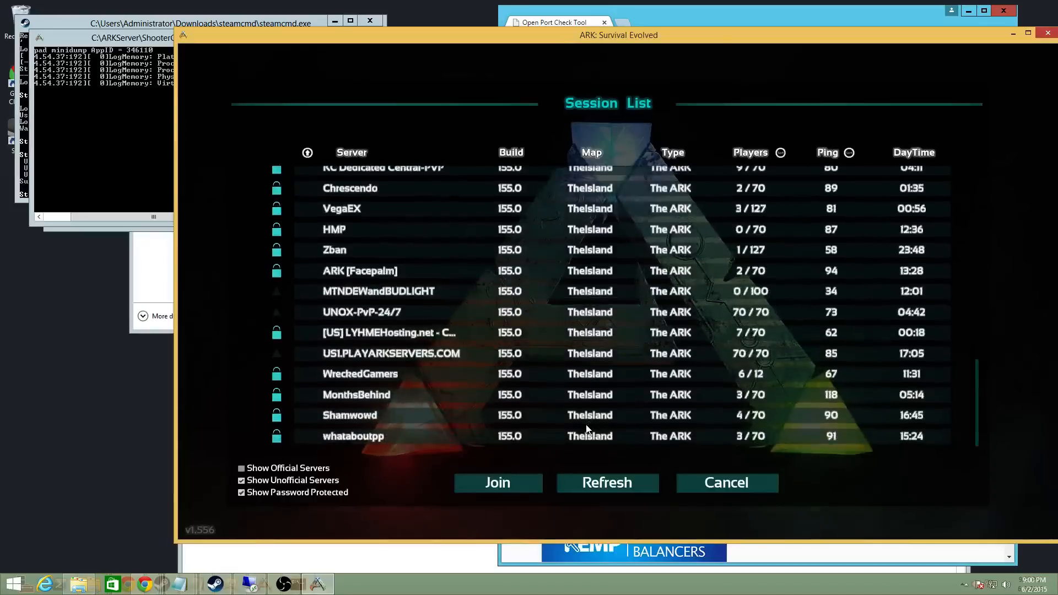
left_click(726, 483)
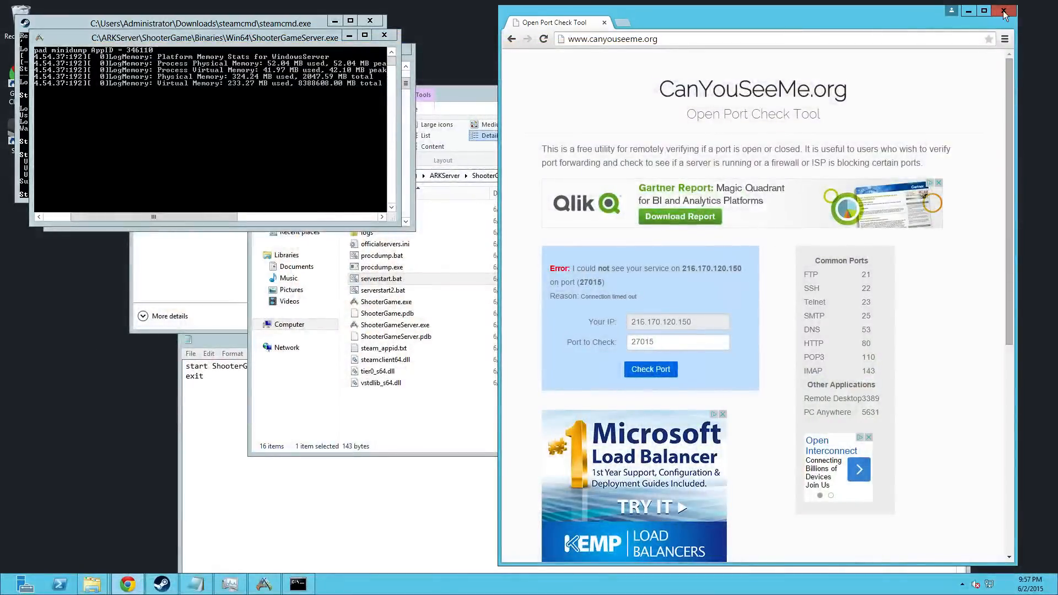
Step: Close Chrome and the ShooterGameServer console, bringing the SteamCMD console to the front
left_click(1003, 11)
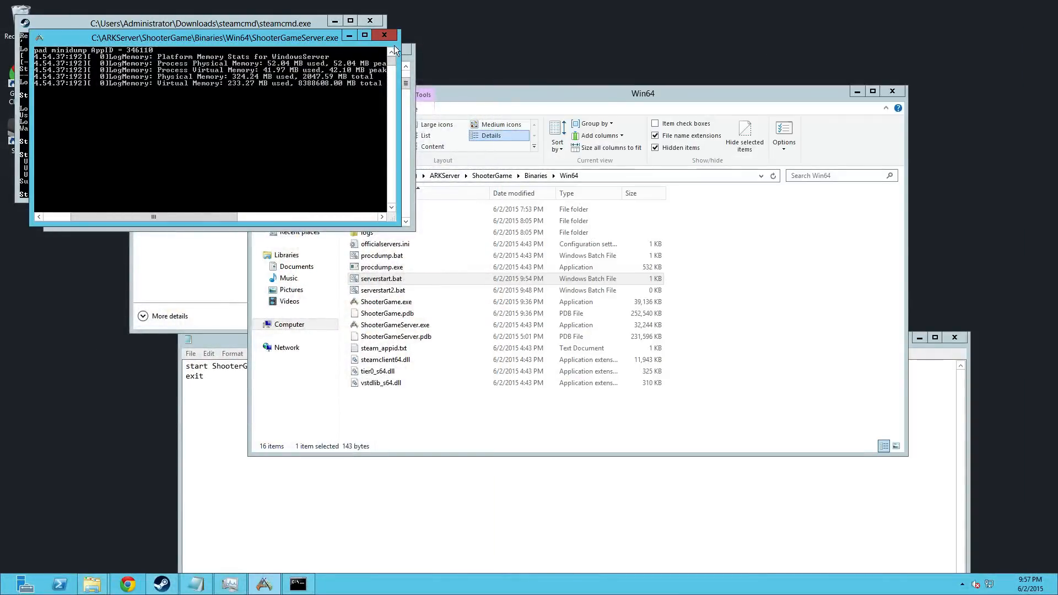
mouse_move(398, 72)
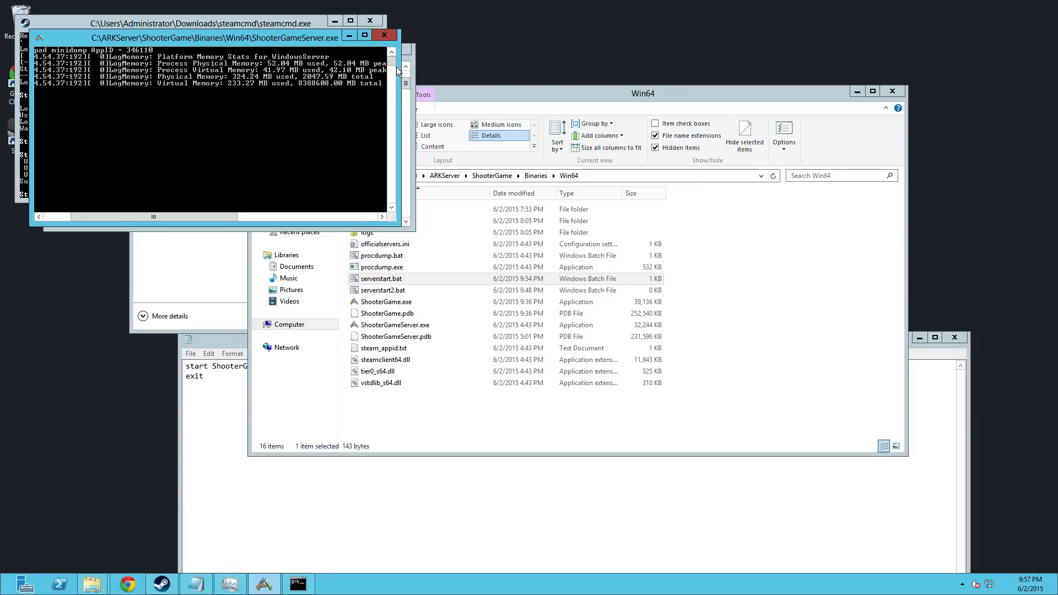
mouse_move(342, 145)
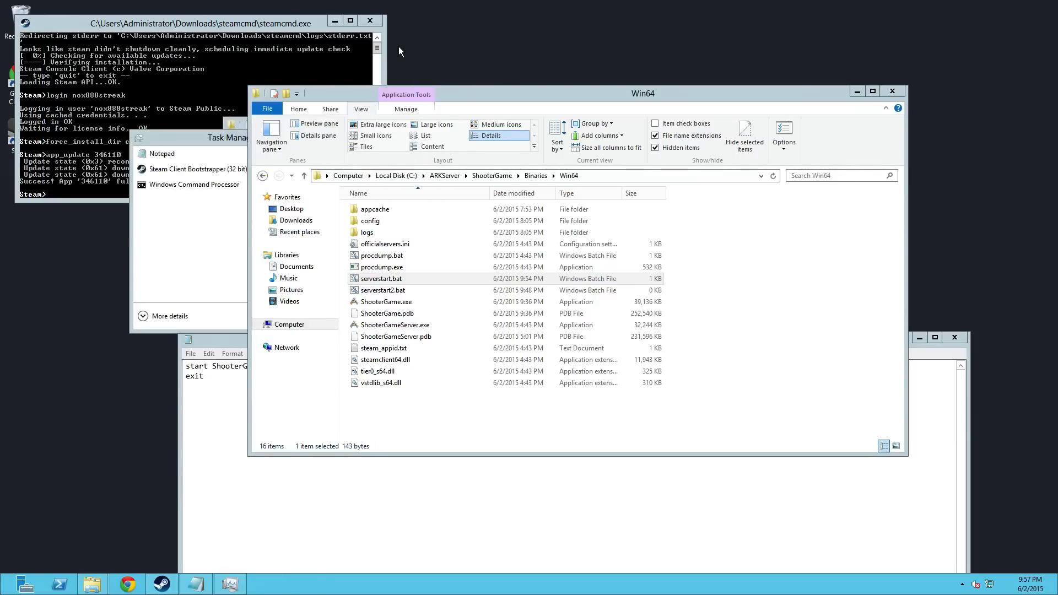
left_click(193, 23)
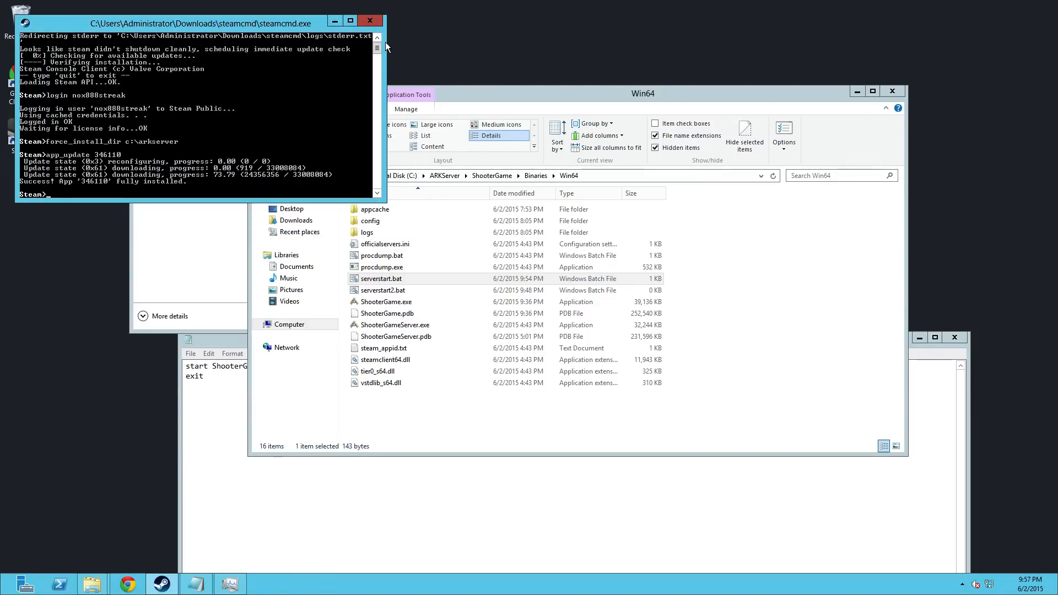